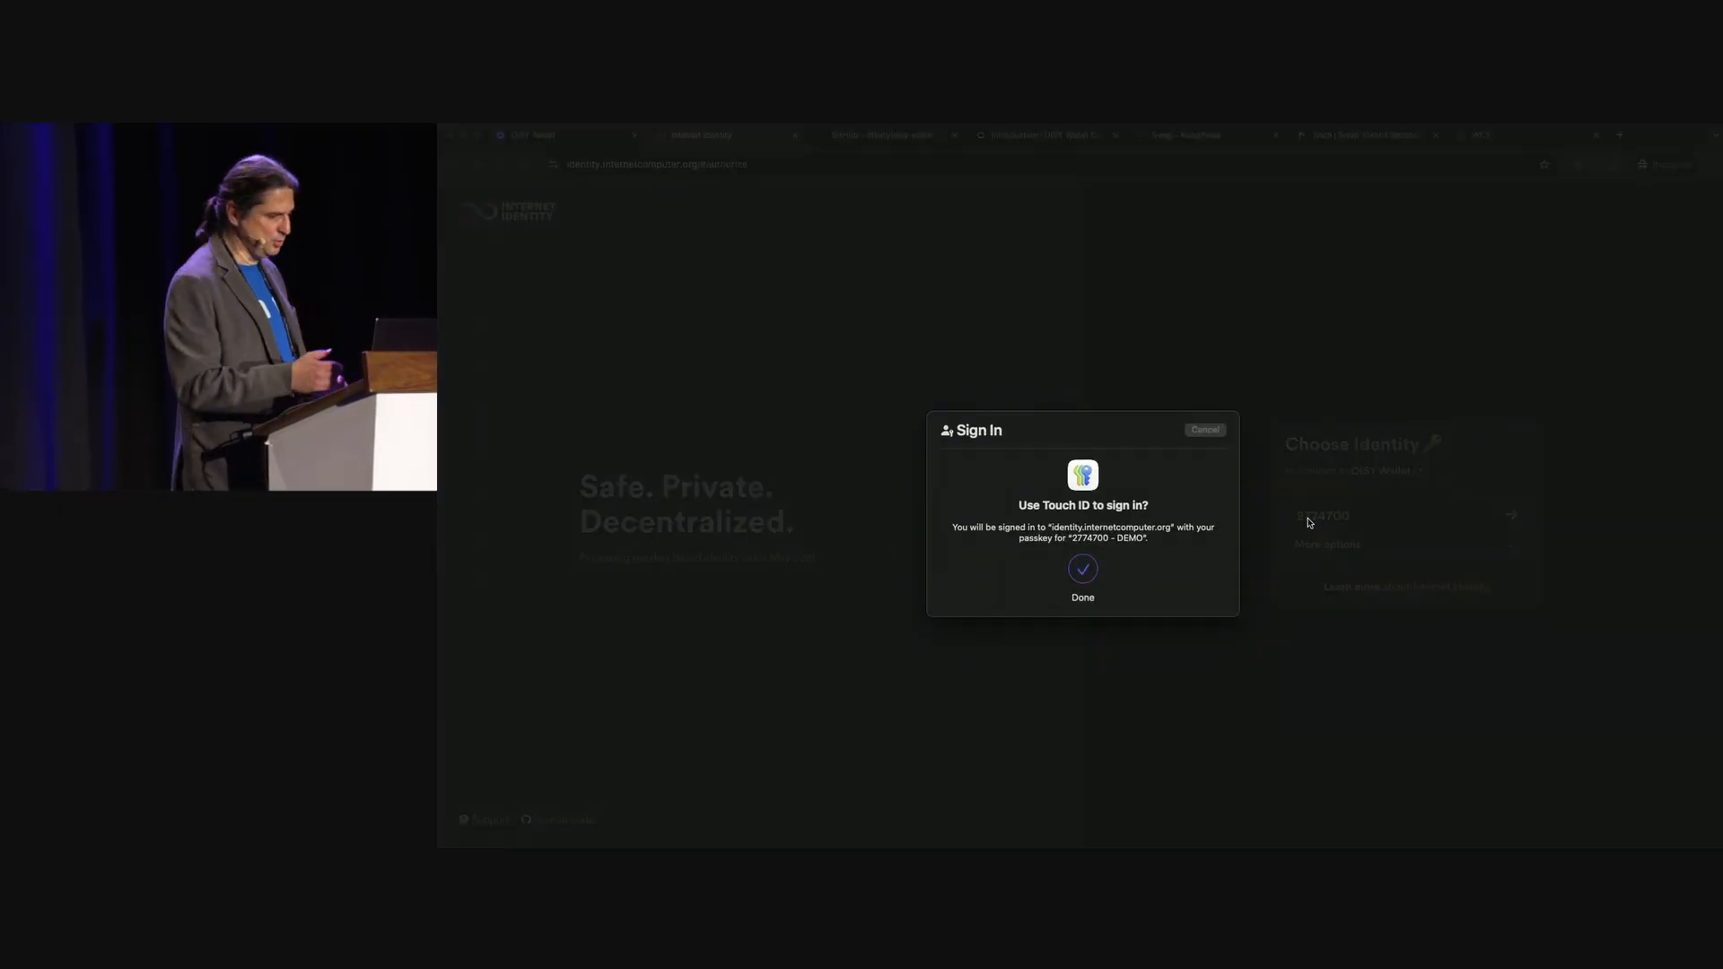
Confirm the Touch ID passkey and land on the Assets page with the $1'330.18 balance.
left_click(1080, 580)
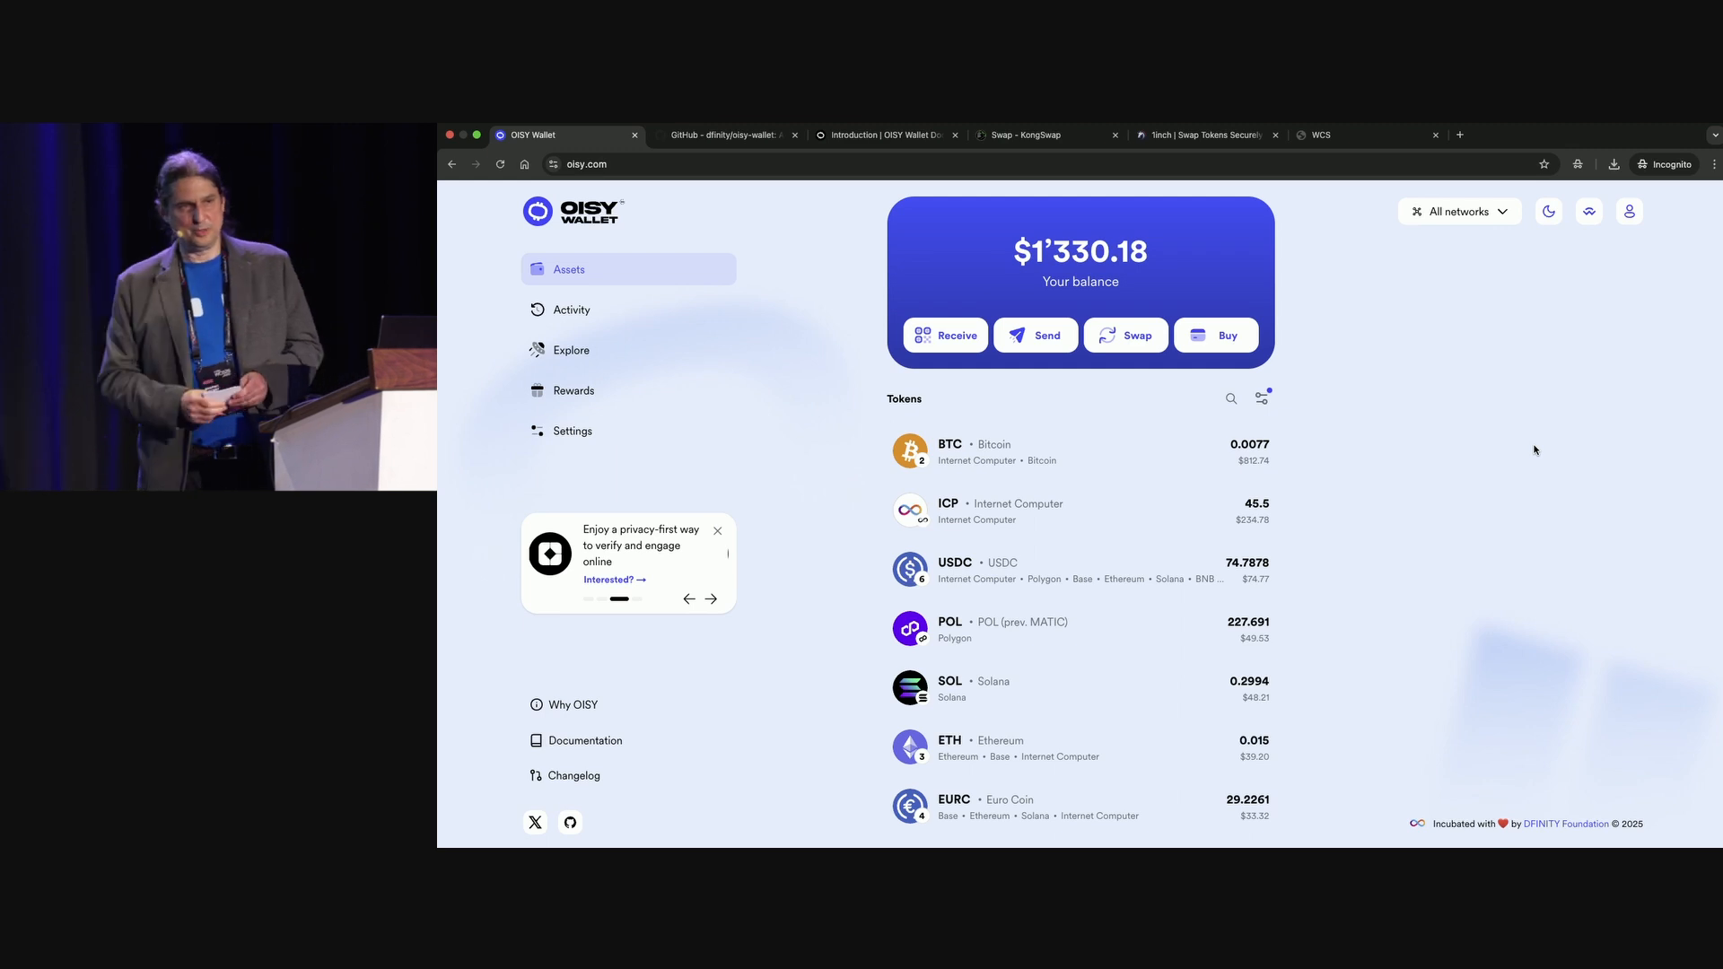
left_click(711, 599)
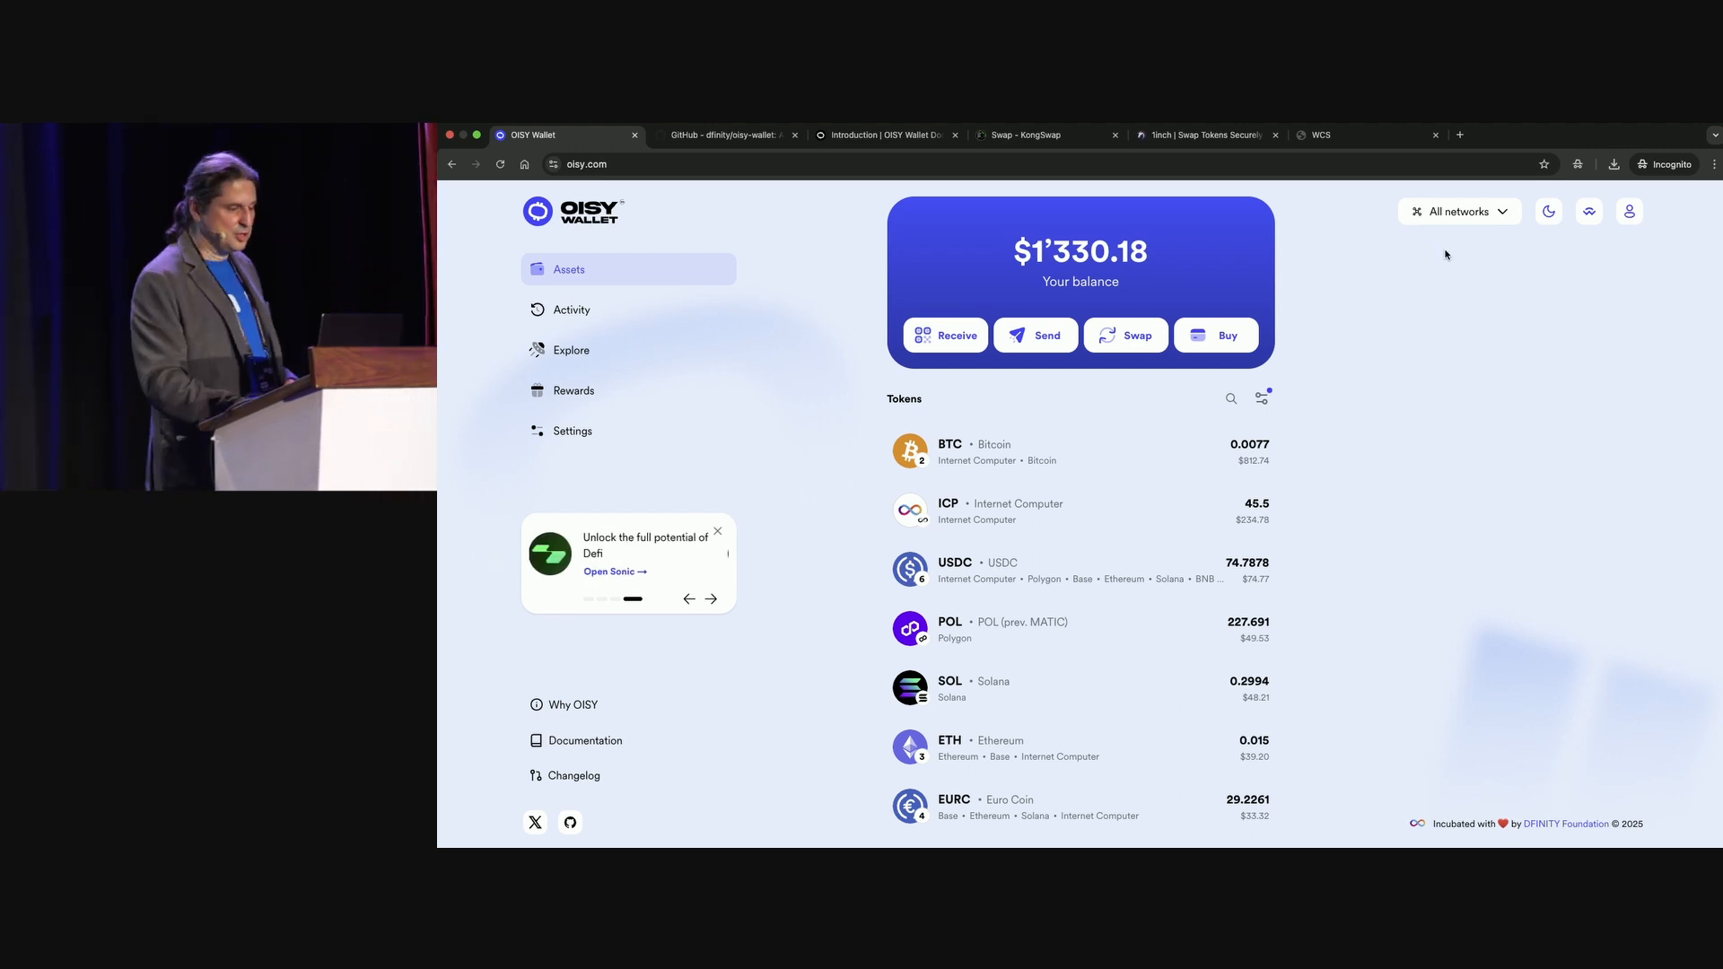
mouse_move(1382, 303)
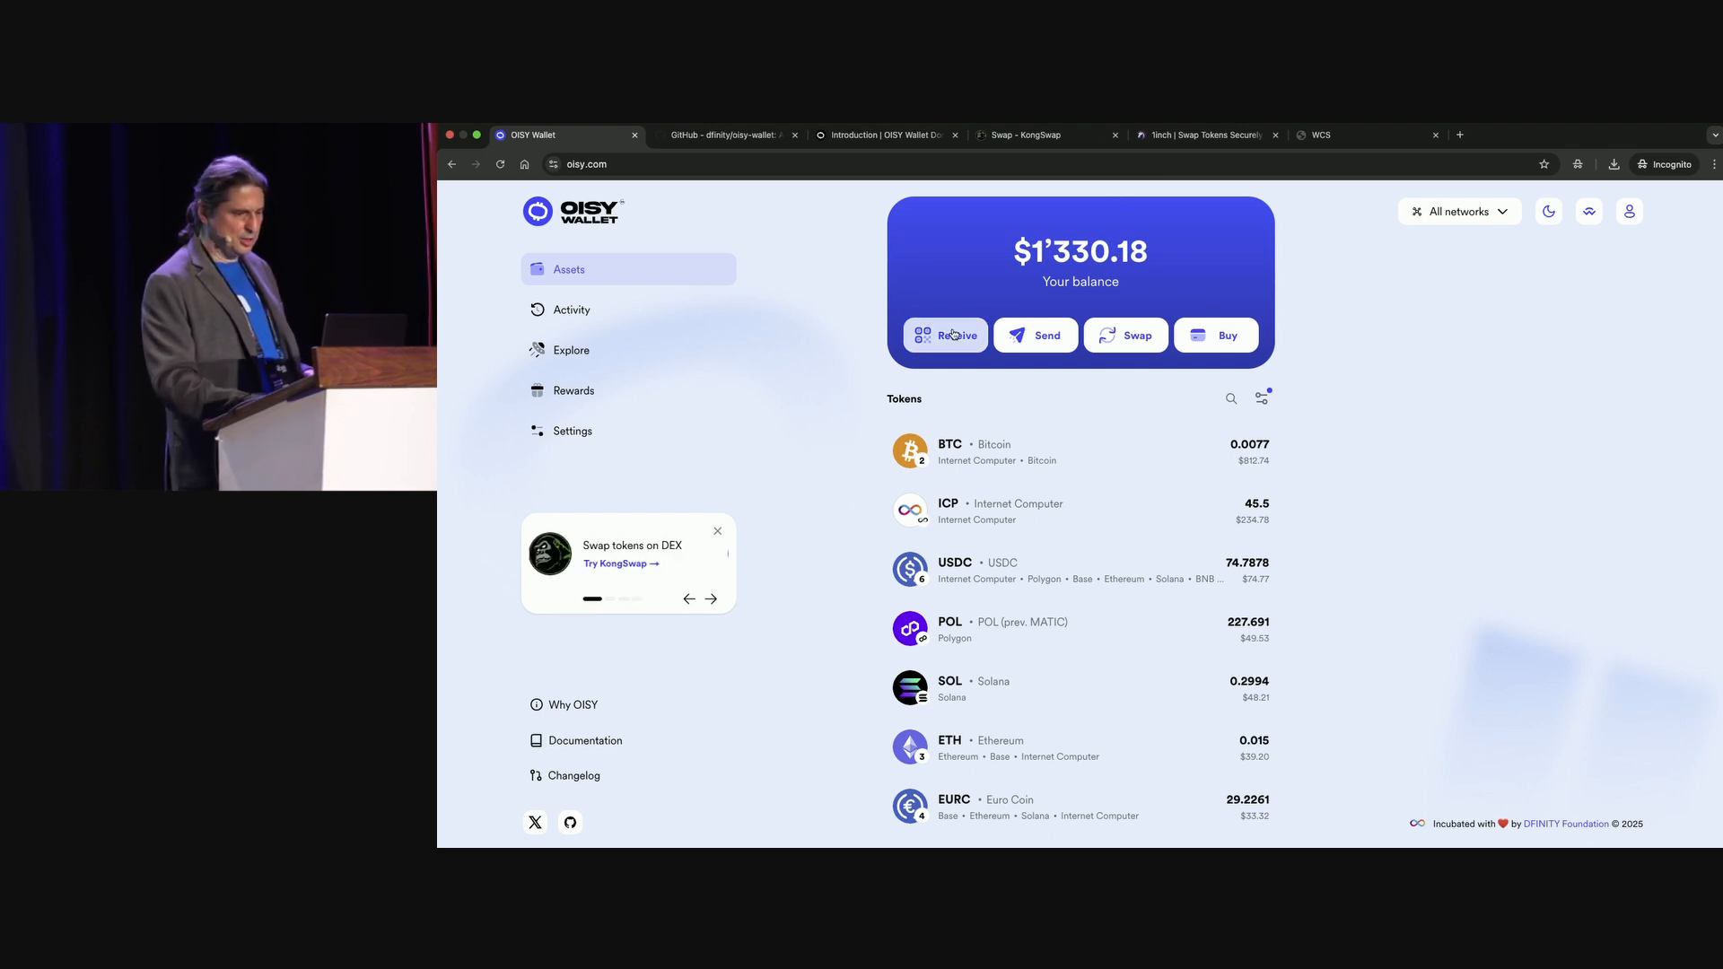
View the receive addresses for each network, close them, and start a Send.
left_click(946, 336)
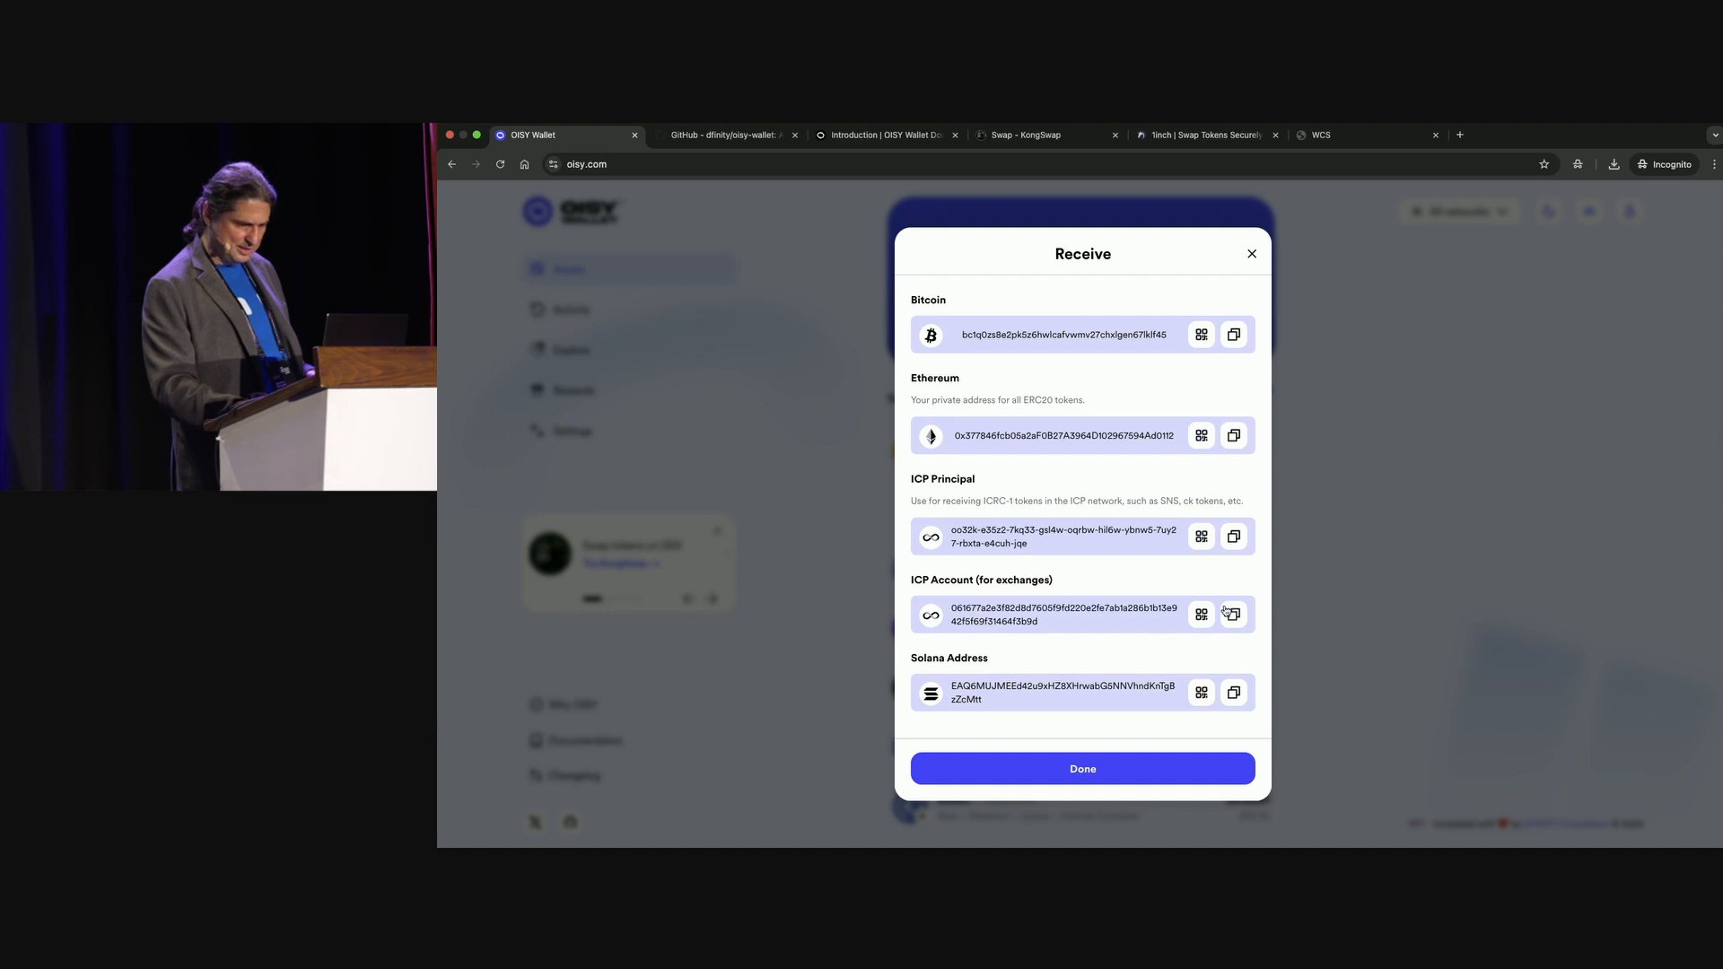
left_click(1233, 614)
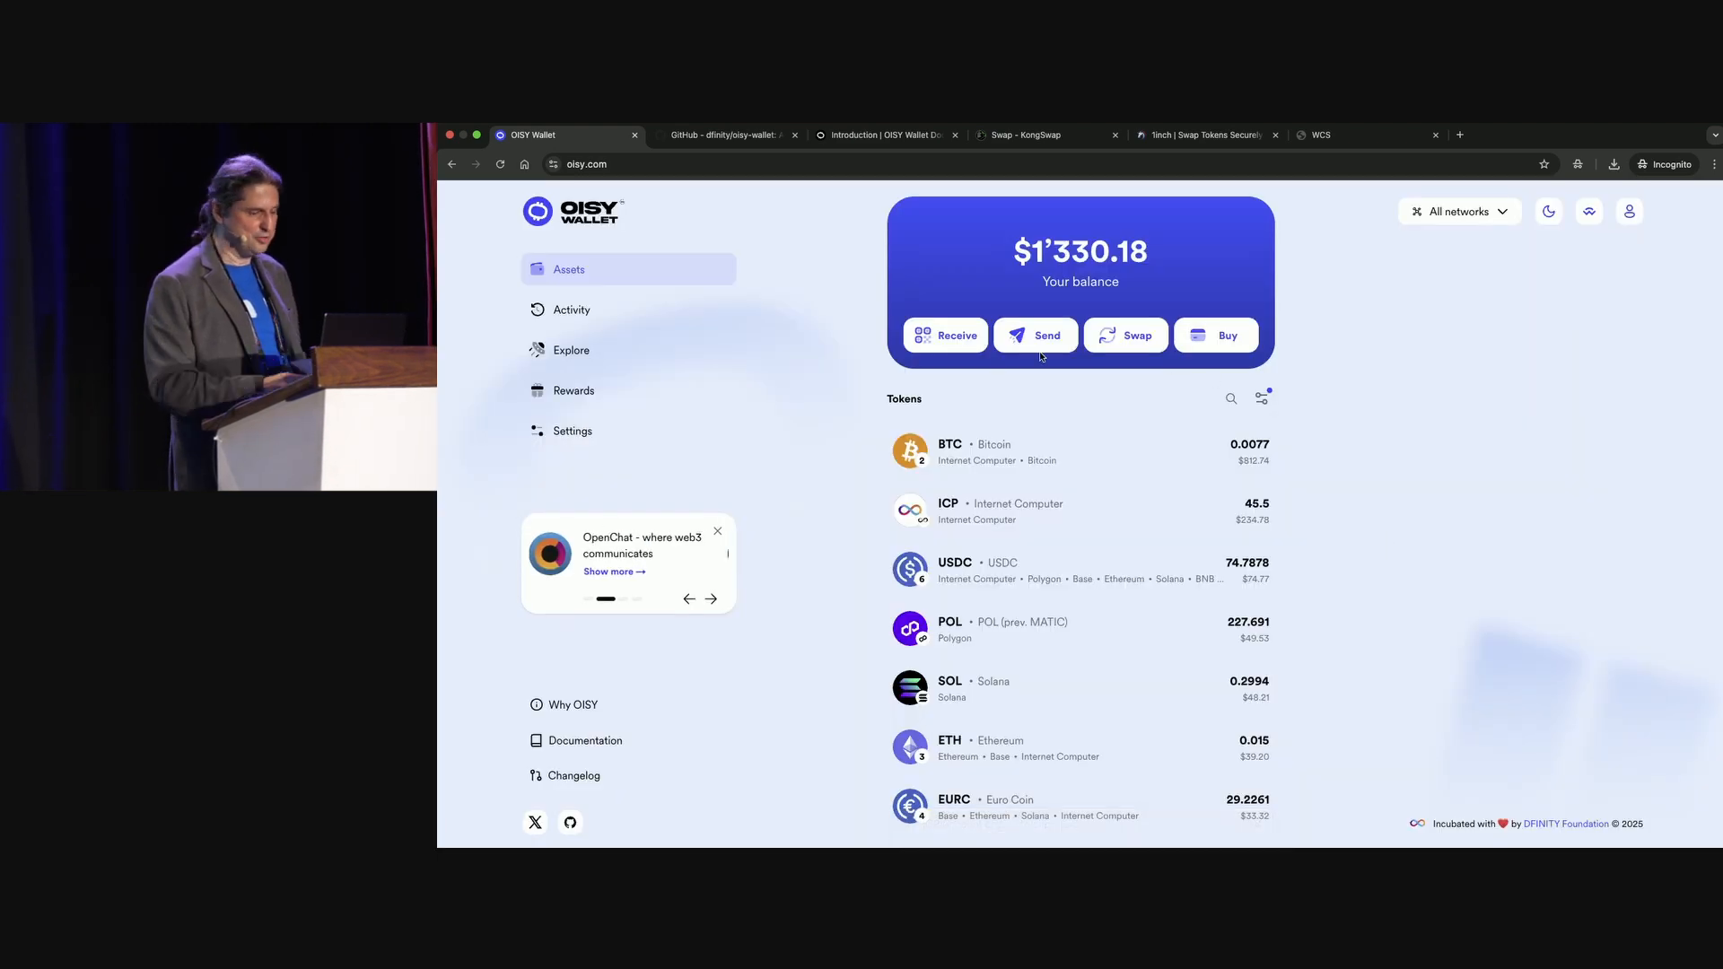
left_click(1034, 335)
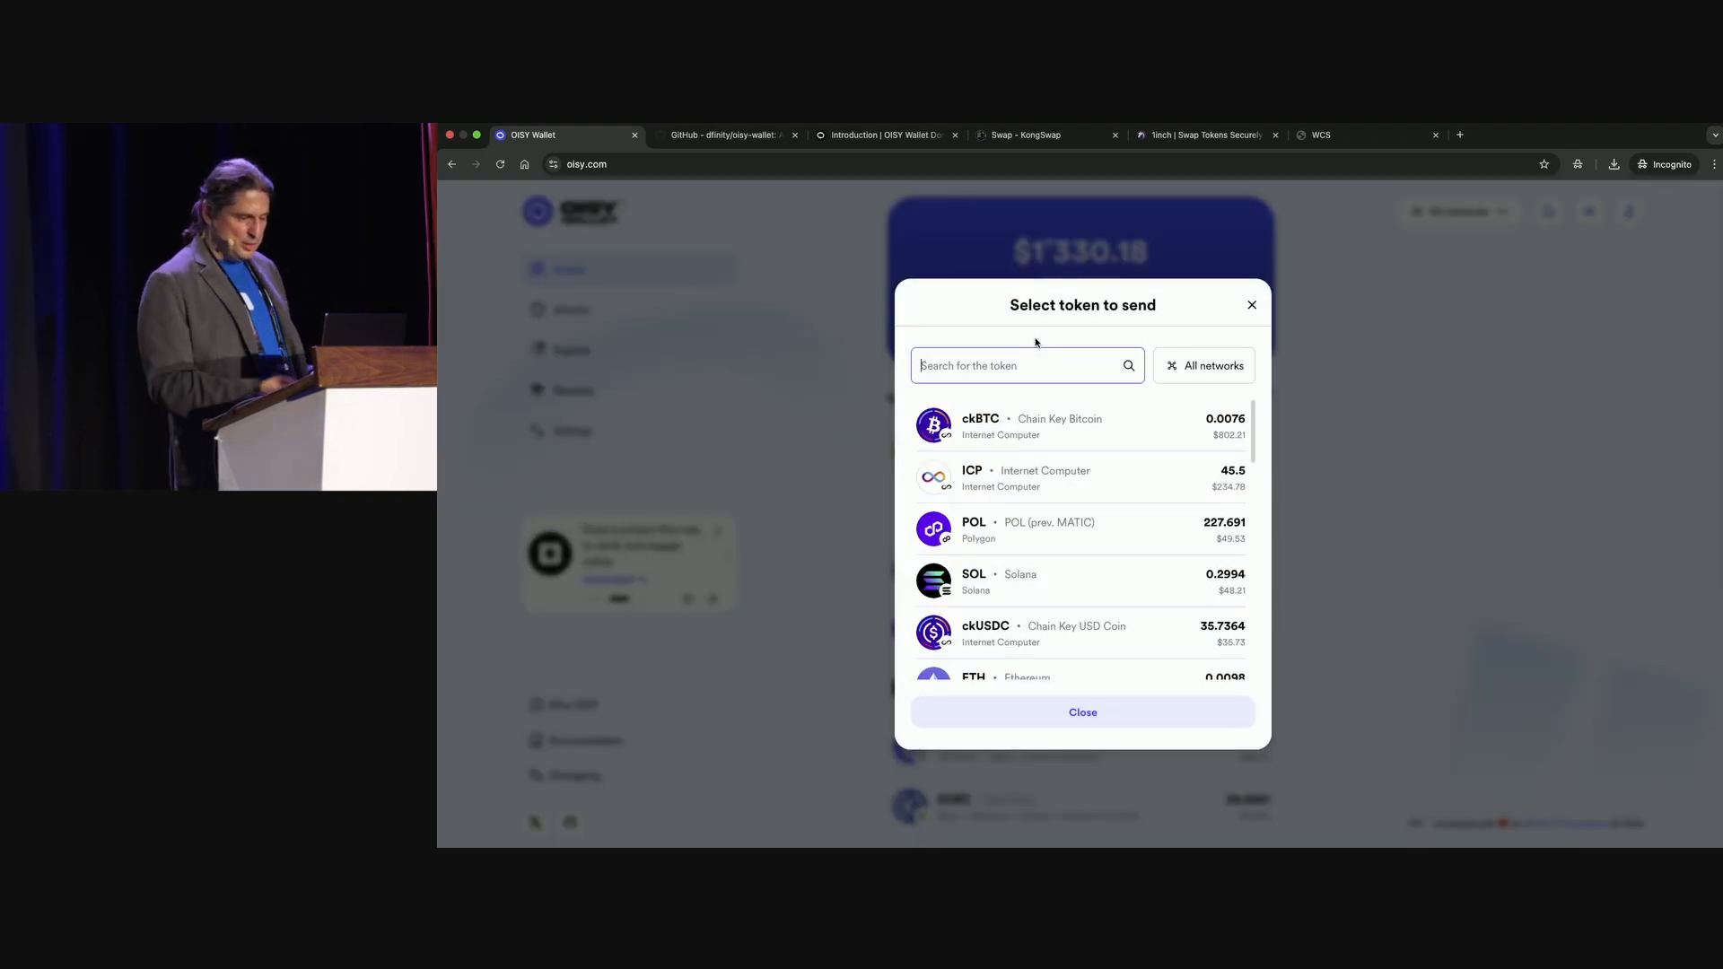
mouse_move(1203, 364)
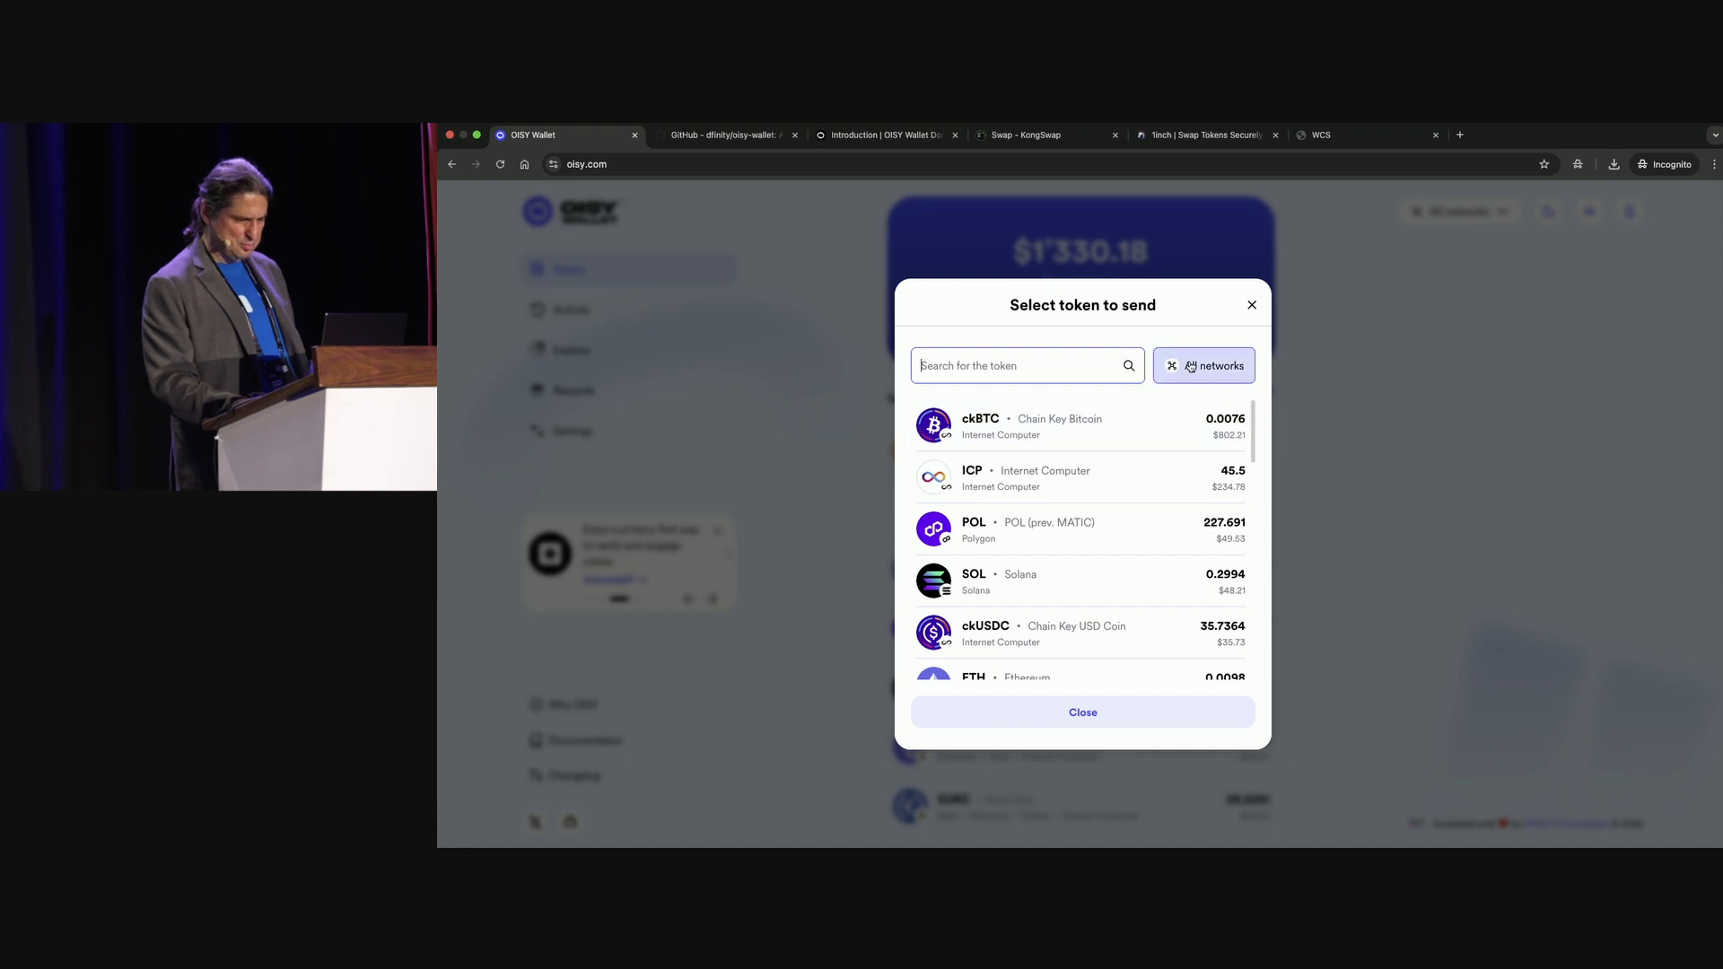
Pick ICP as the token and choose the Saving Account contact as recipient.
left_click(1202, 365)
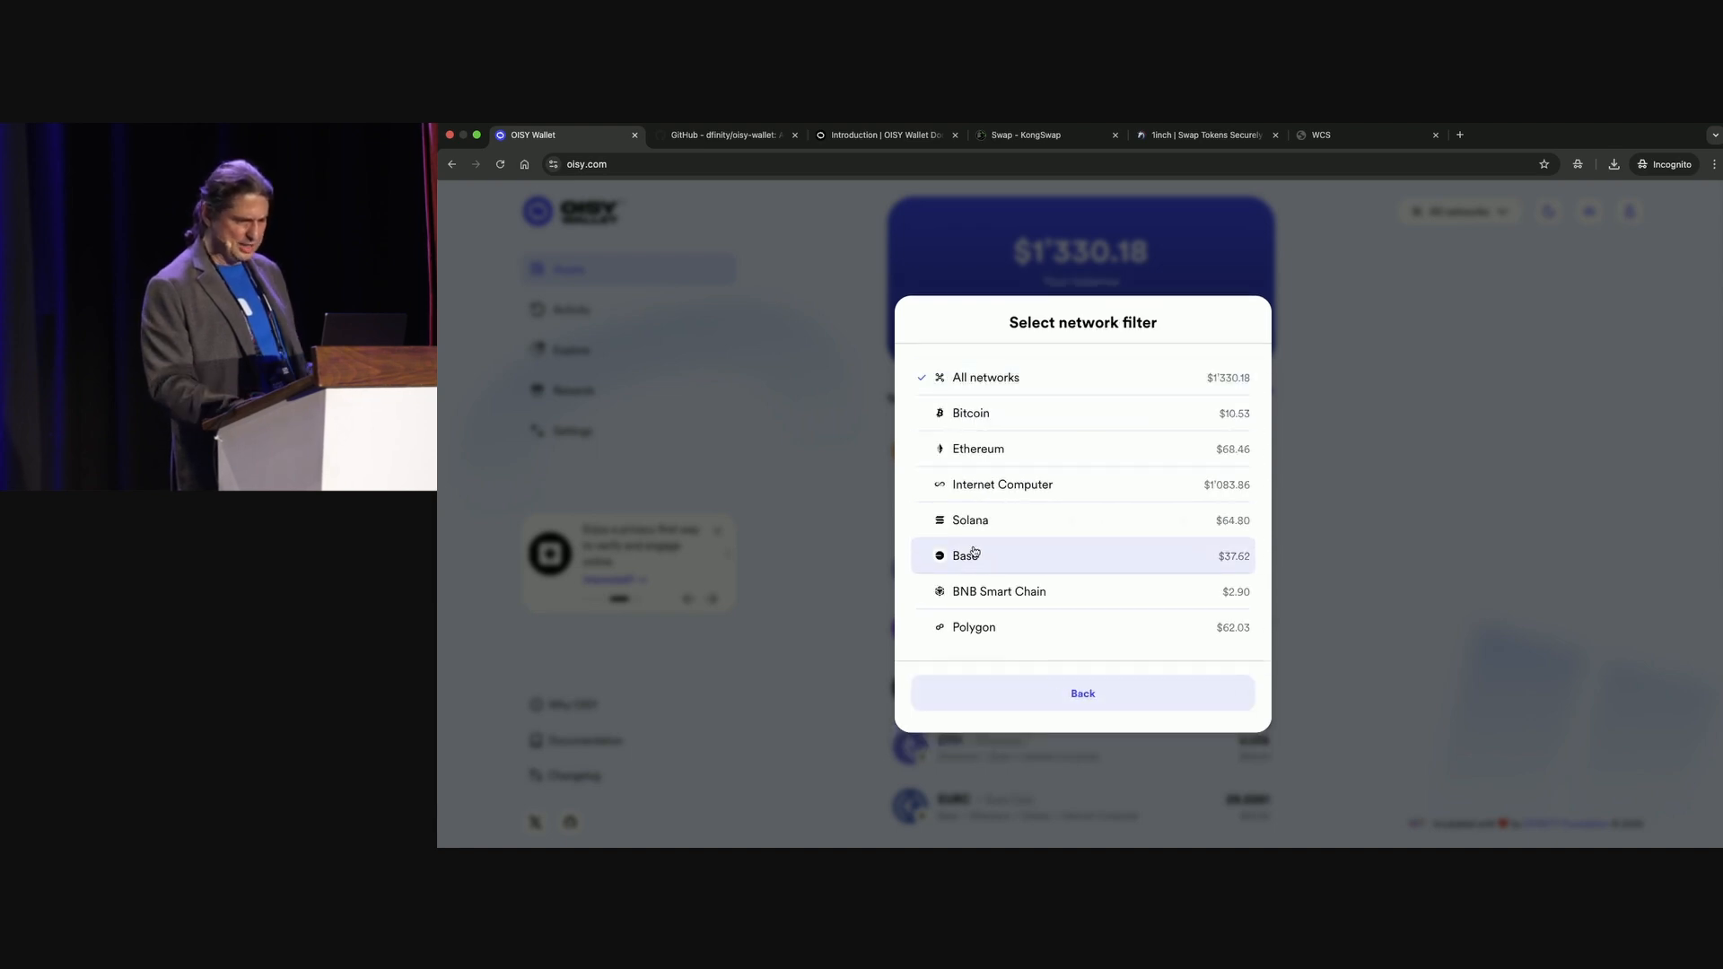
mouse_move(1001, 484)
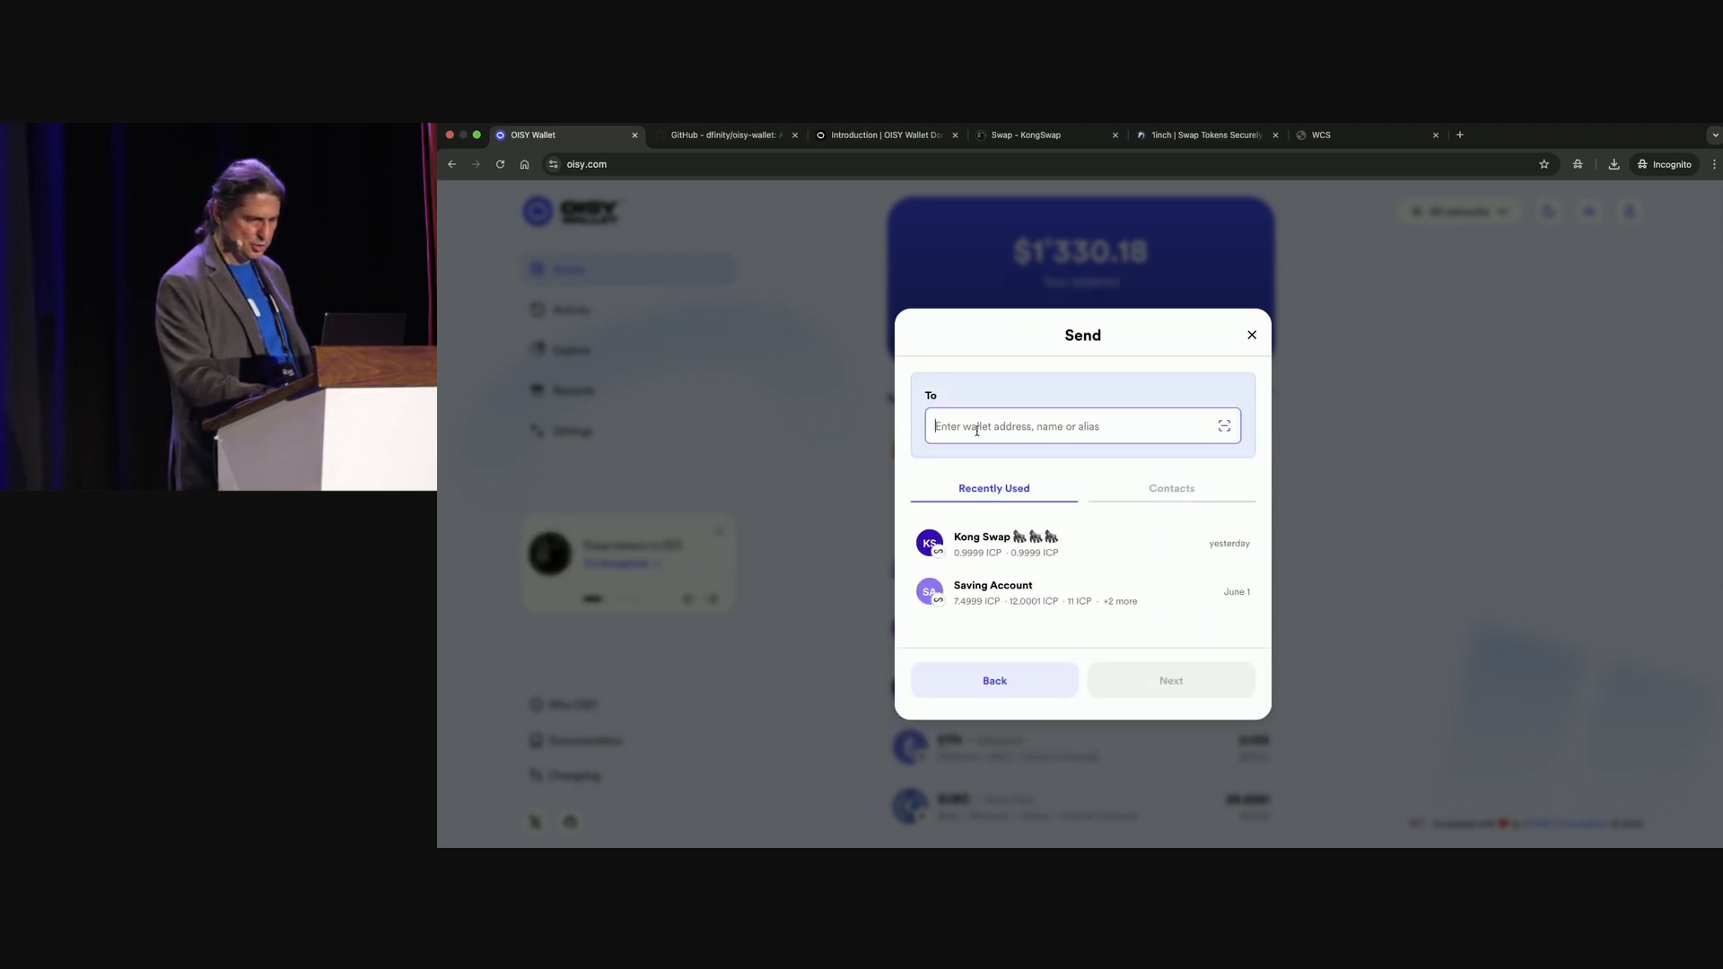
type("7605f9fd220e2fe7ab1a286b1b13e942f5f69f31464f3b9d")
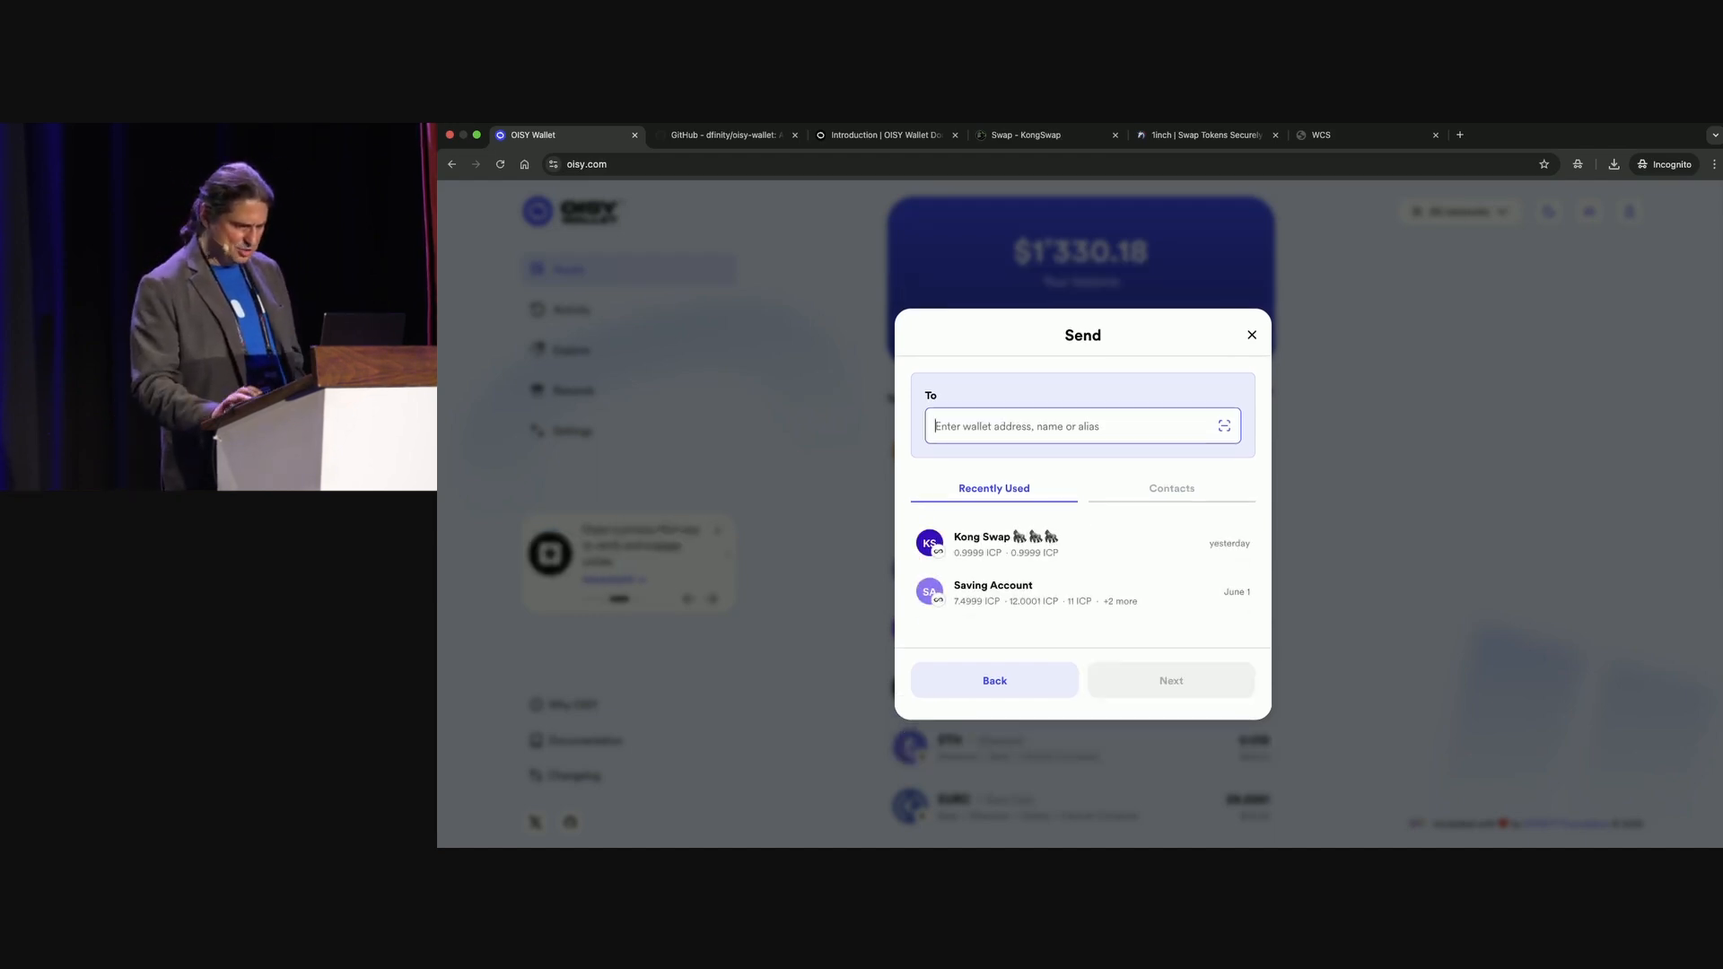
left_click(1171, 488)
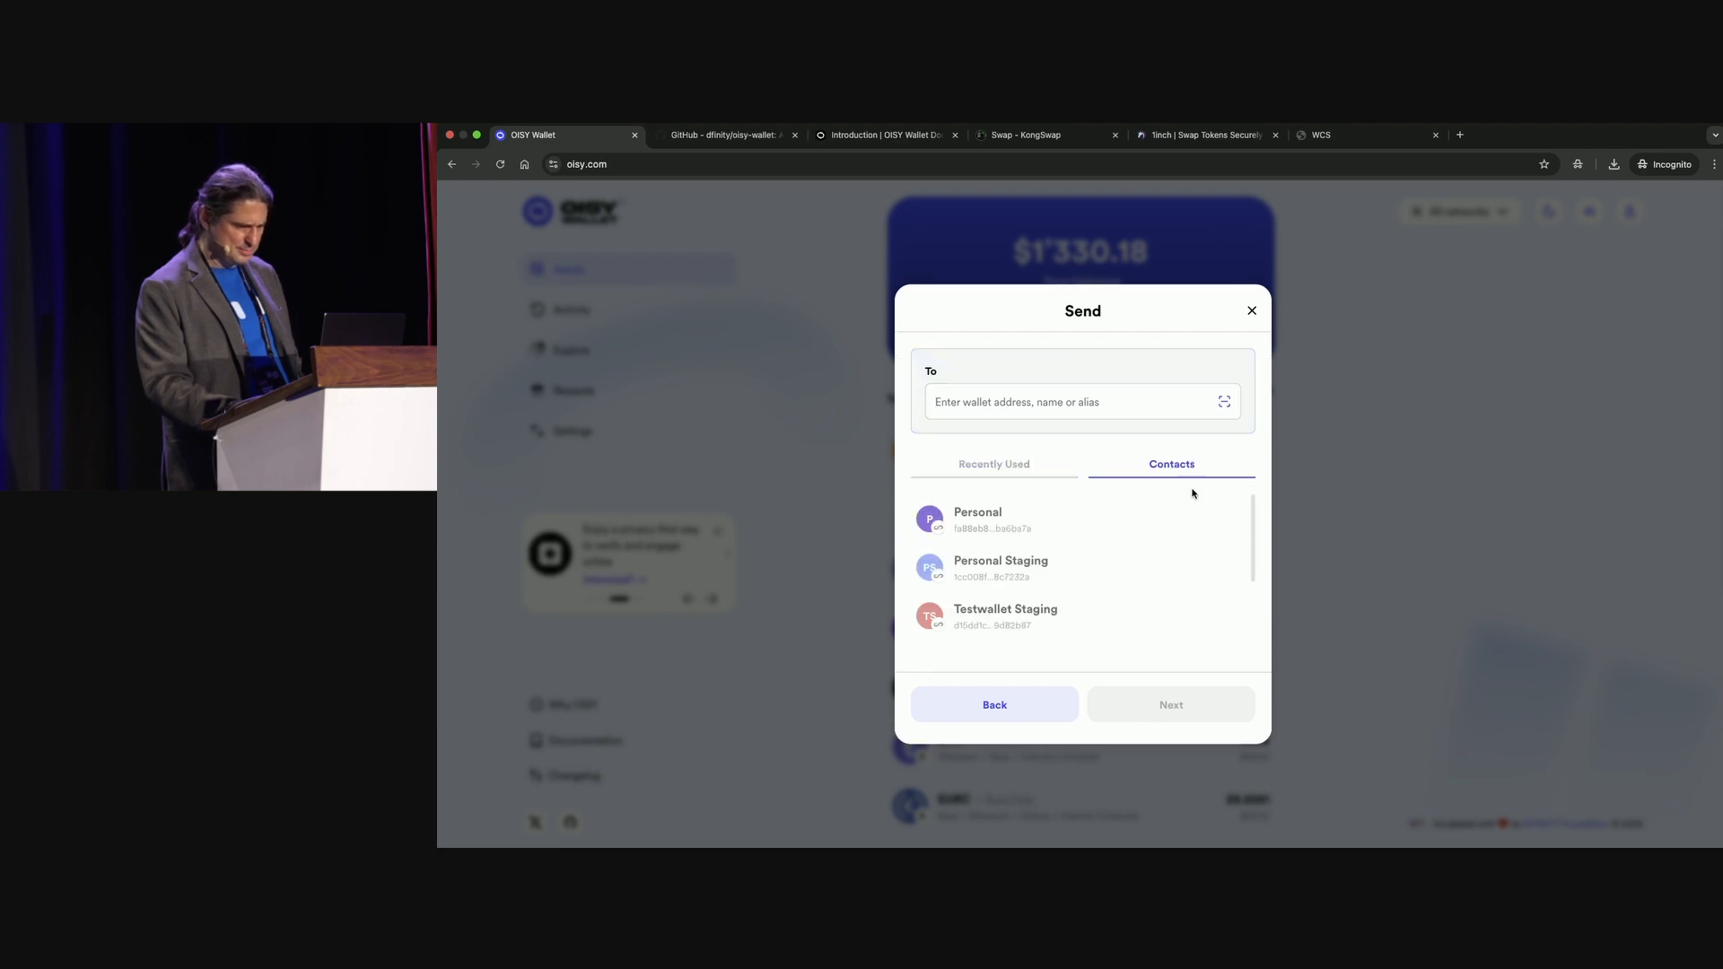
scroll("down", 3)
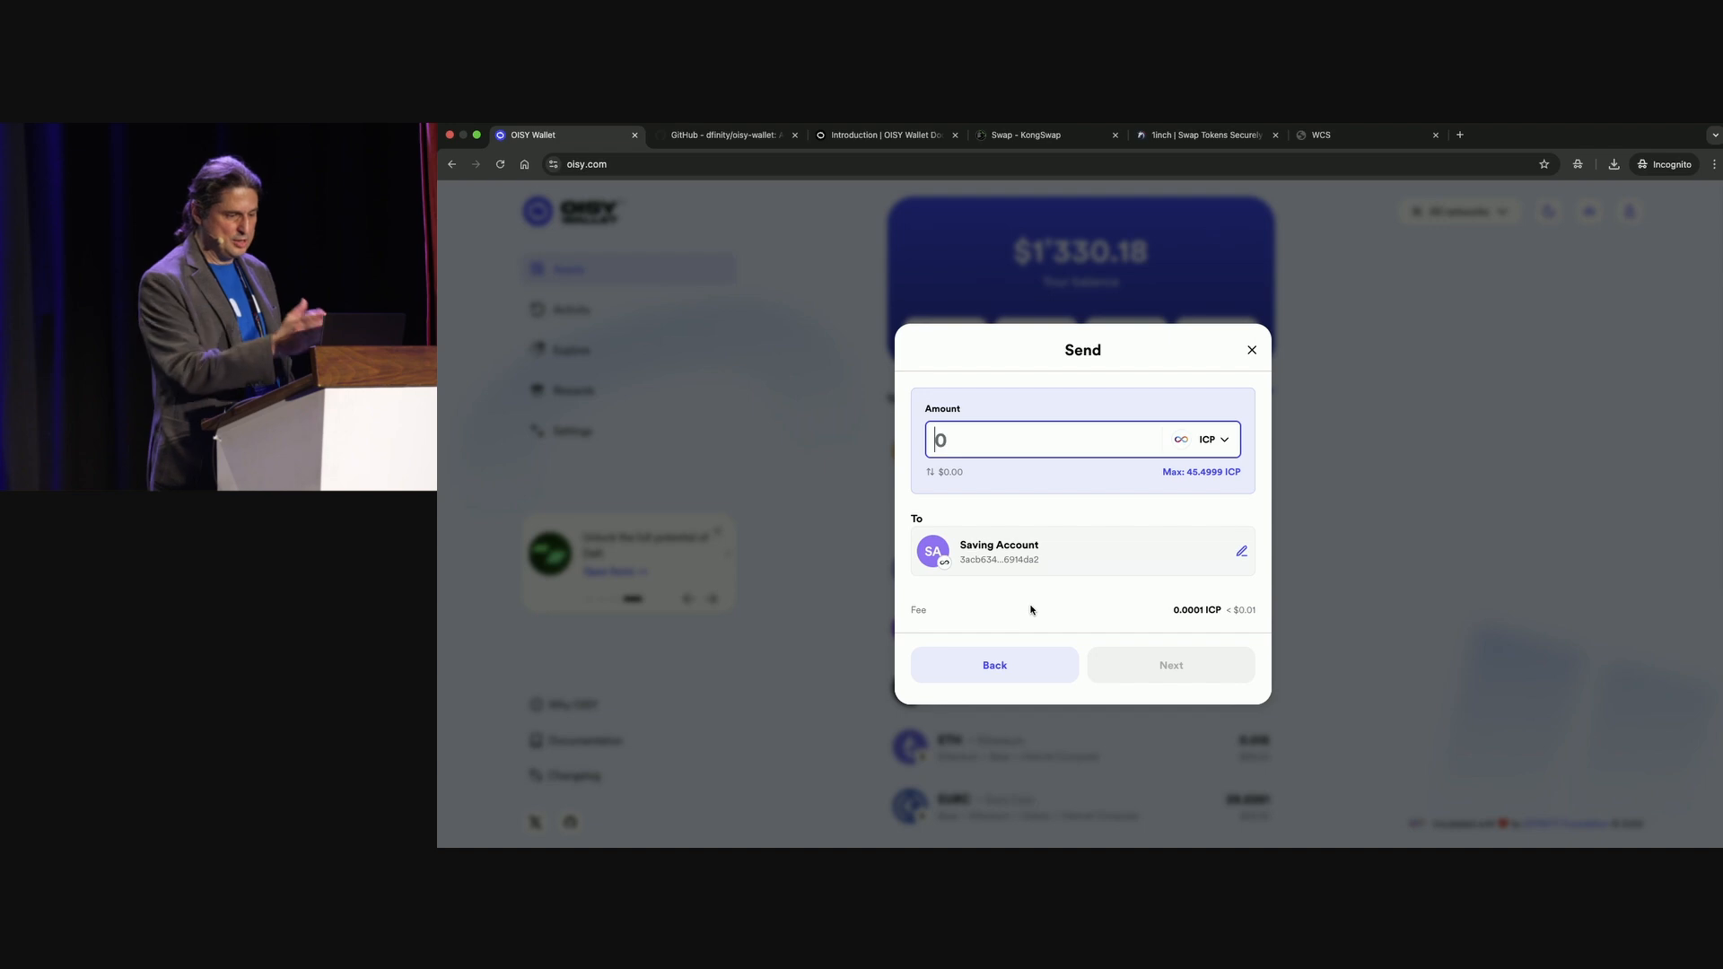
Send 1 ICP to Saving Account, reviewing and confirming the transfer.
type("1")
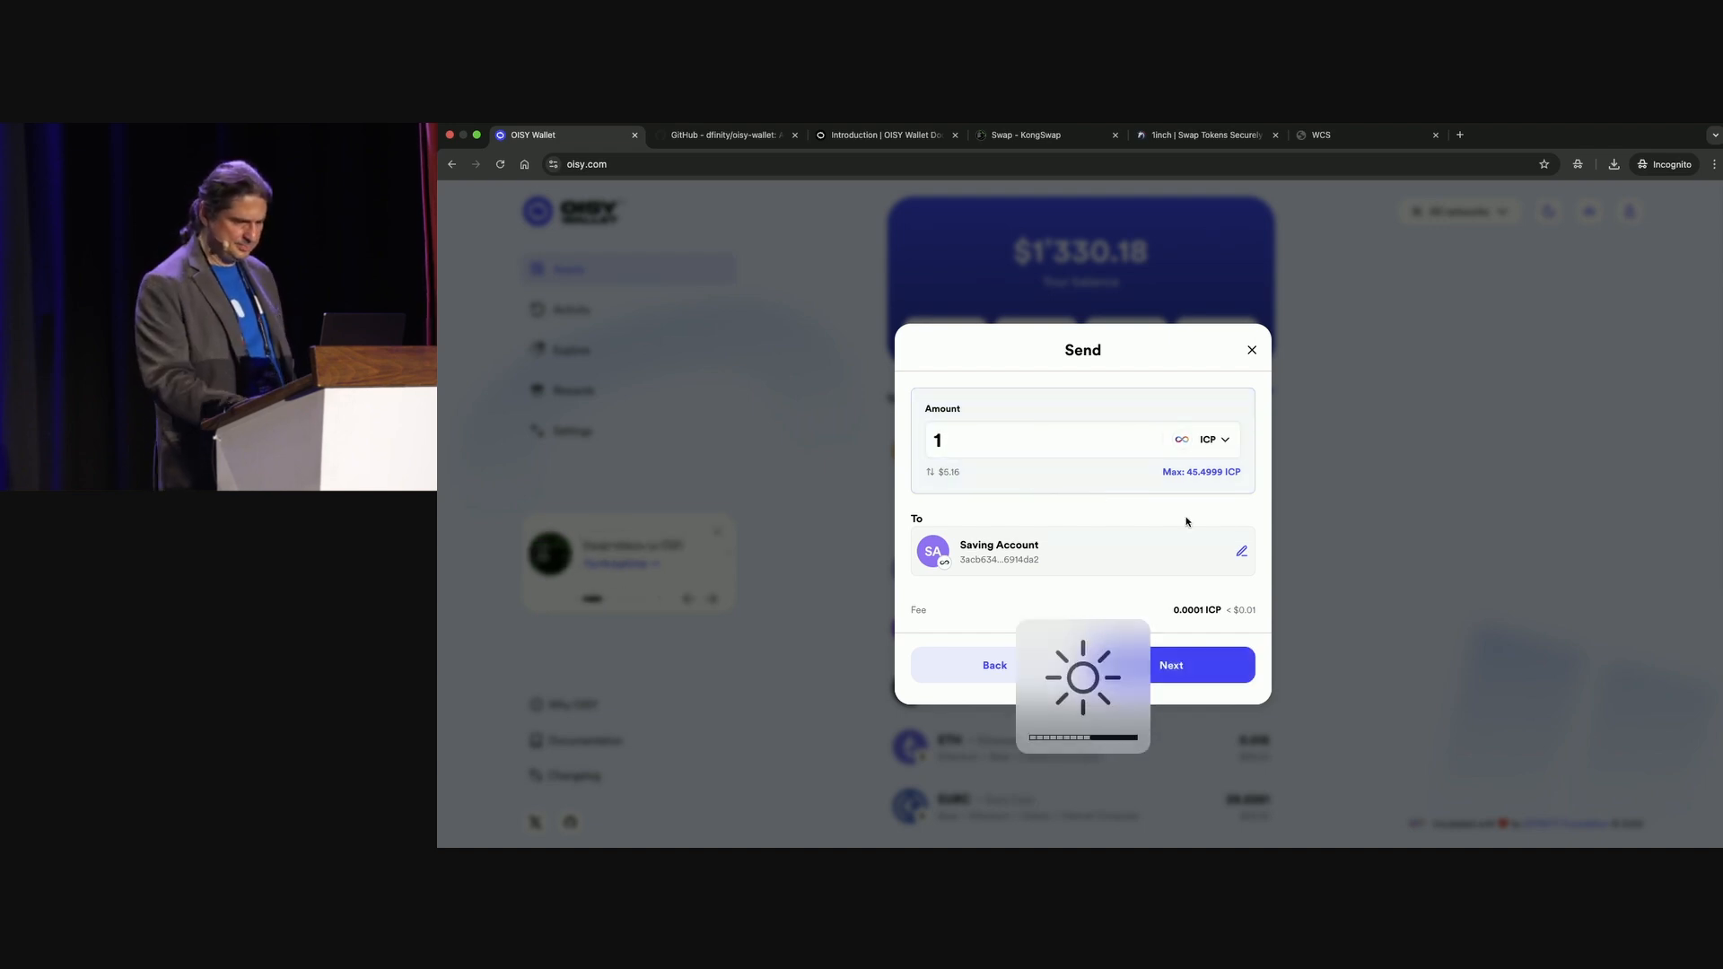
left_click(1168, 664)
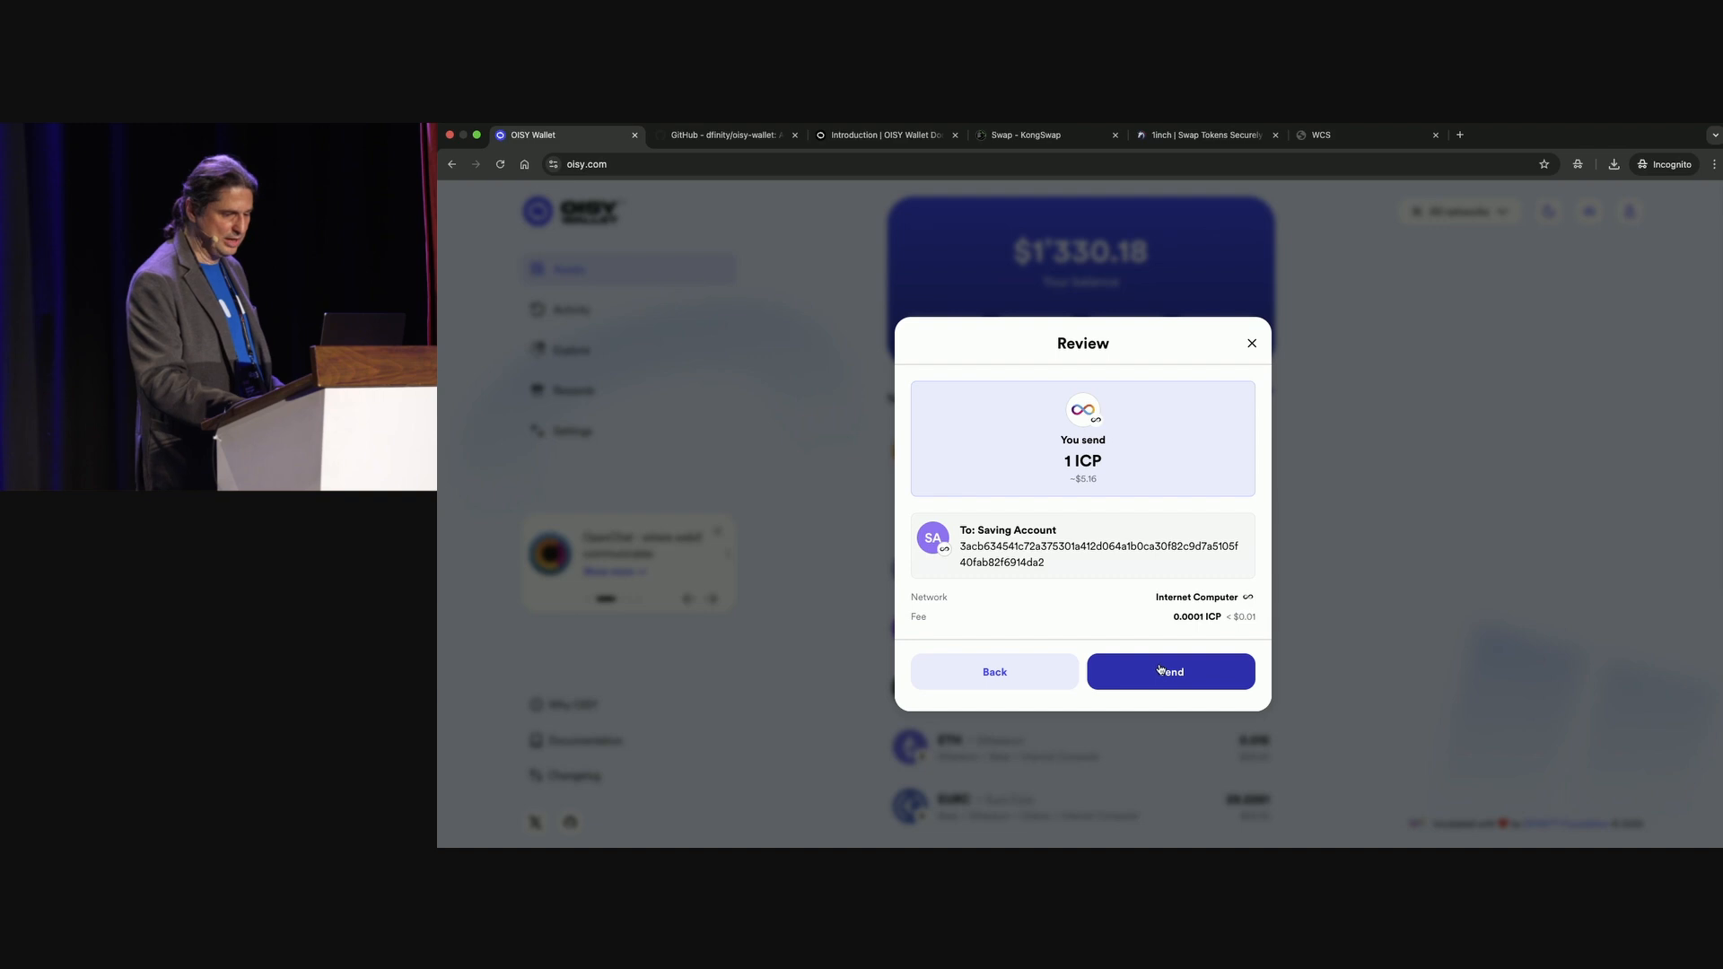
left_click(1169, 671)
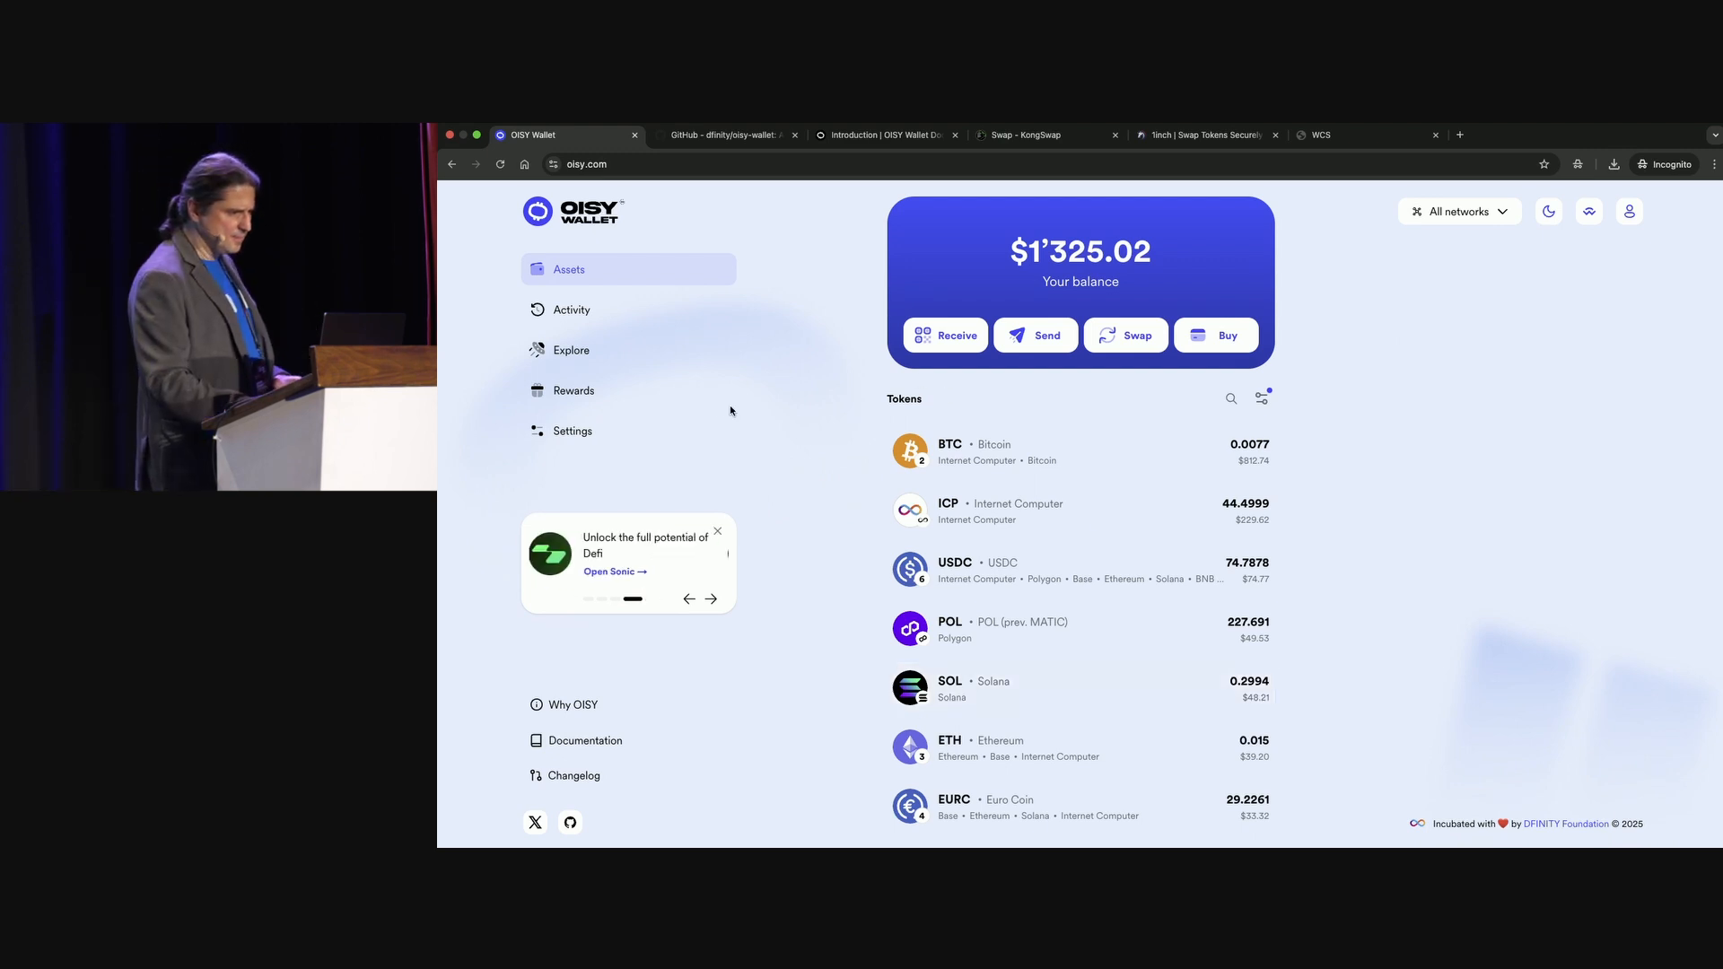
mouse_move(570, 350)
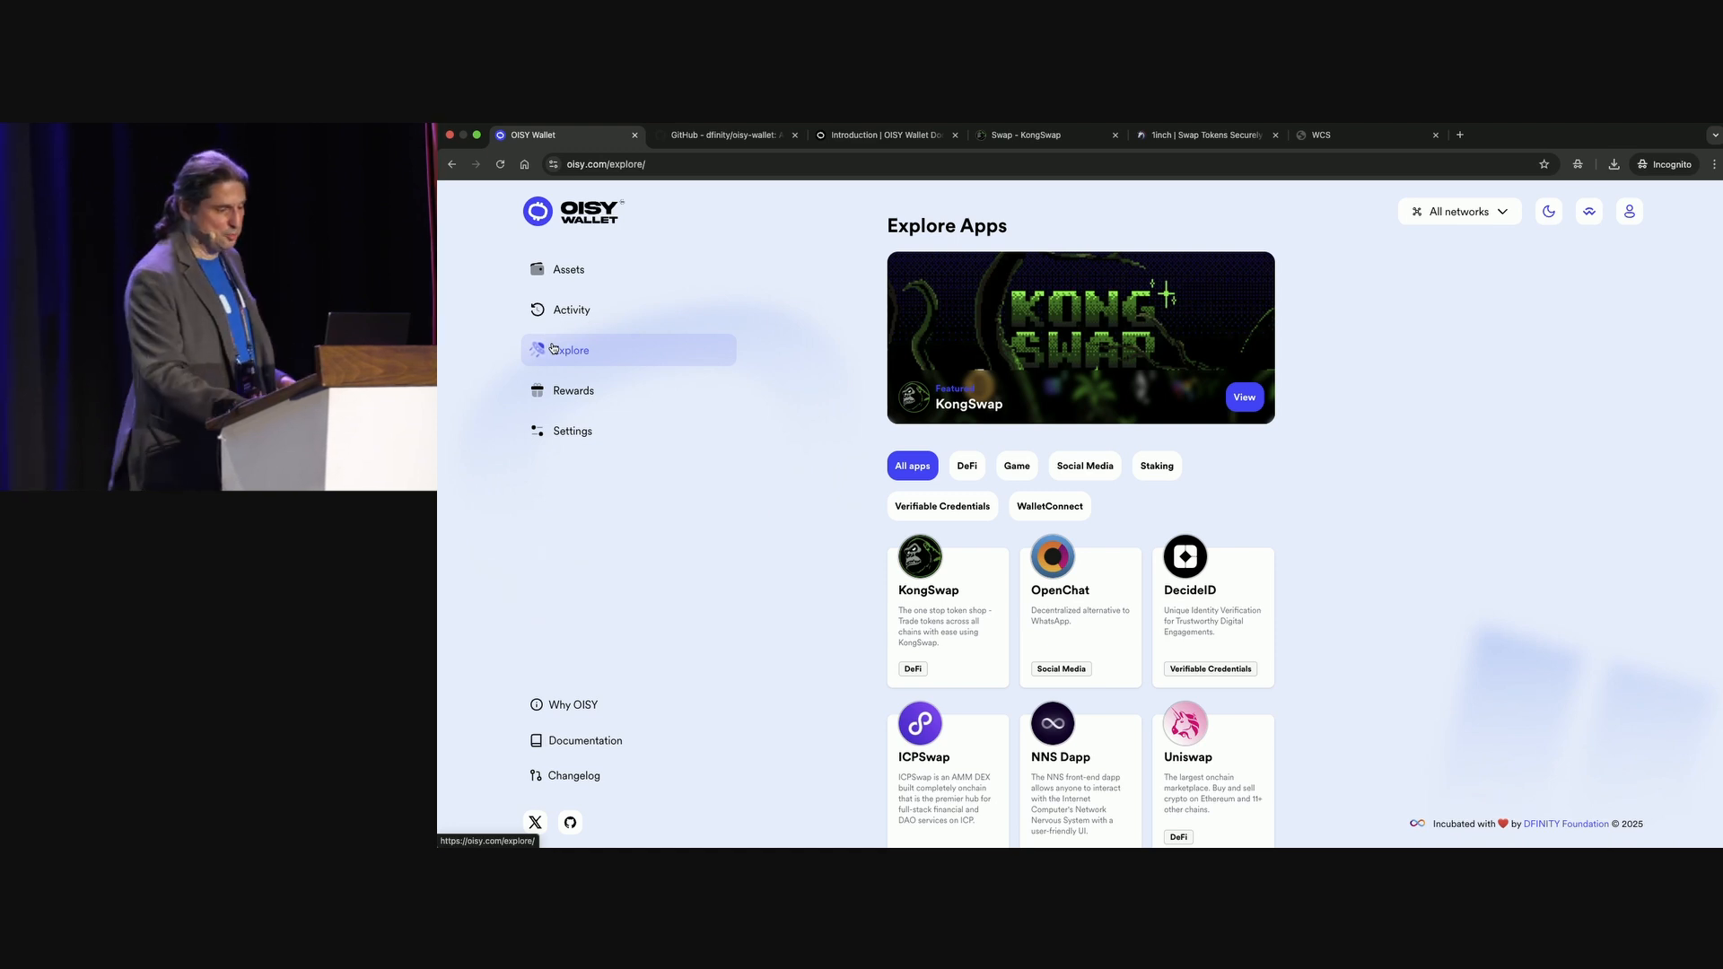
mouse_move(1149, 456)
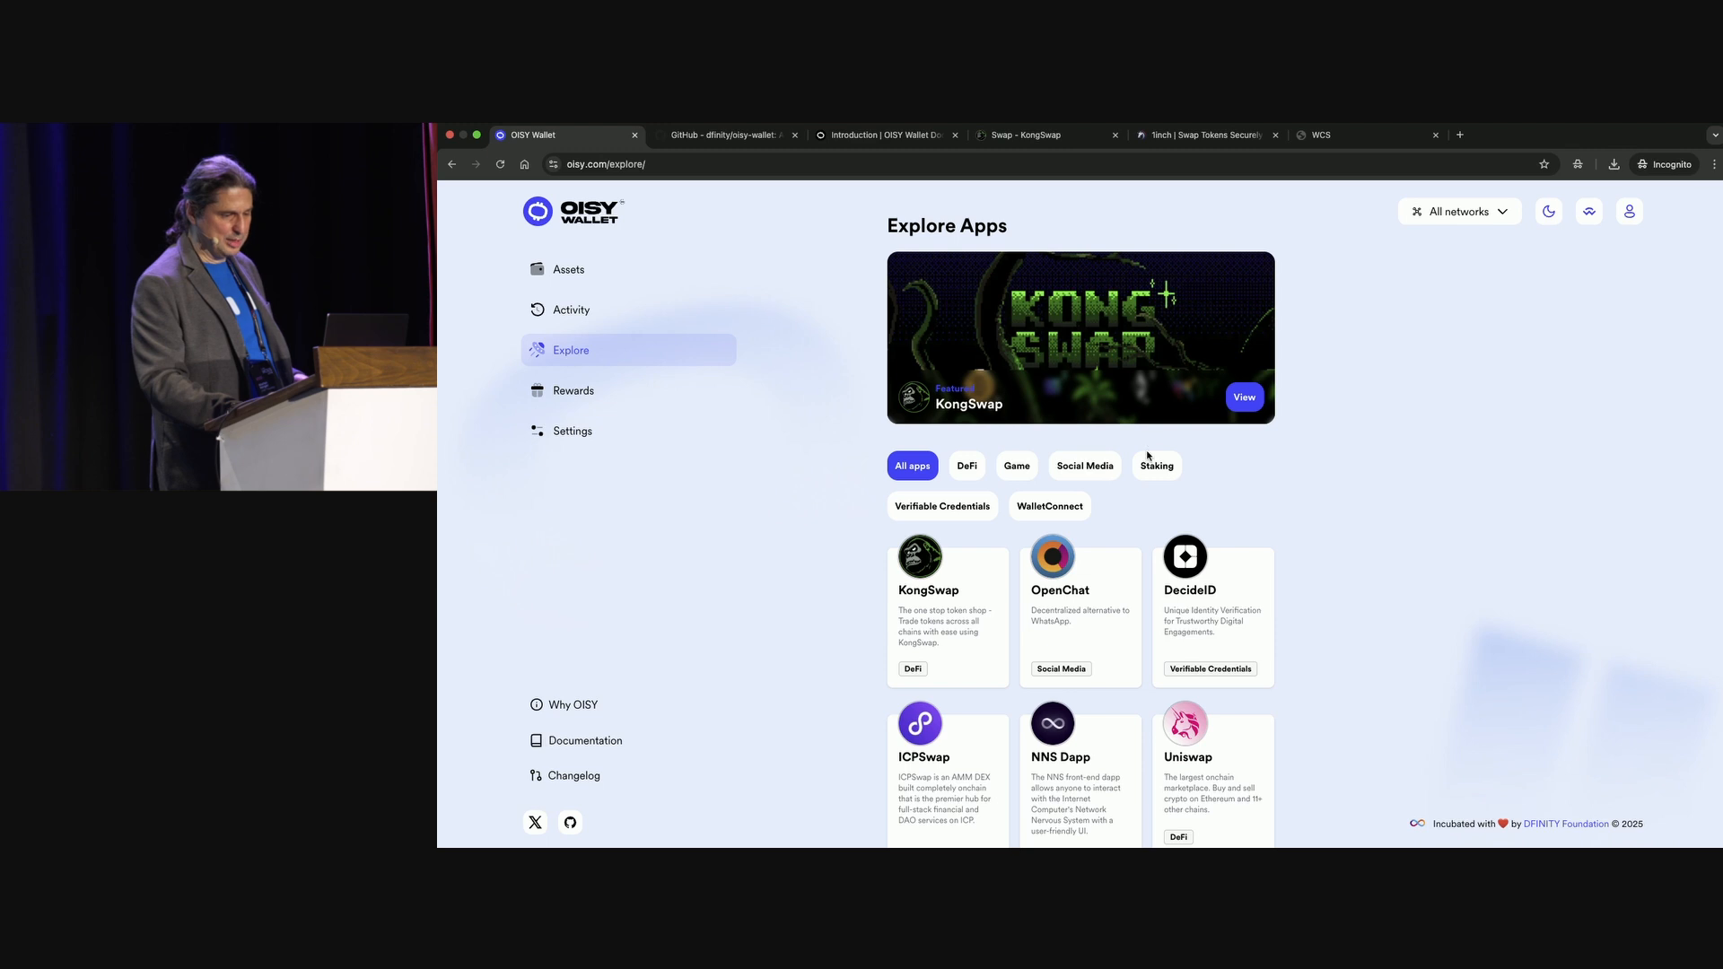
Filter the app catalogue to DeFi, read KongSwap's details, and visit the Documentation site.
left_click(966, 465)
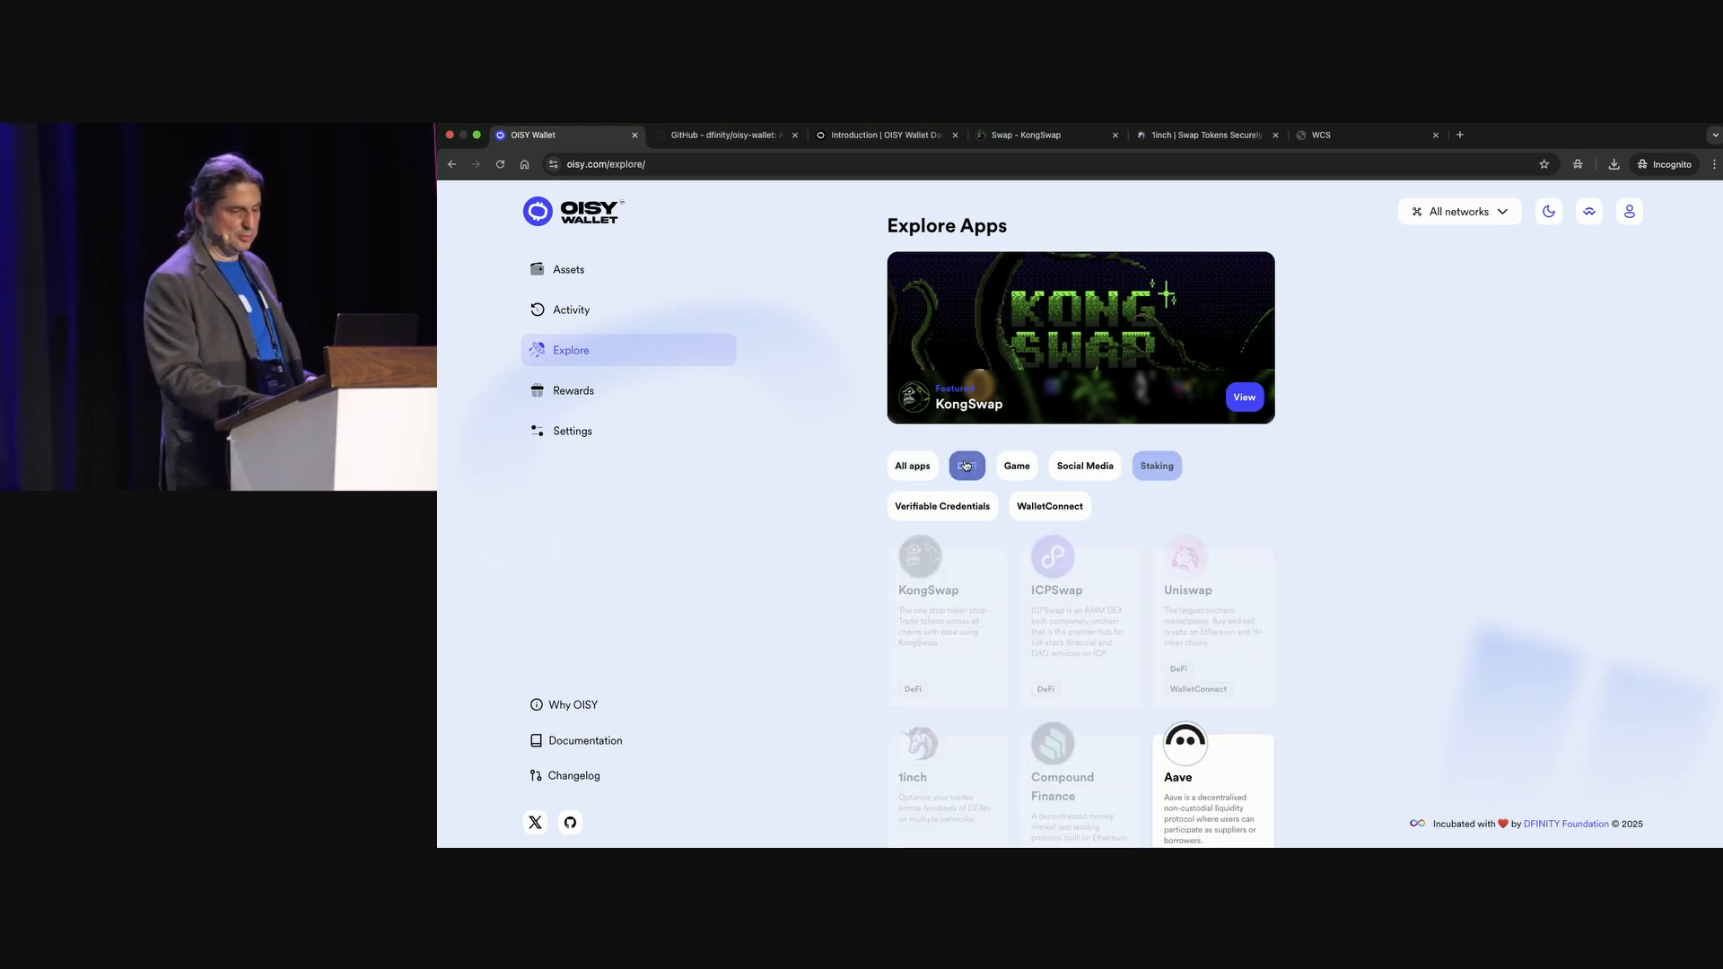
left_click(965, 464)
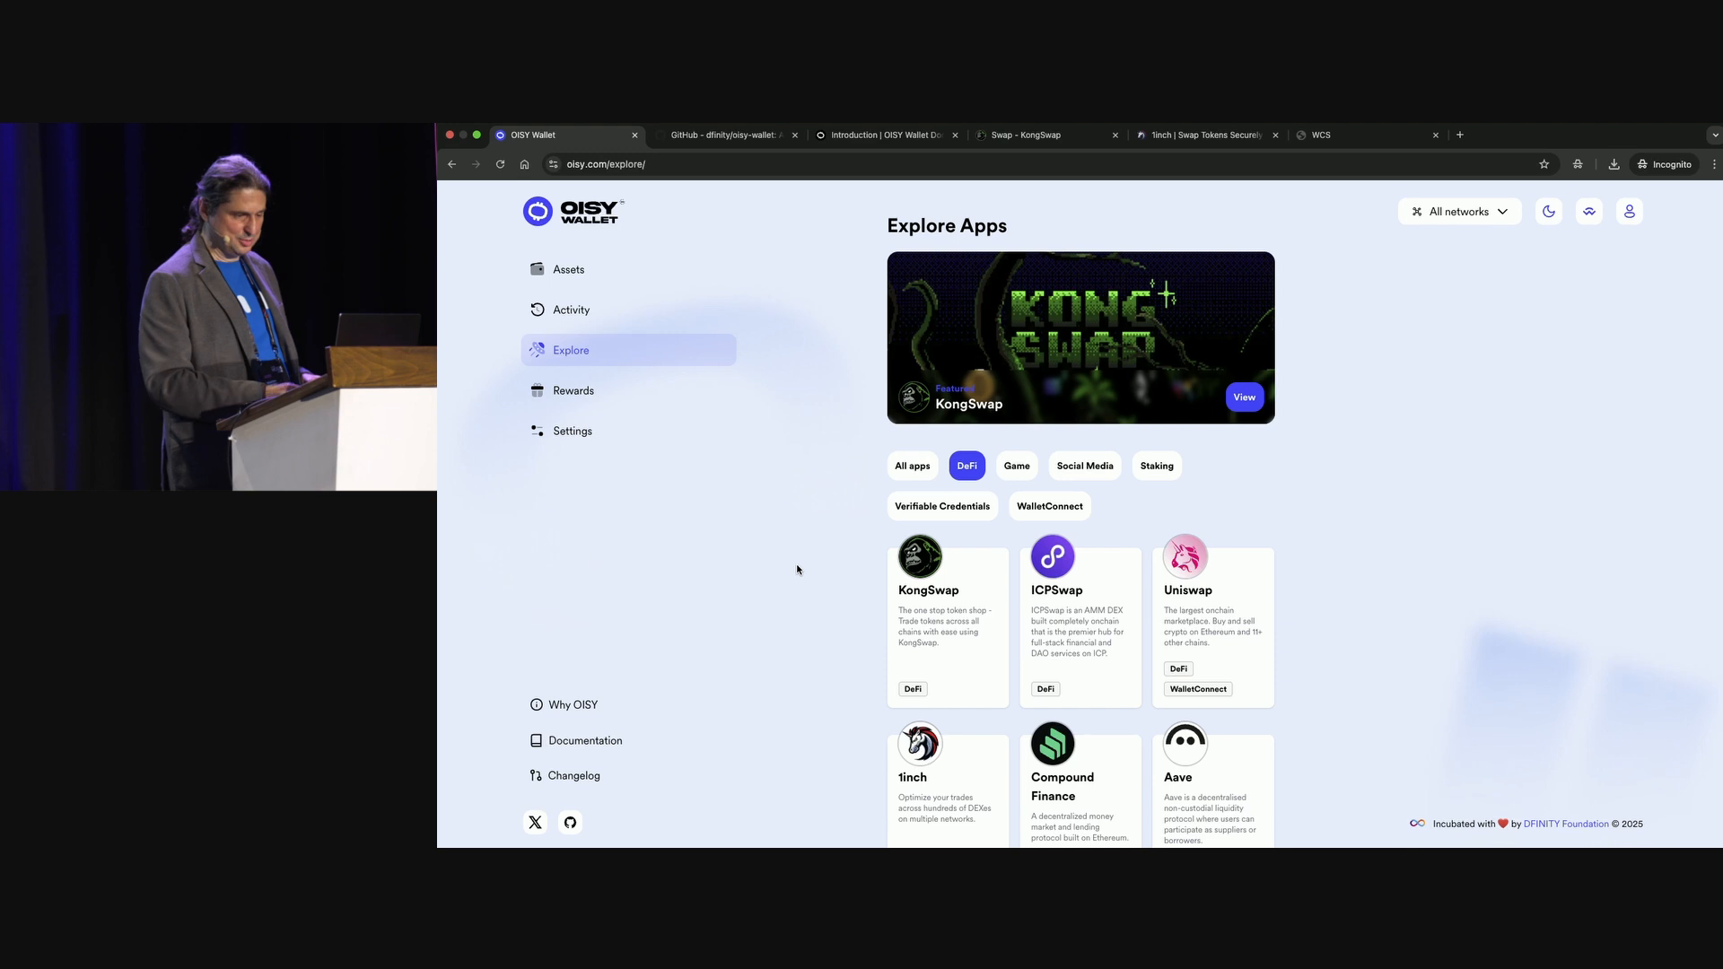
mouse_move(781, 571)
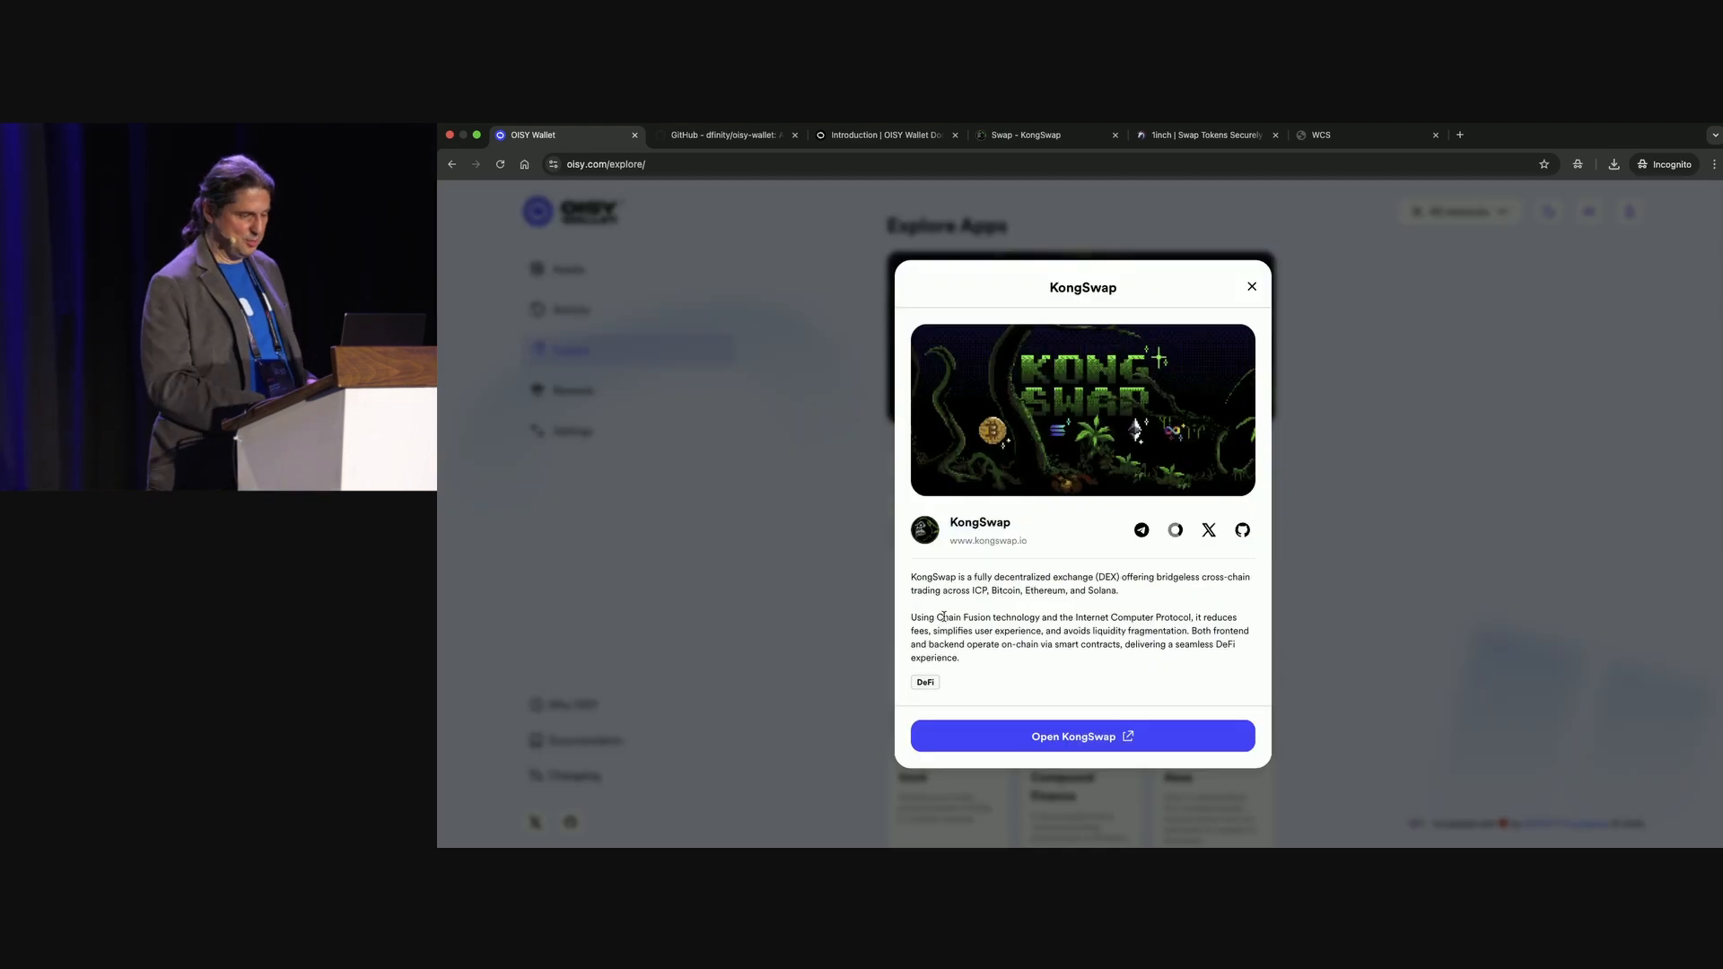
mouse_move(819, 825)
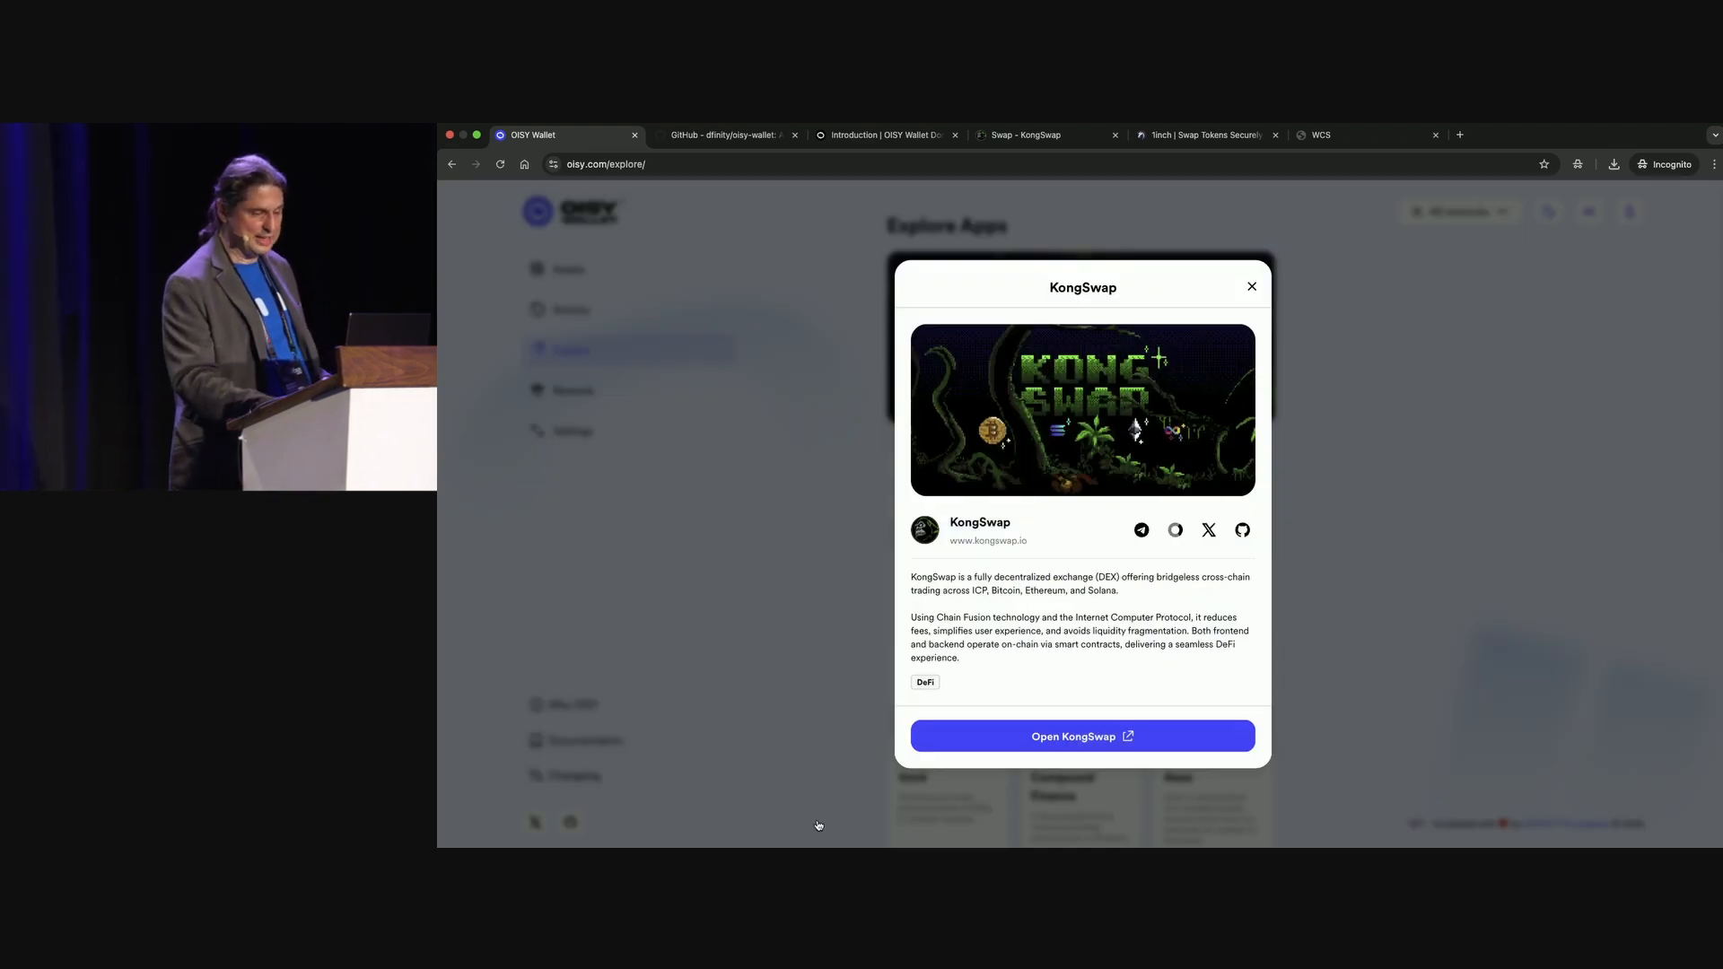
left_click(1251, 287)
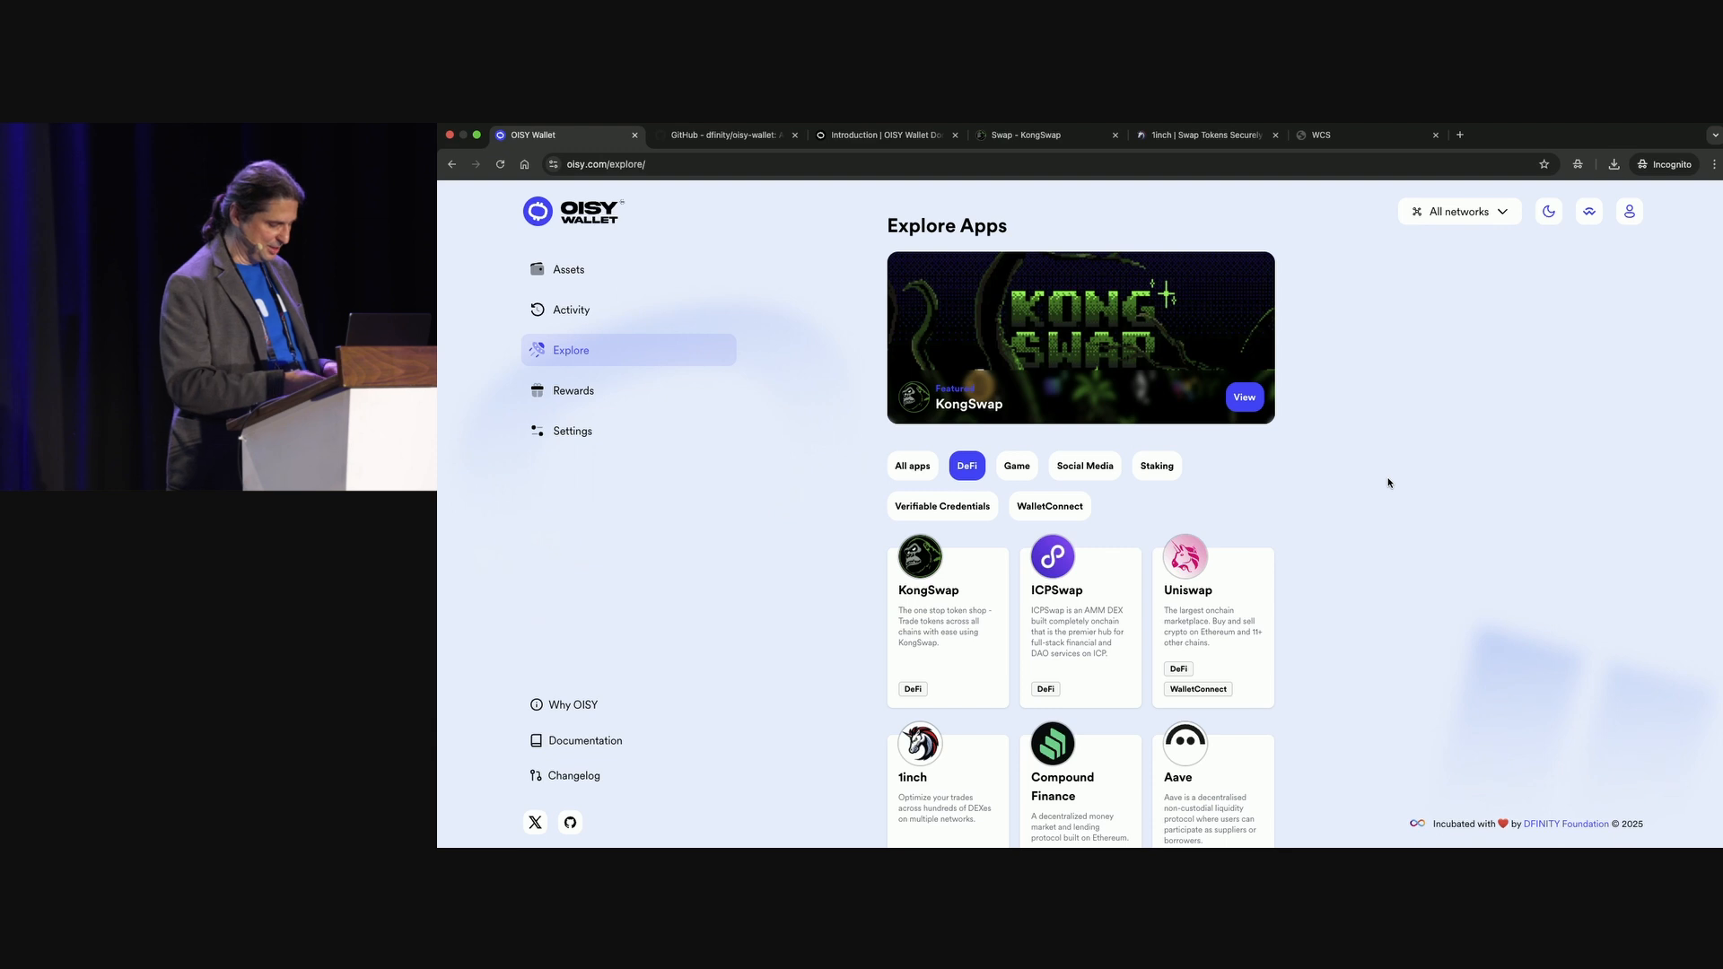
mouse_move(583, 741)
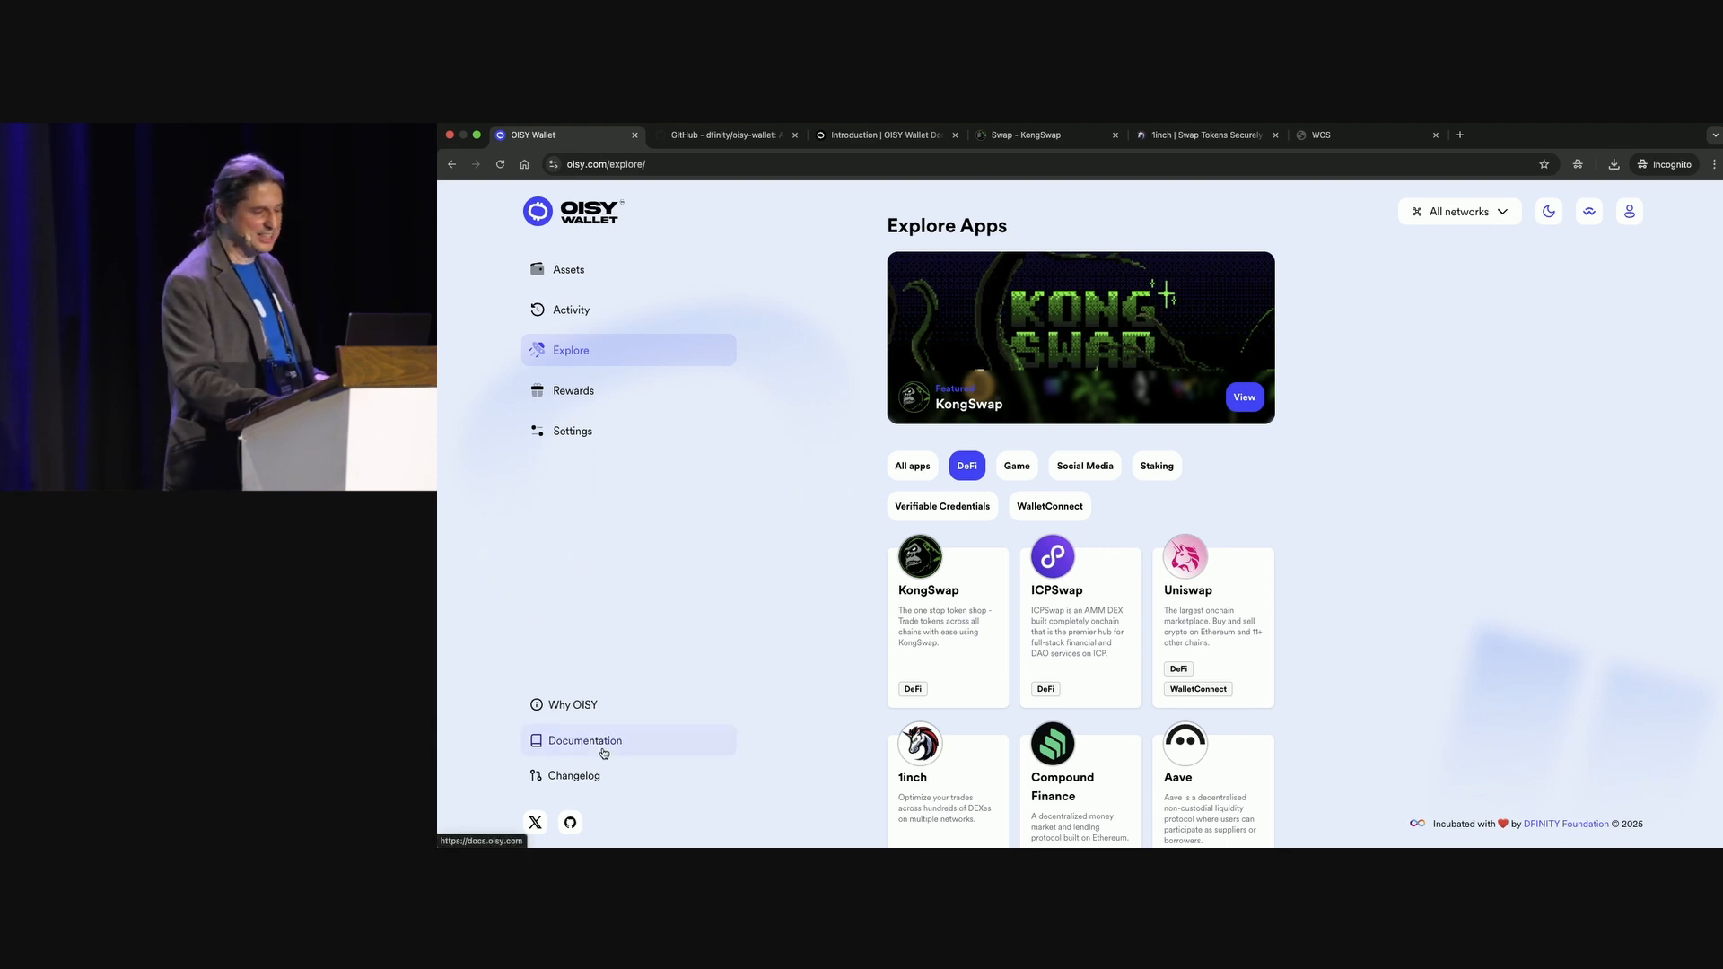
left_click(583, 740)
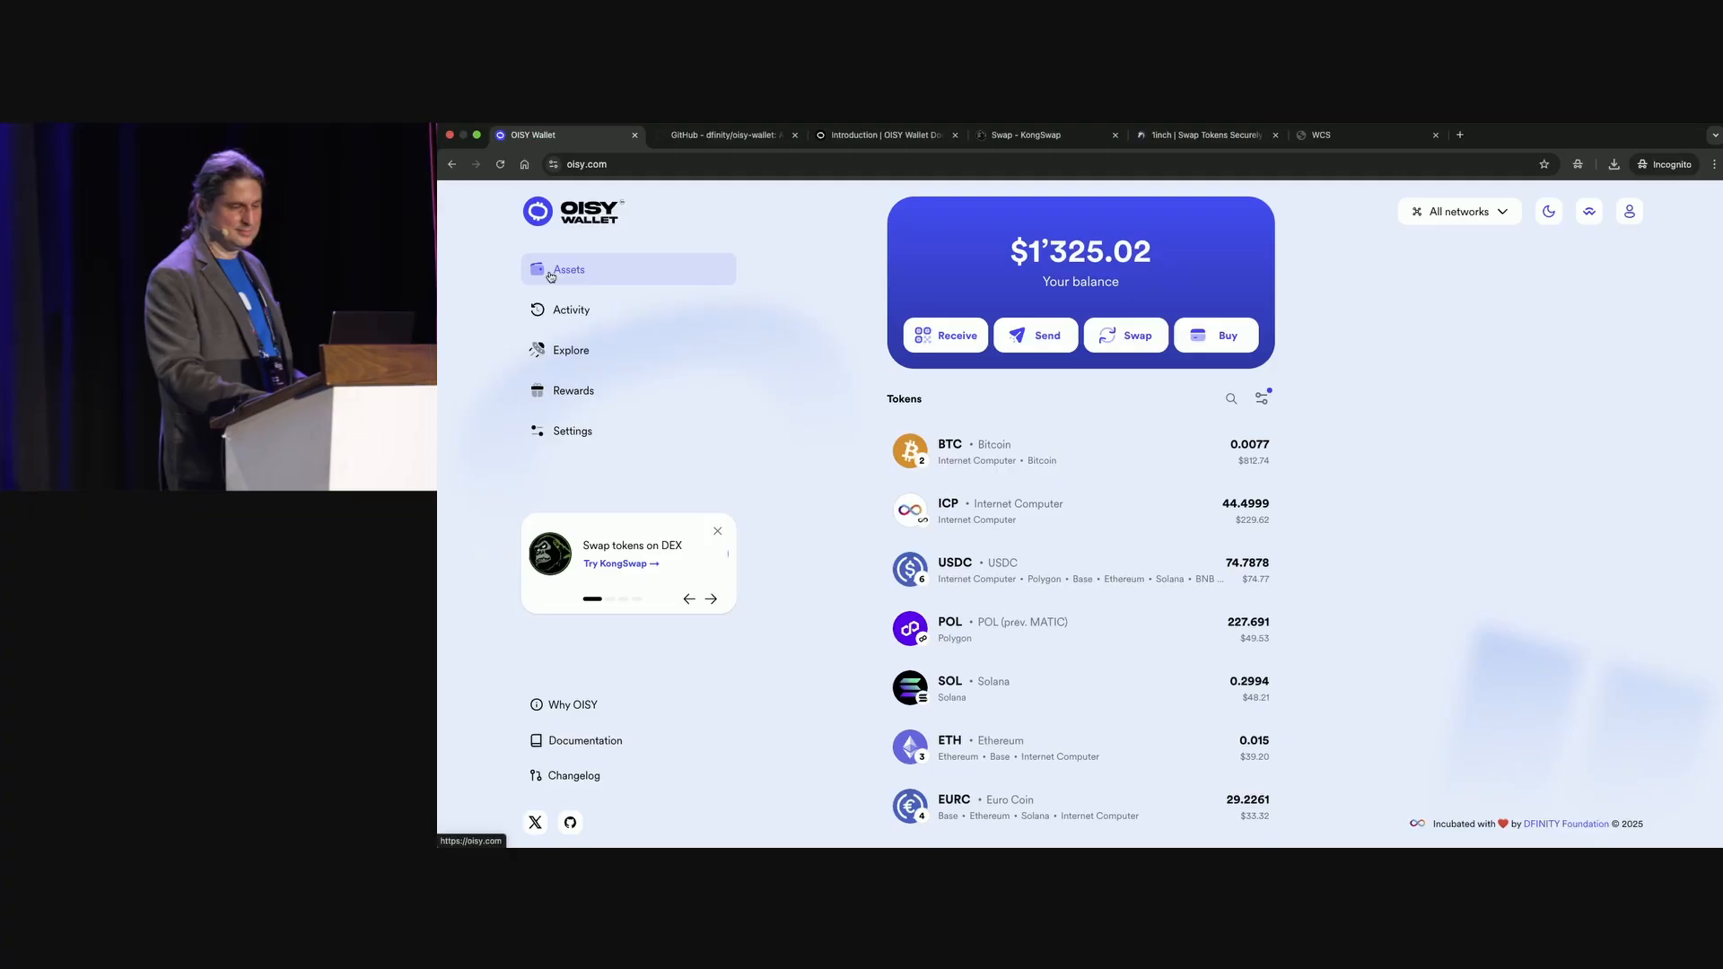
mouse_move(1646, 248)
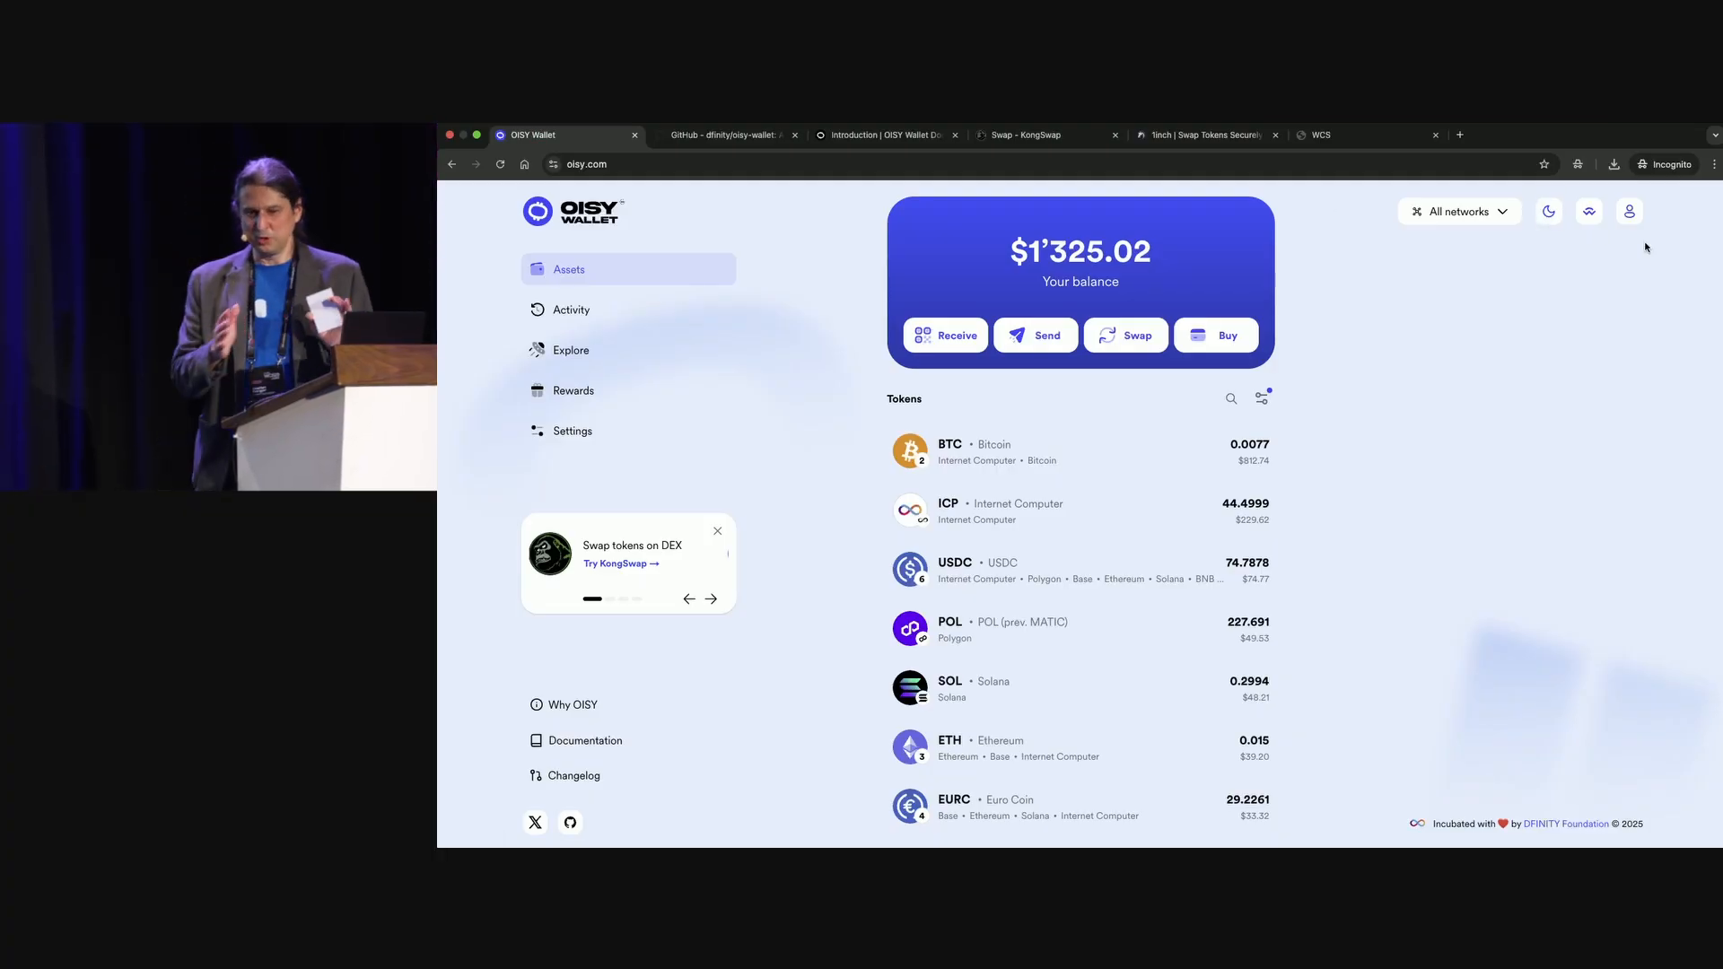
Show the per-network balance breakdown from the All networks dropdown.
left_click(711, 599)
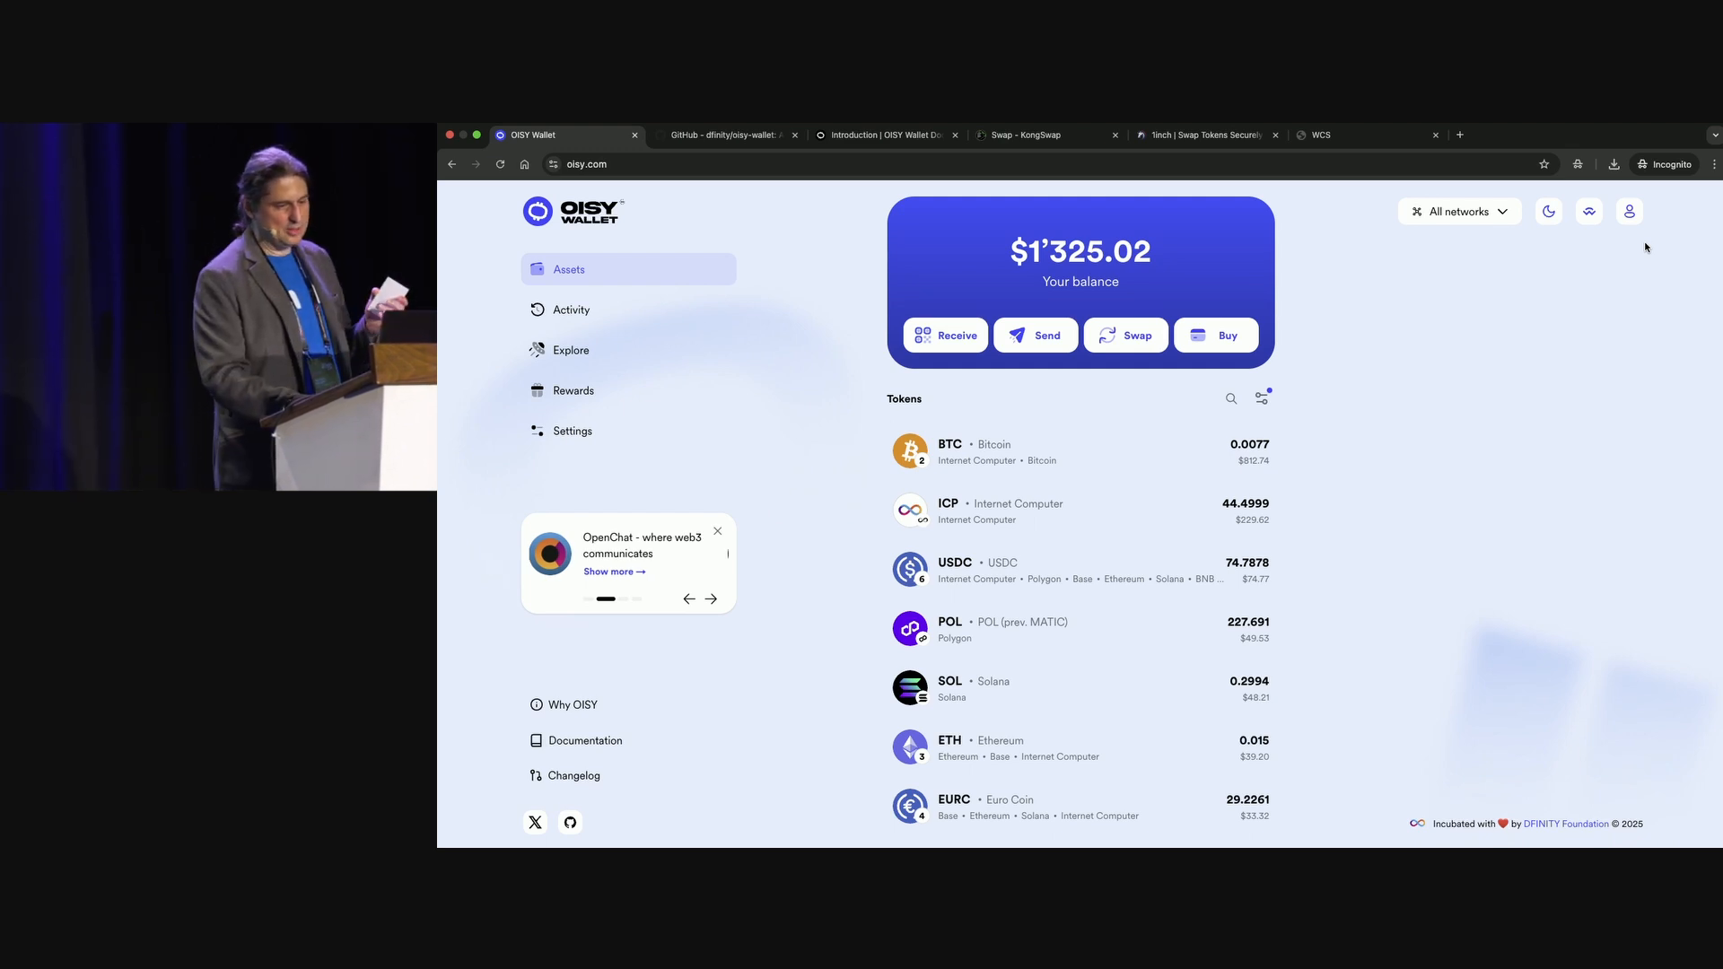
left_click(1459, 212)
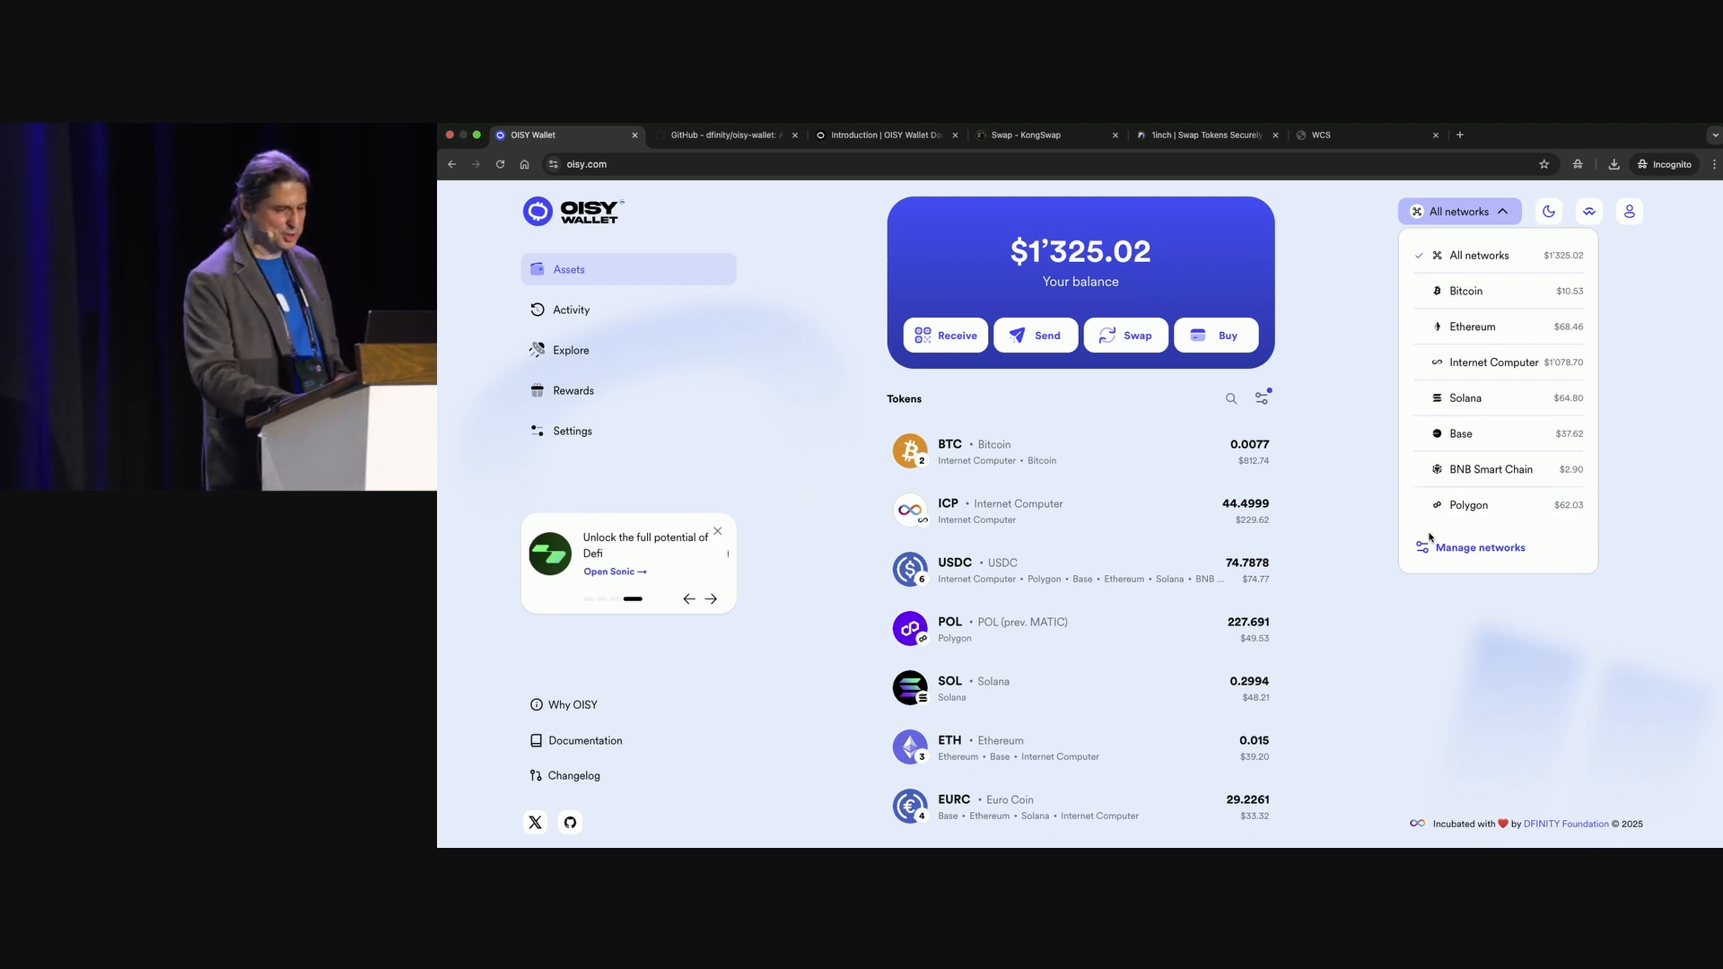
Review active networks, toggle Enable test networks on and off, and close without changes.
left_click(1479, 547)
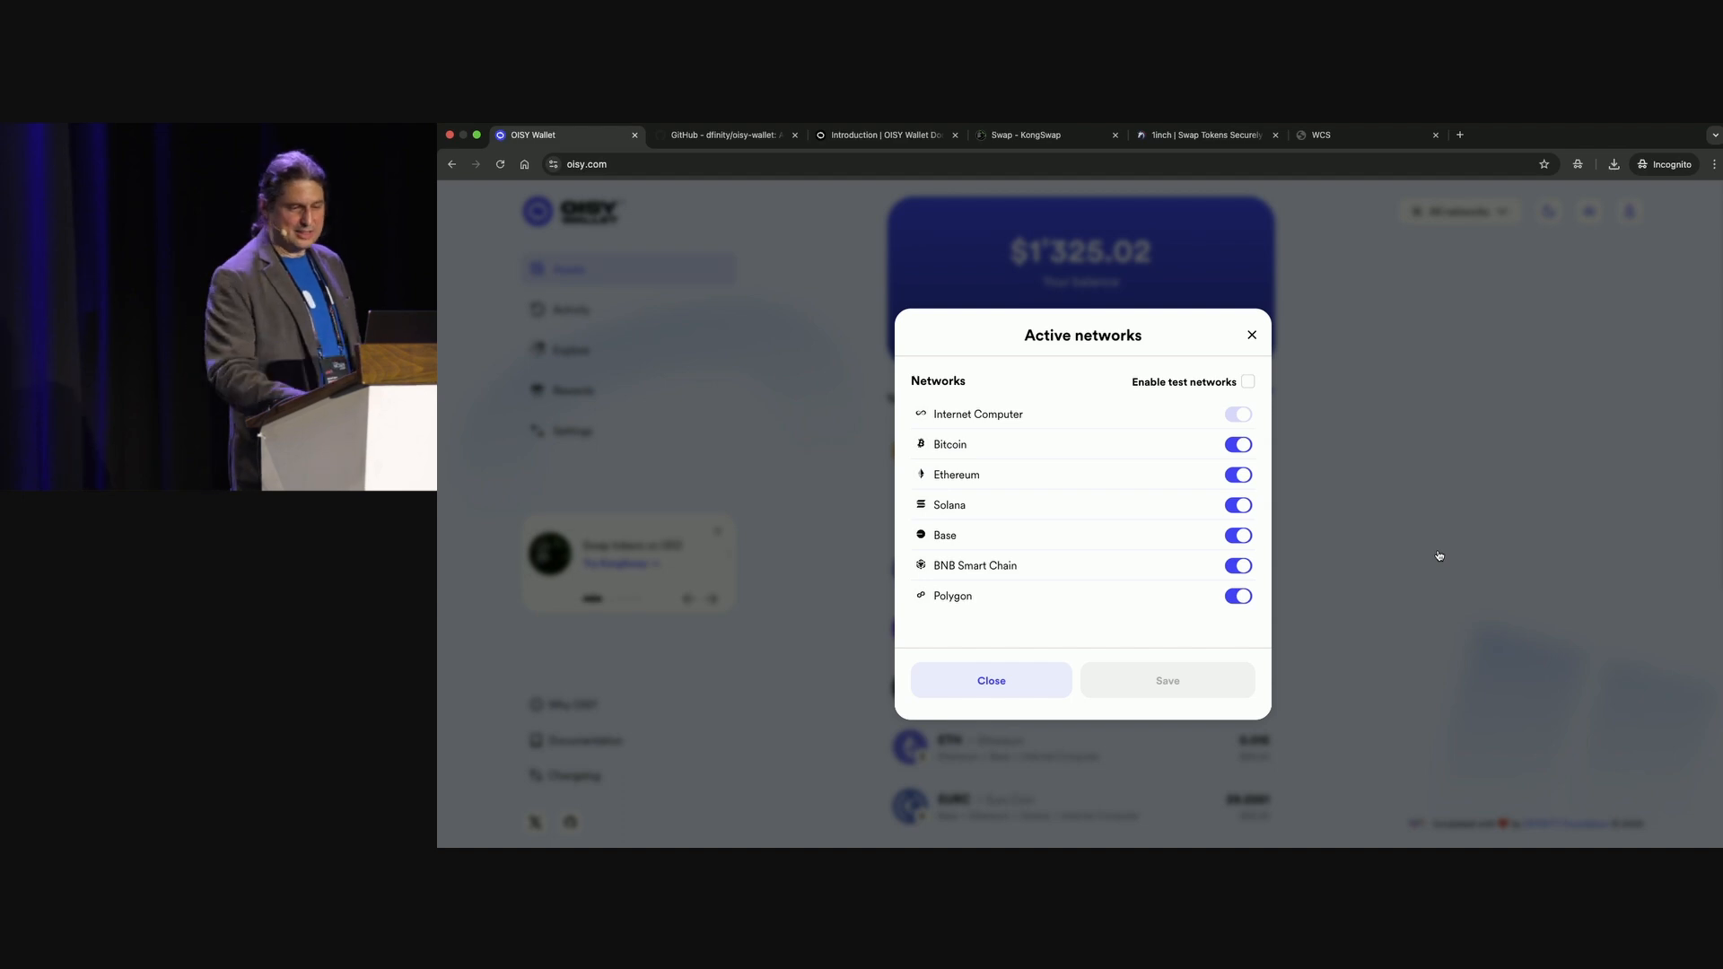
left_click(1247, 380)
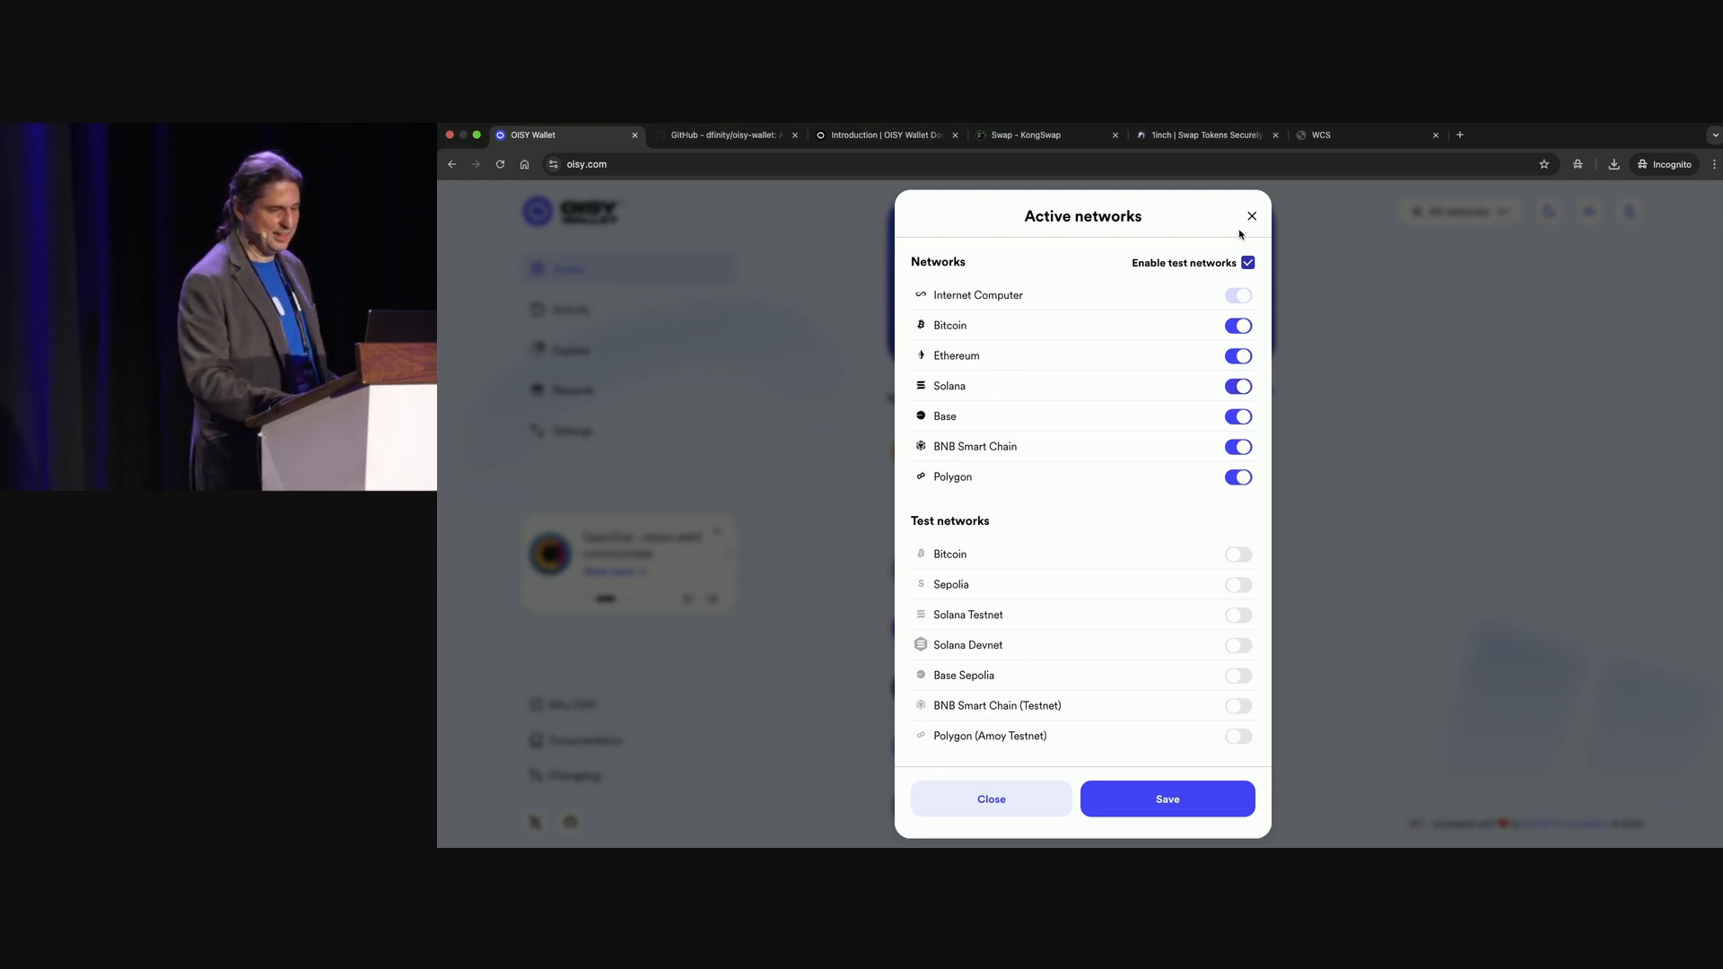
left_click(1247, 262)
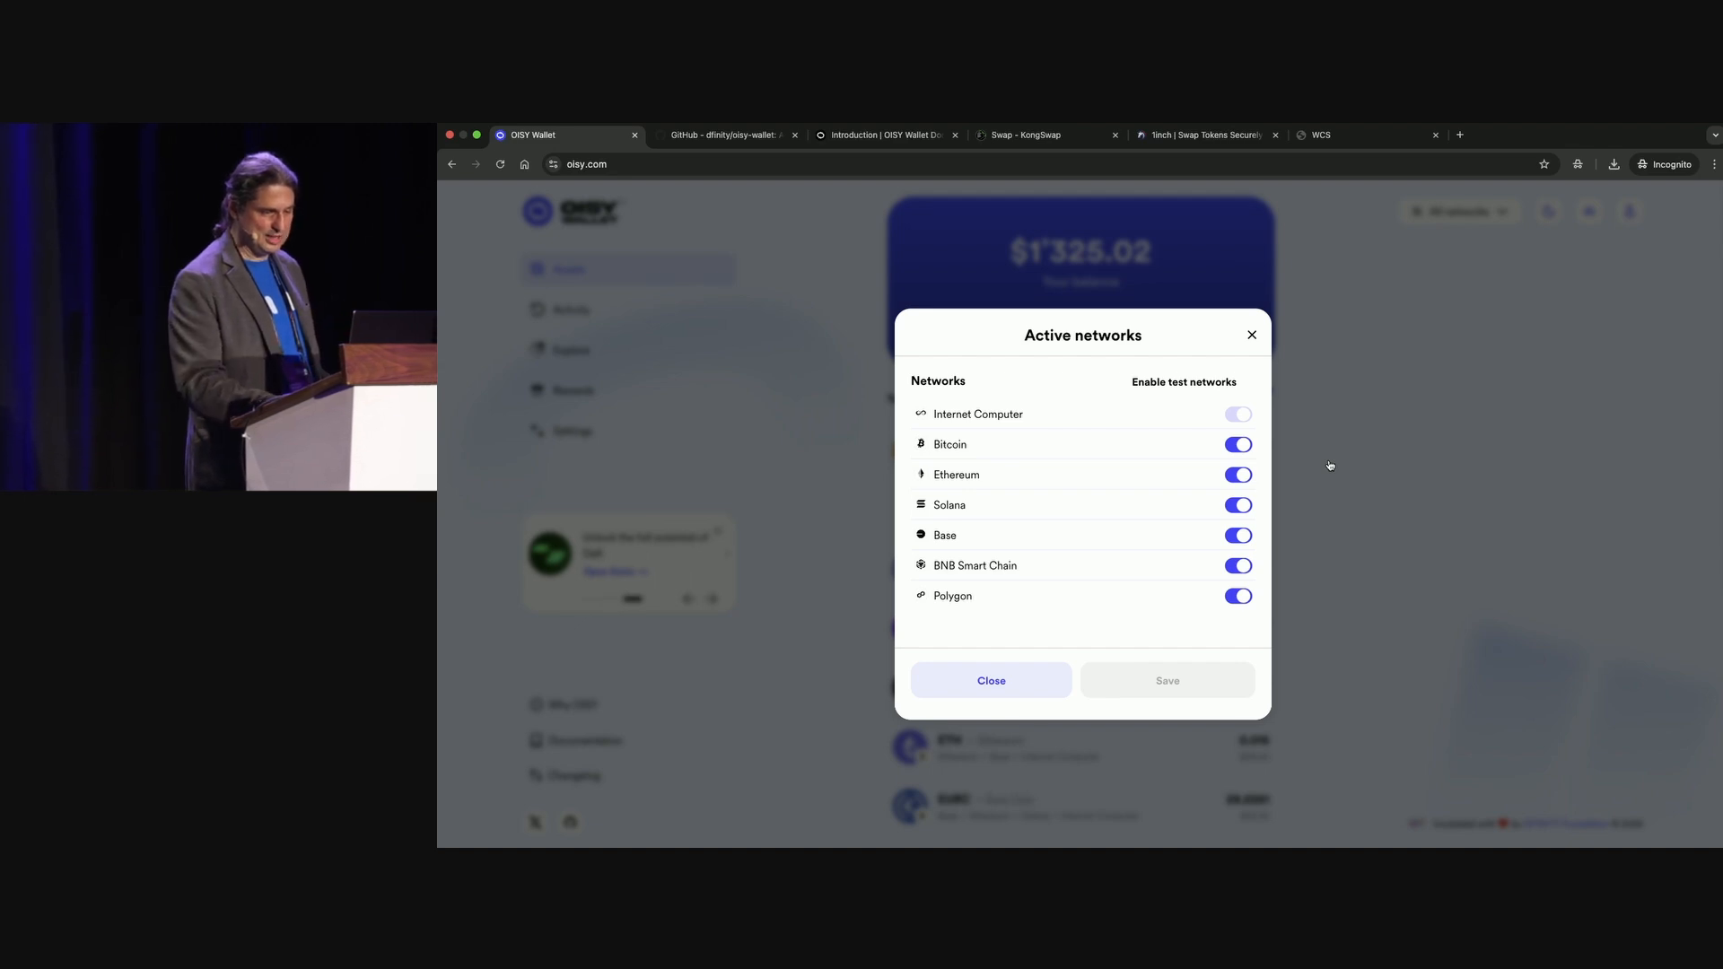
left_click(988, 680)
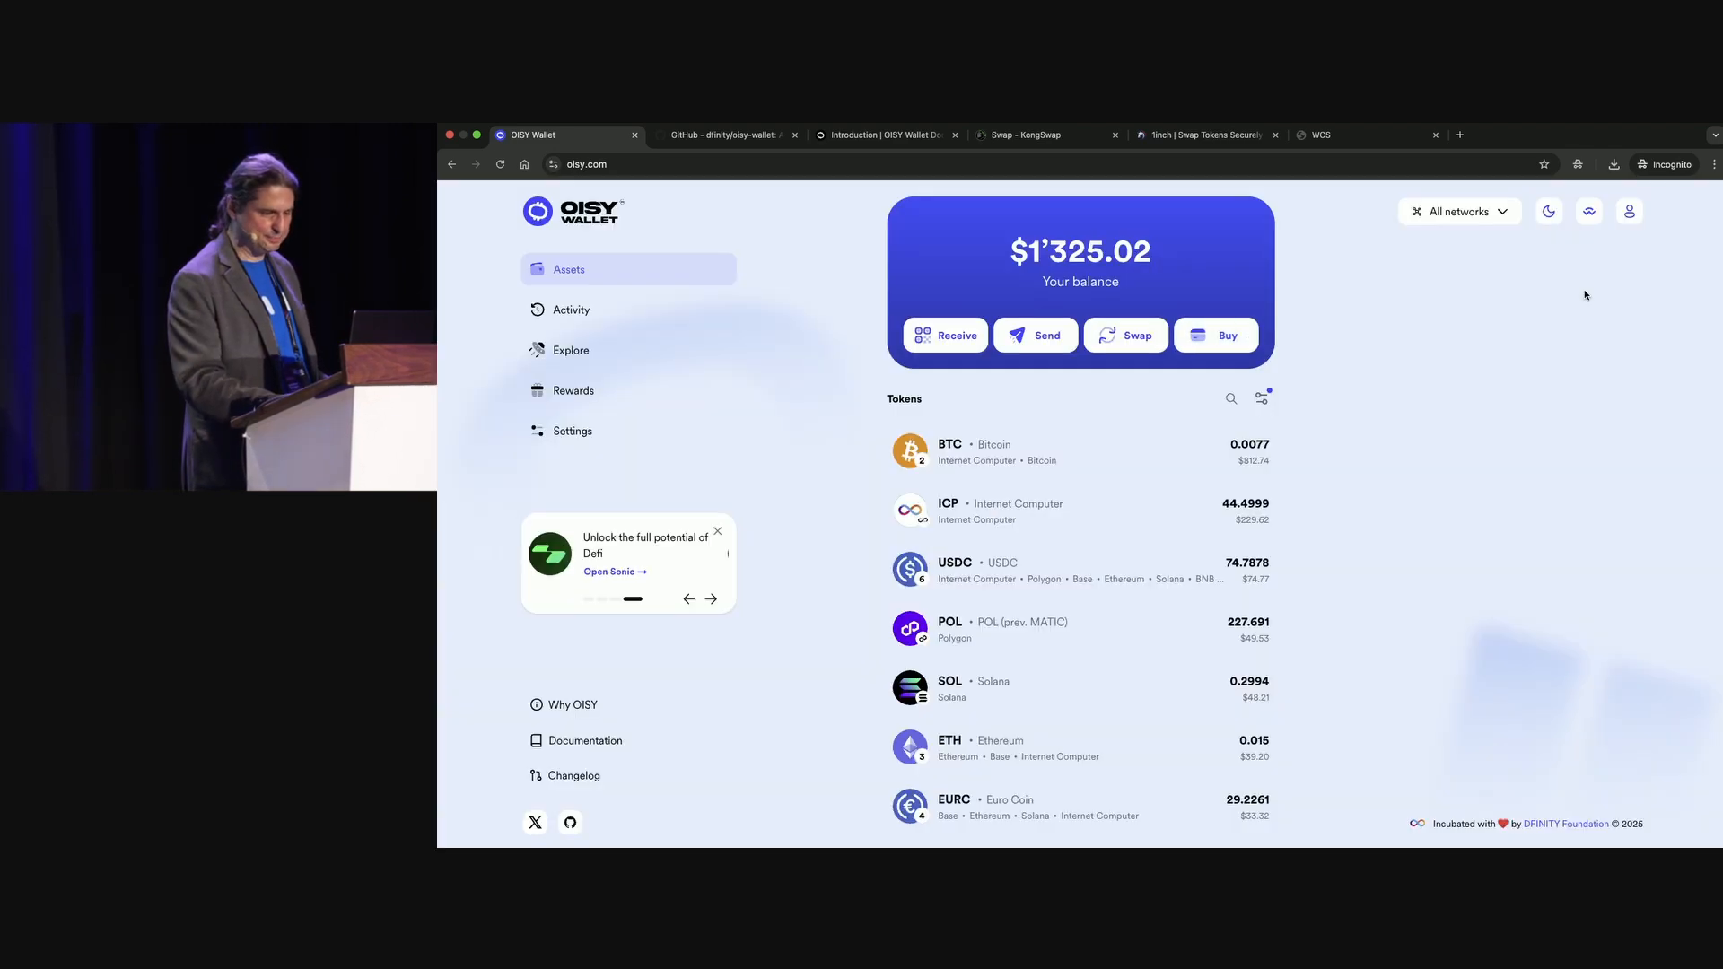
scroll("down", 3)
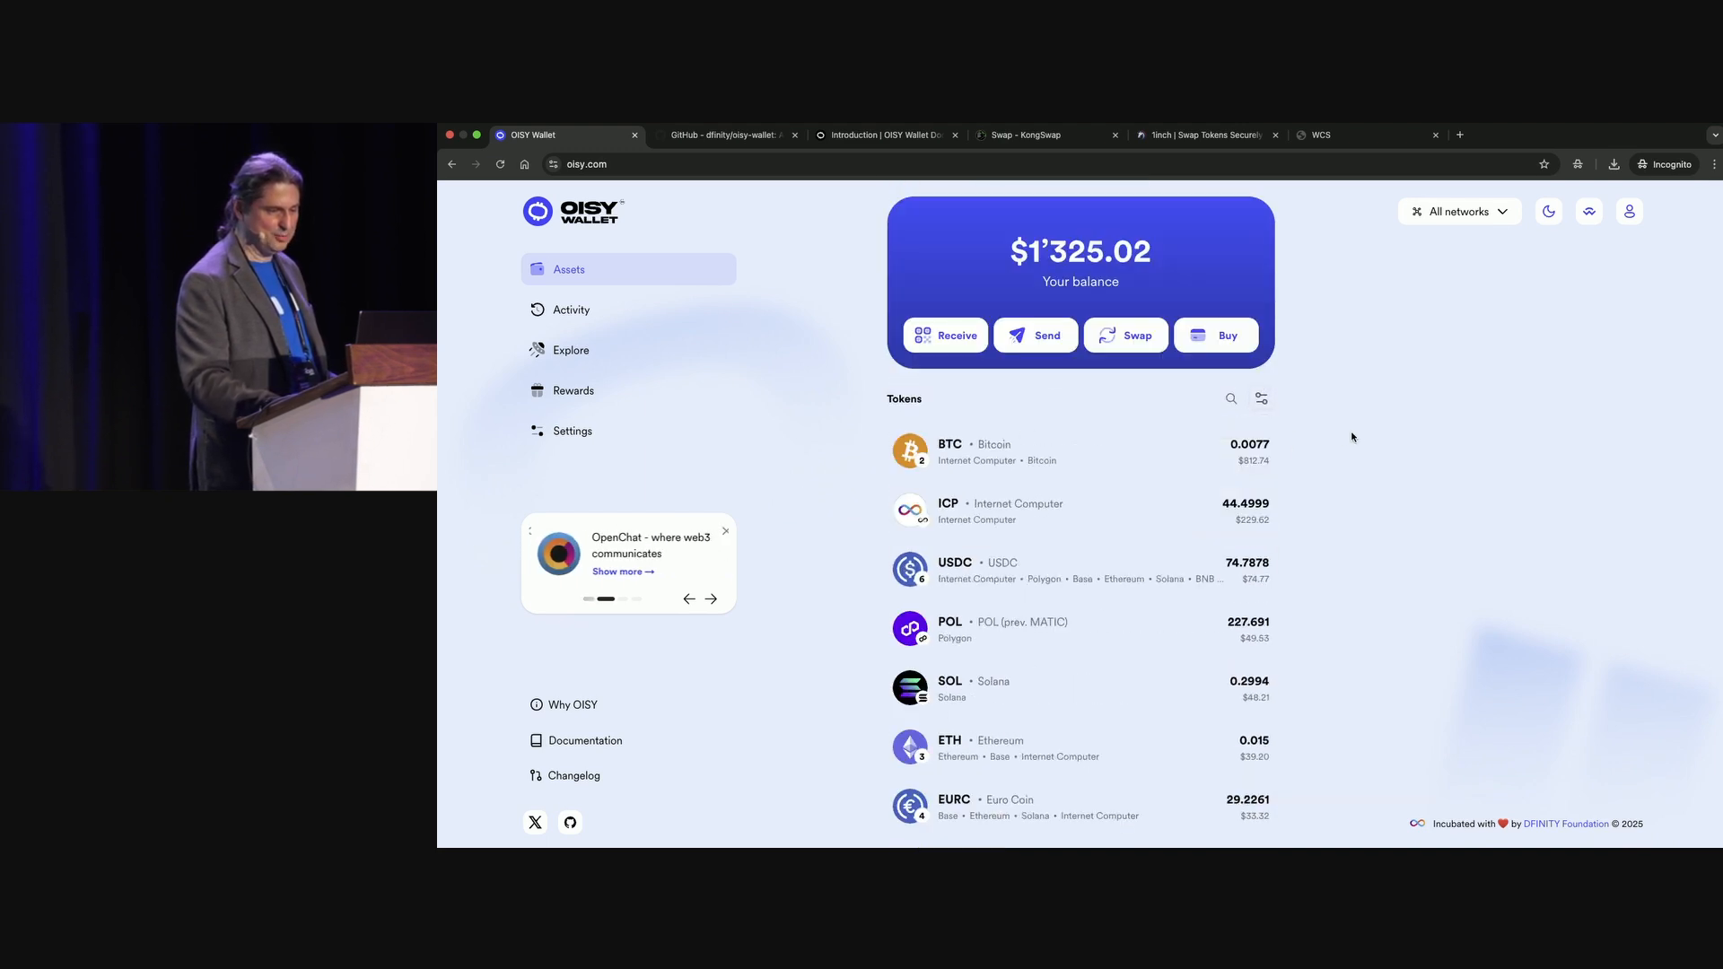
scroll("down", 3)
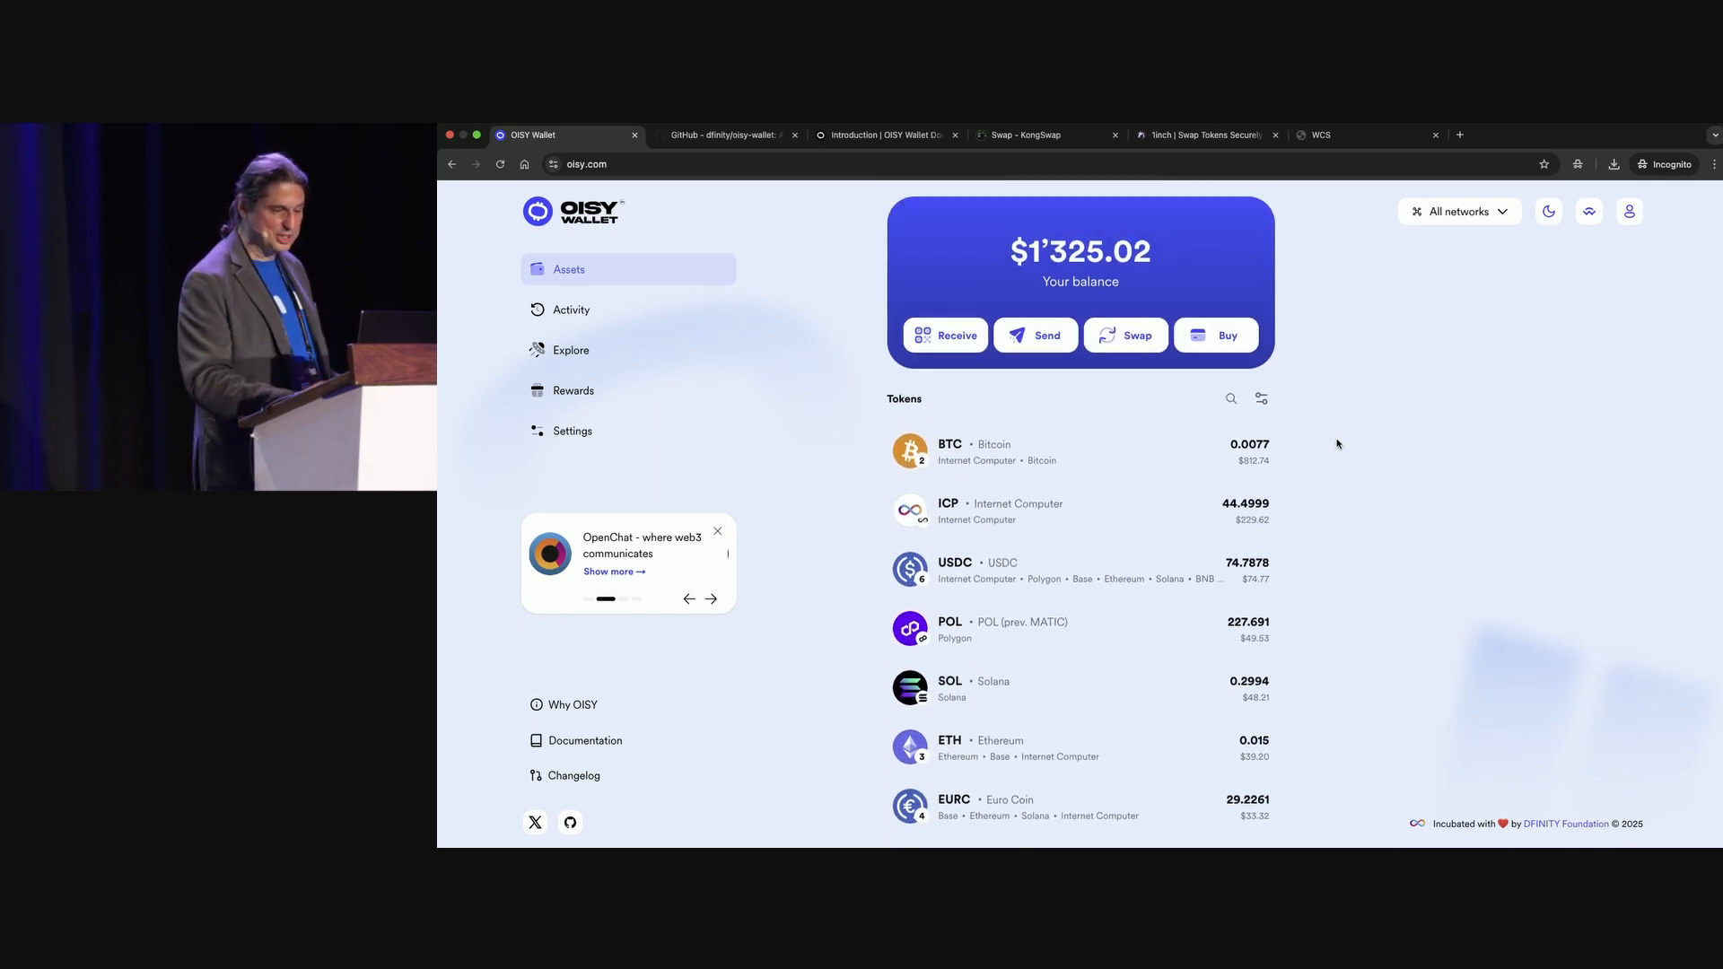
left_click(1260, 398)
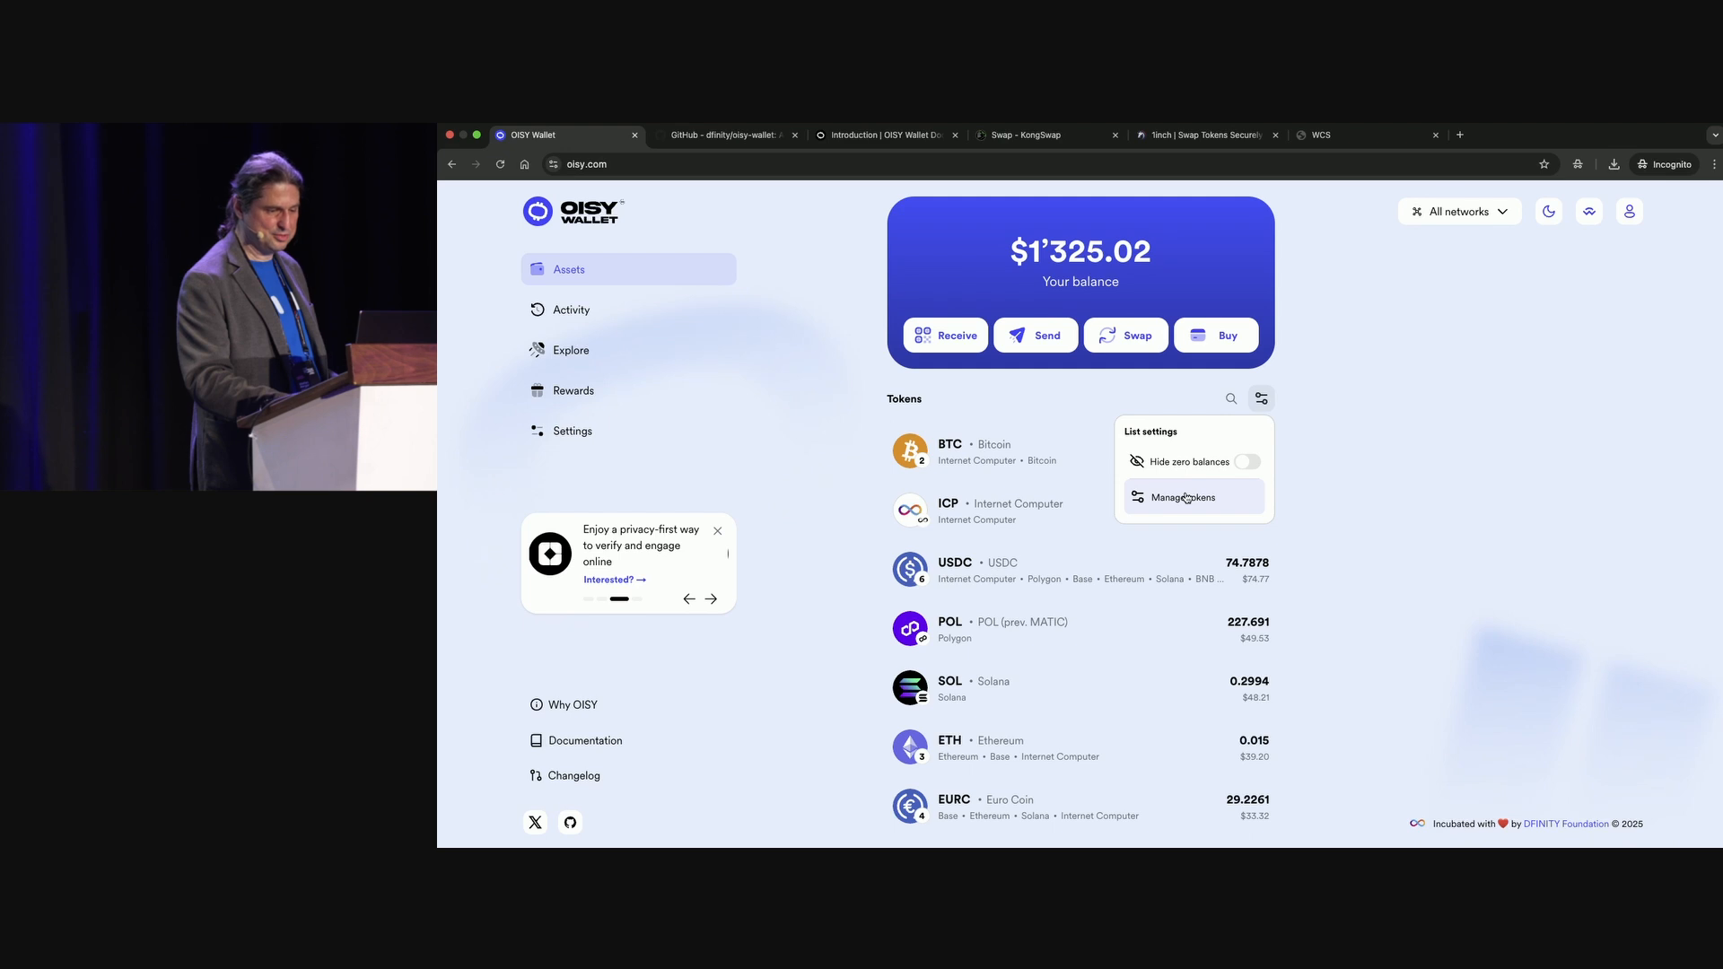
left_click(1179, 497)
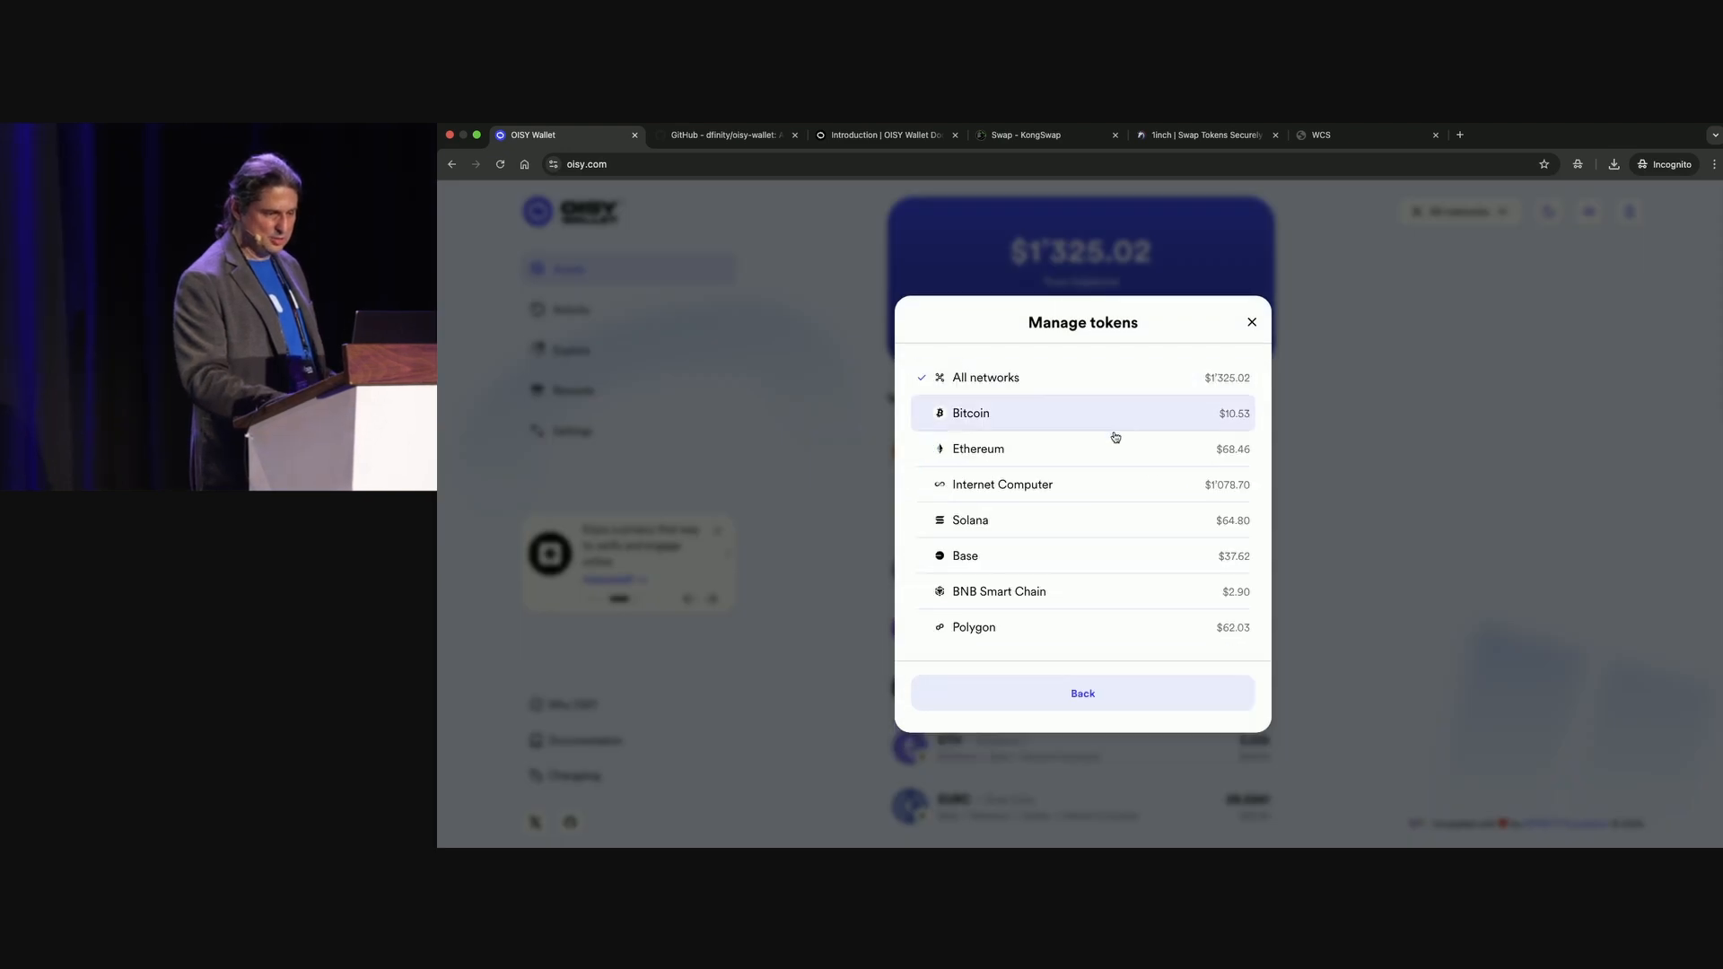
left_click(976, 449)
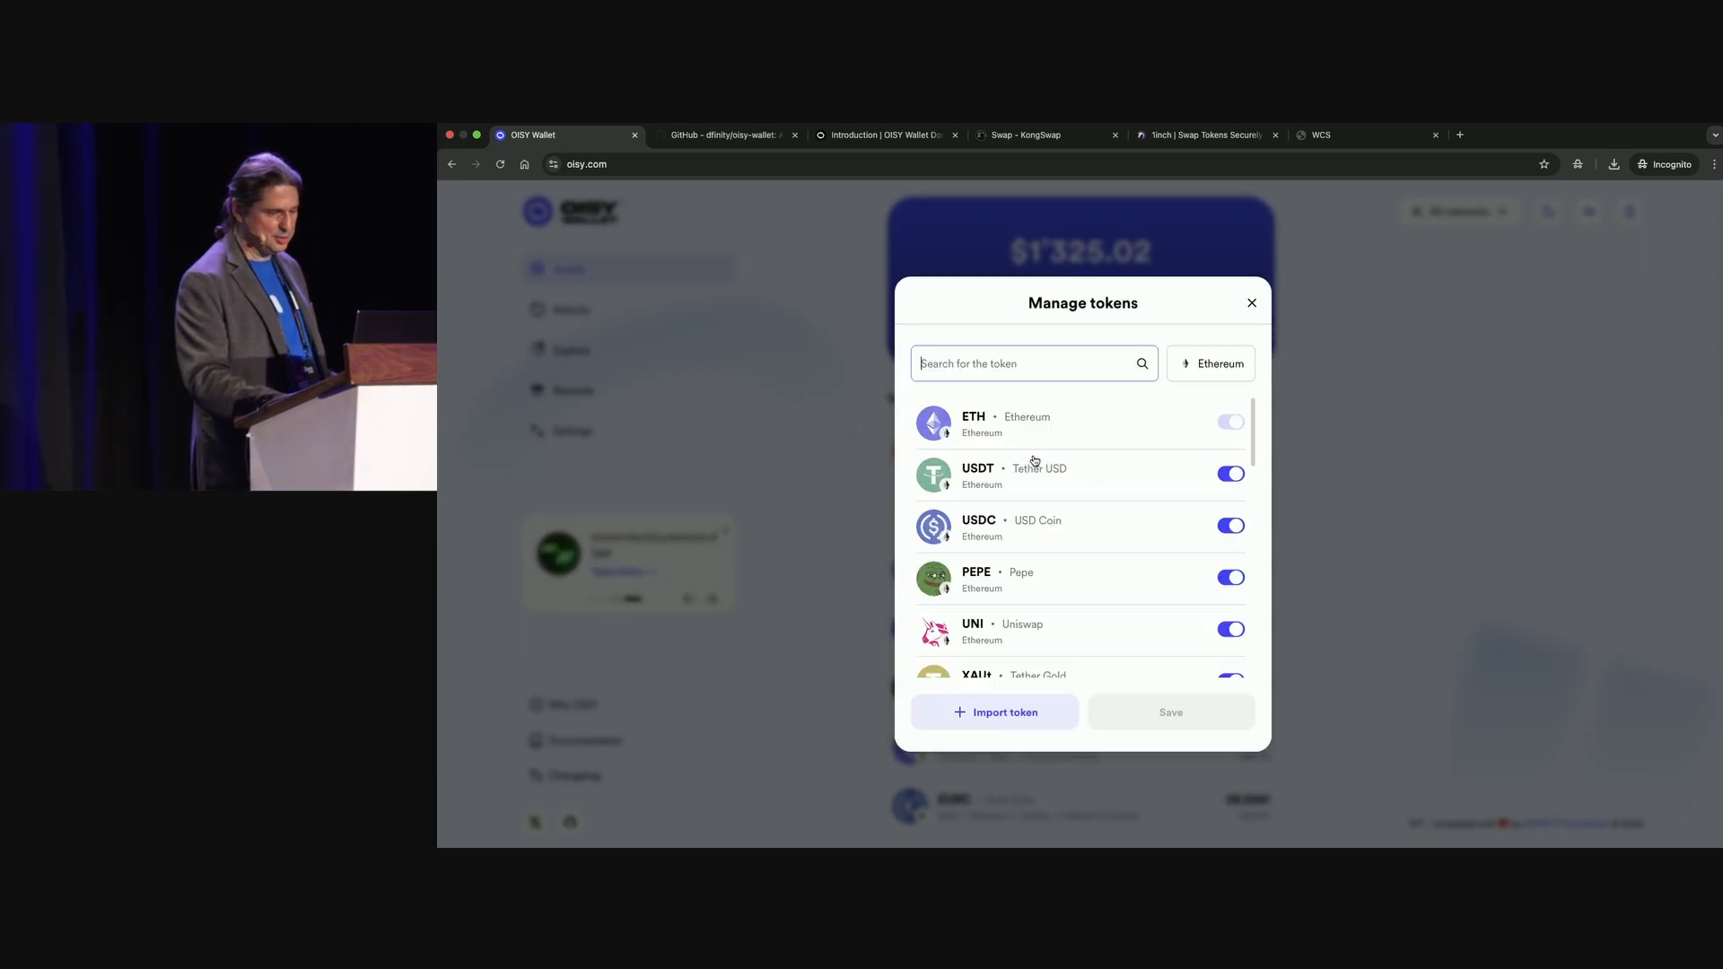
scroll("down", 3)
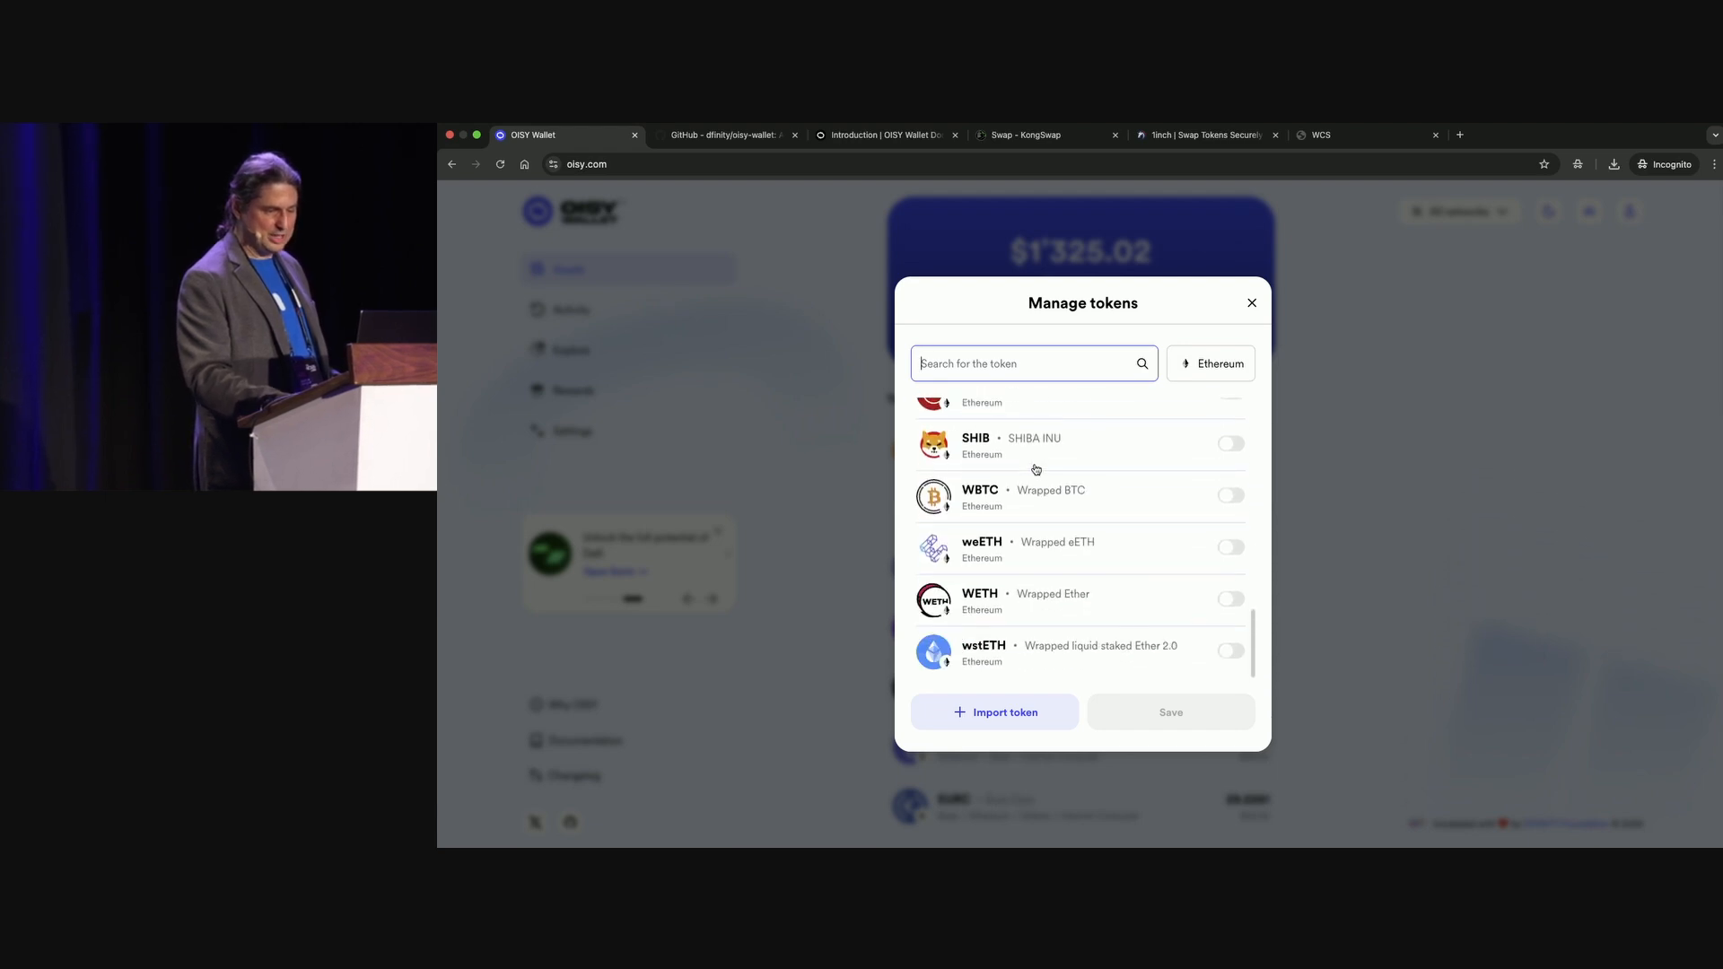
scroll("up", 3)
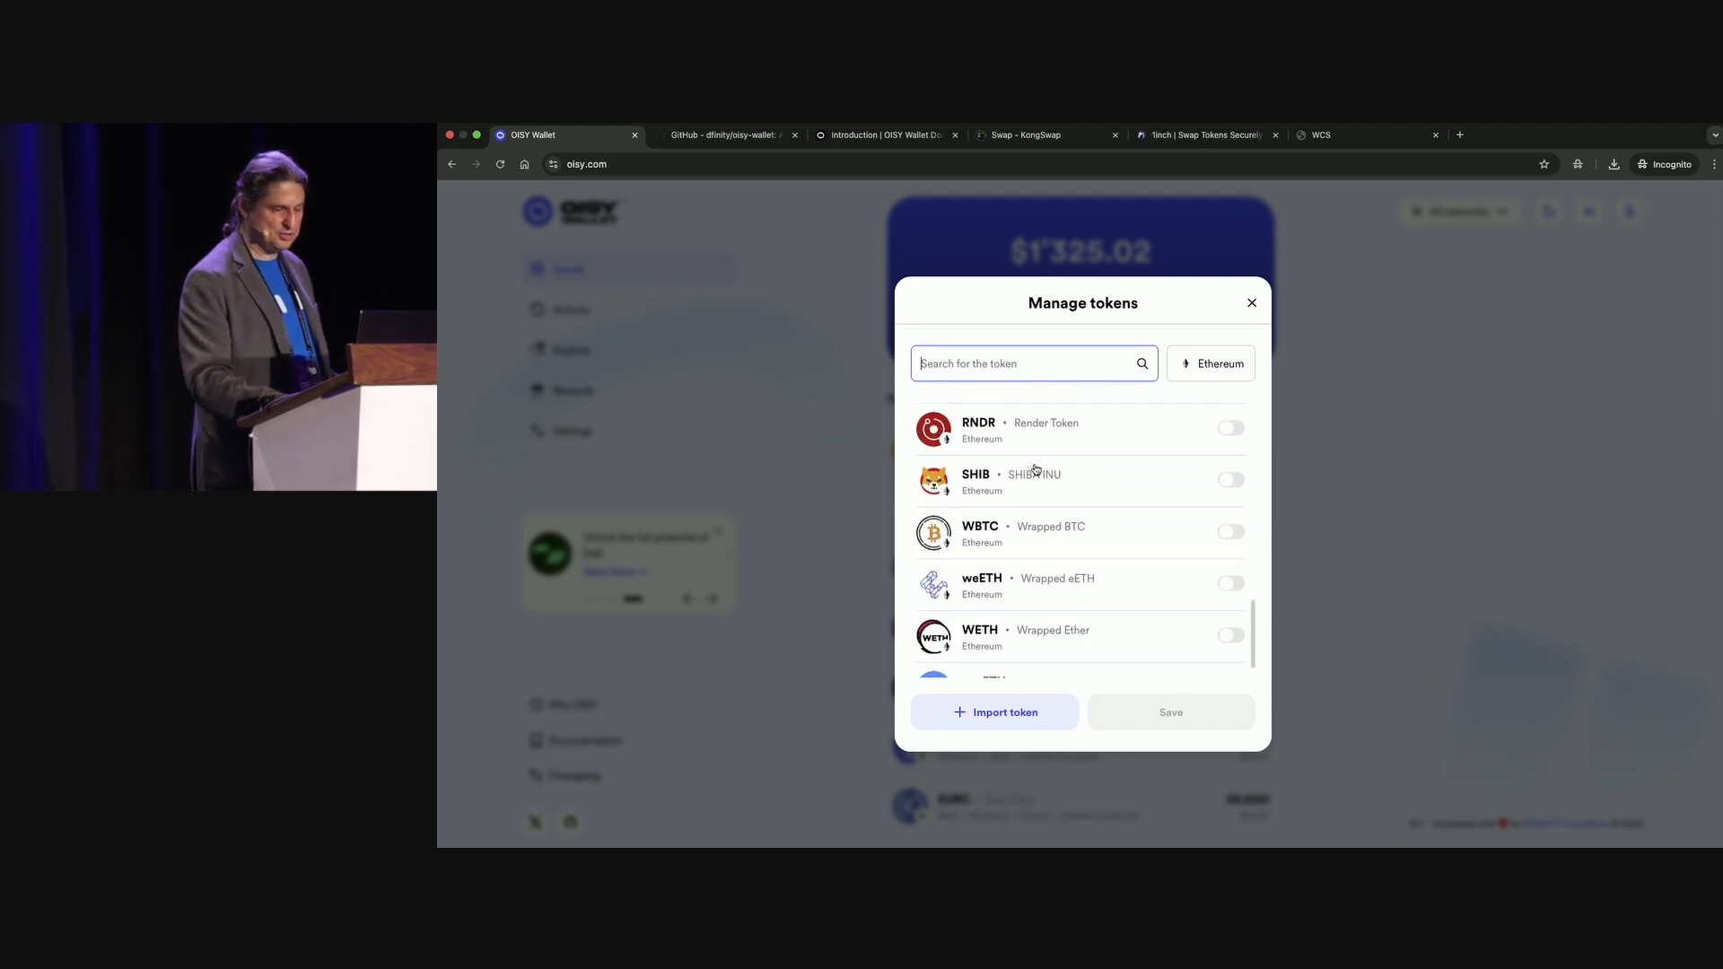
scroll("up", 3)
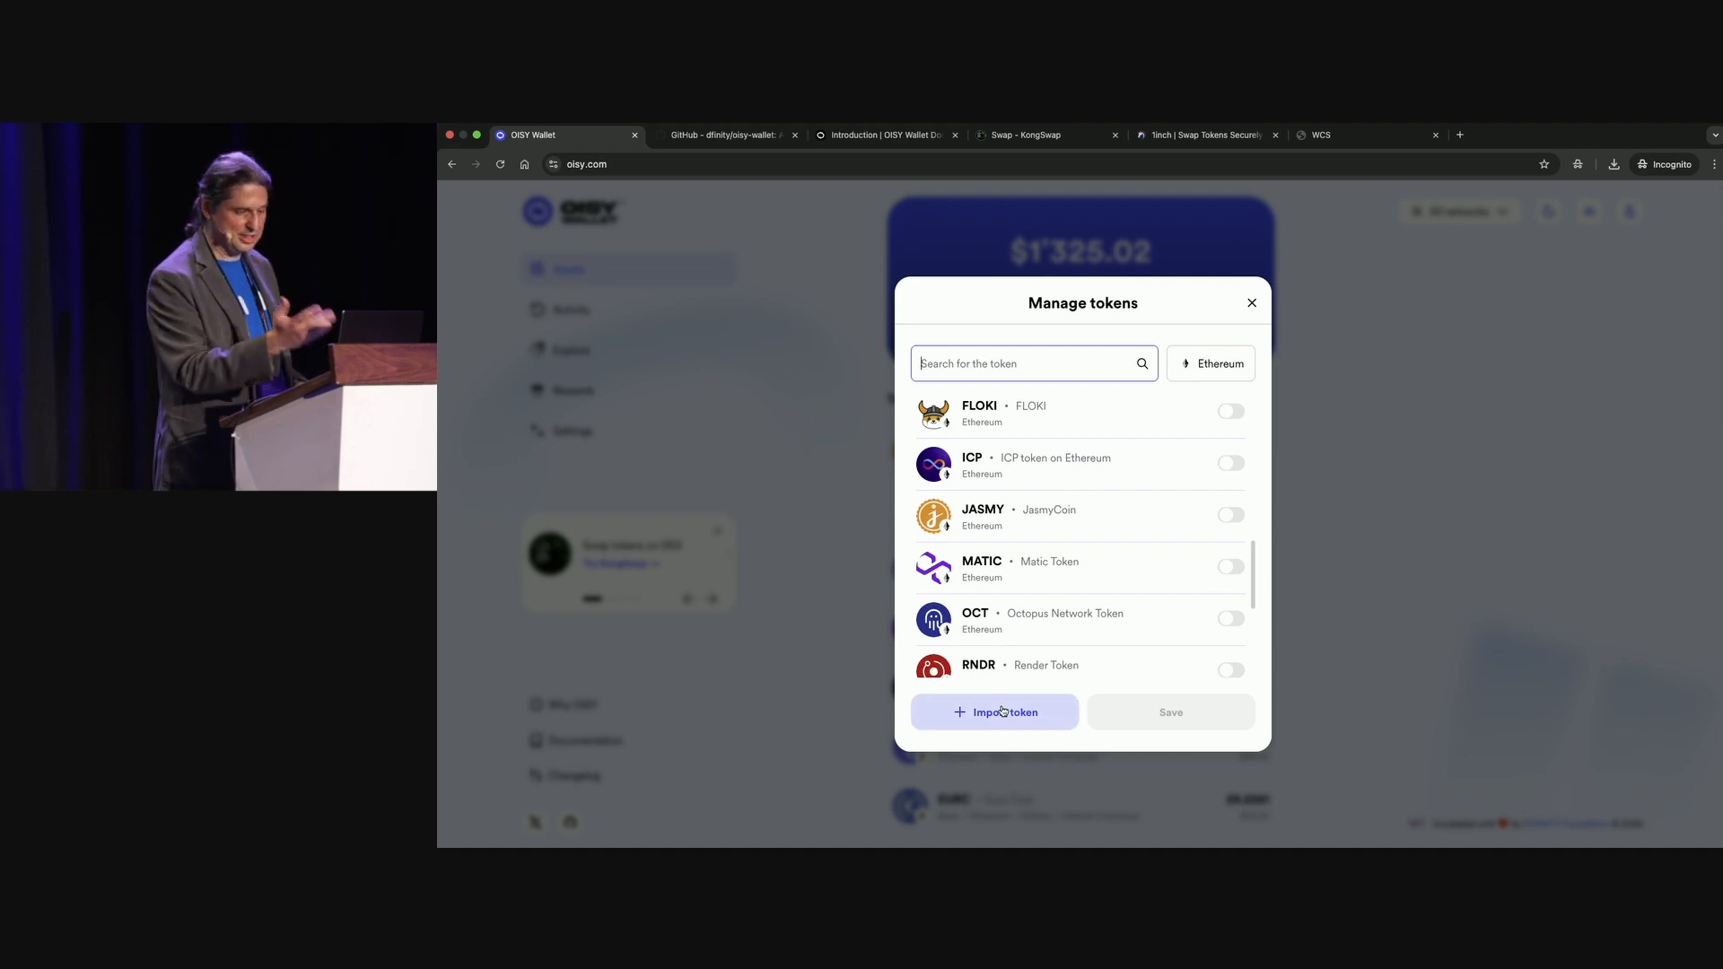
left_click(993, 713)
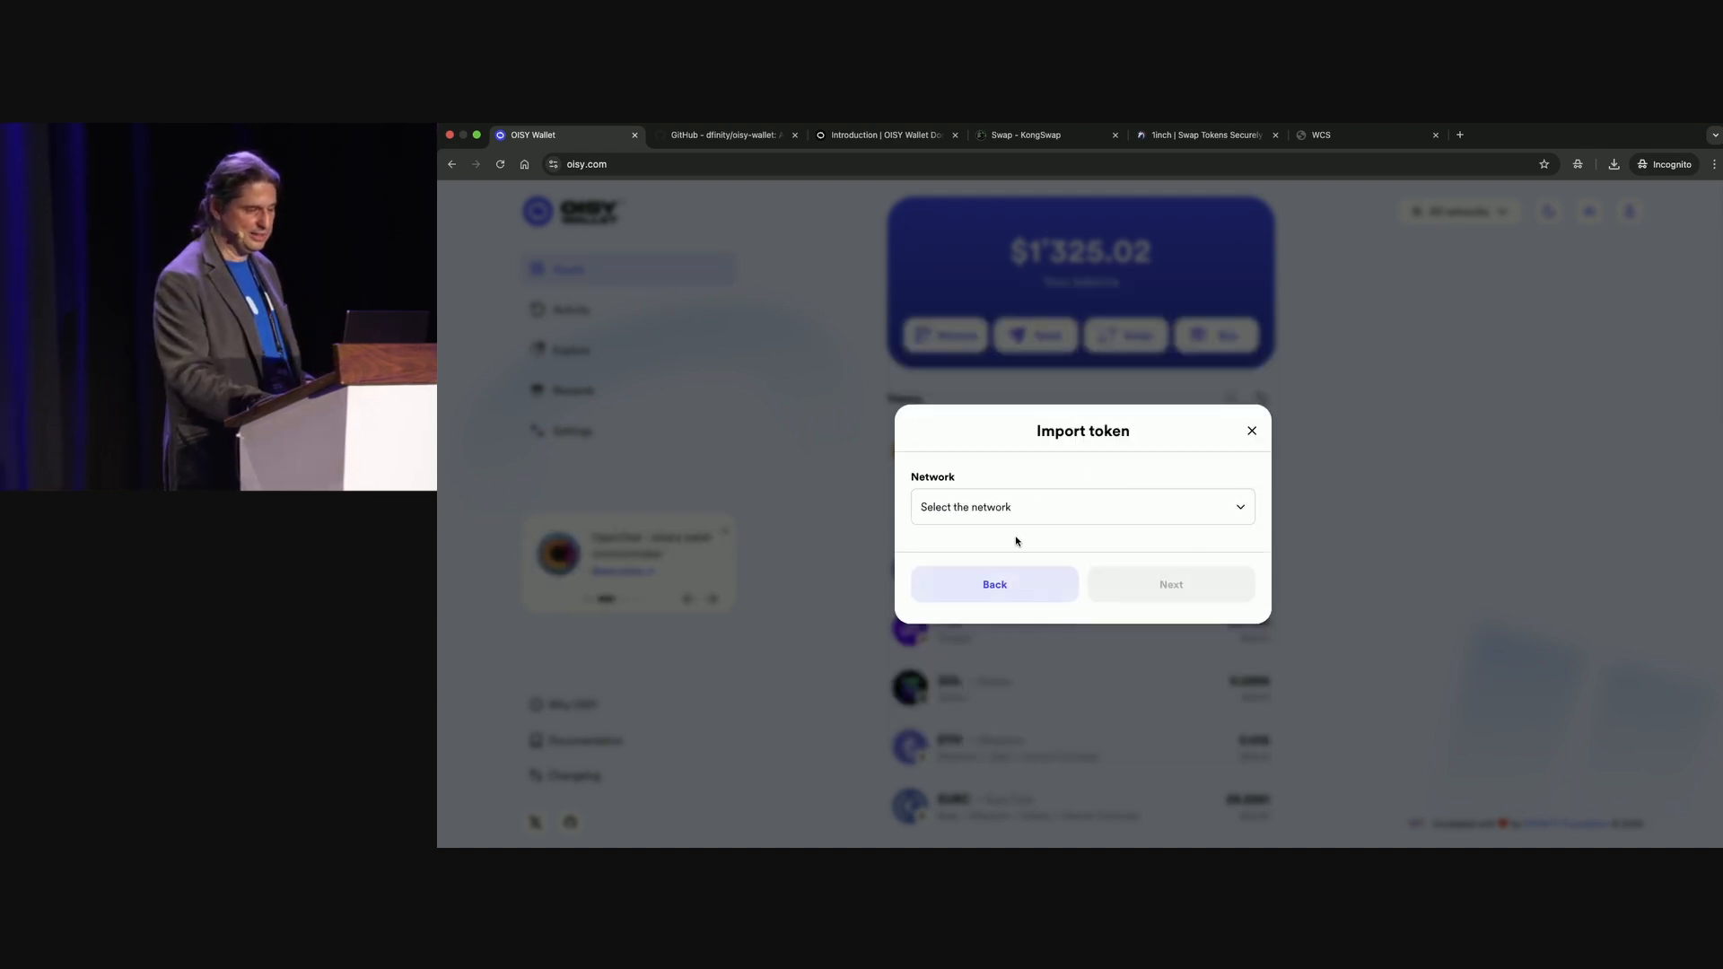
left_click(1080, 506)
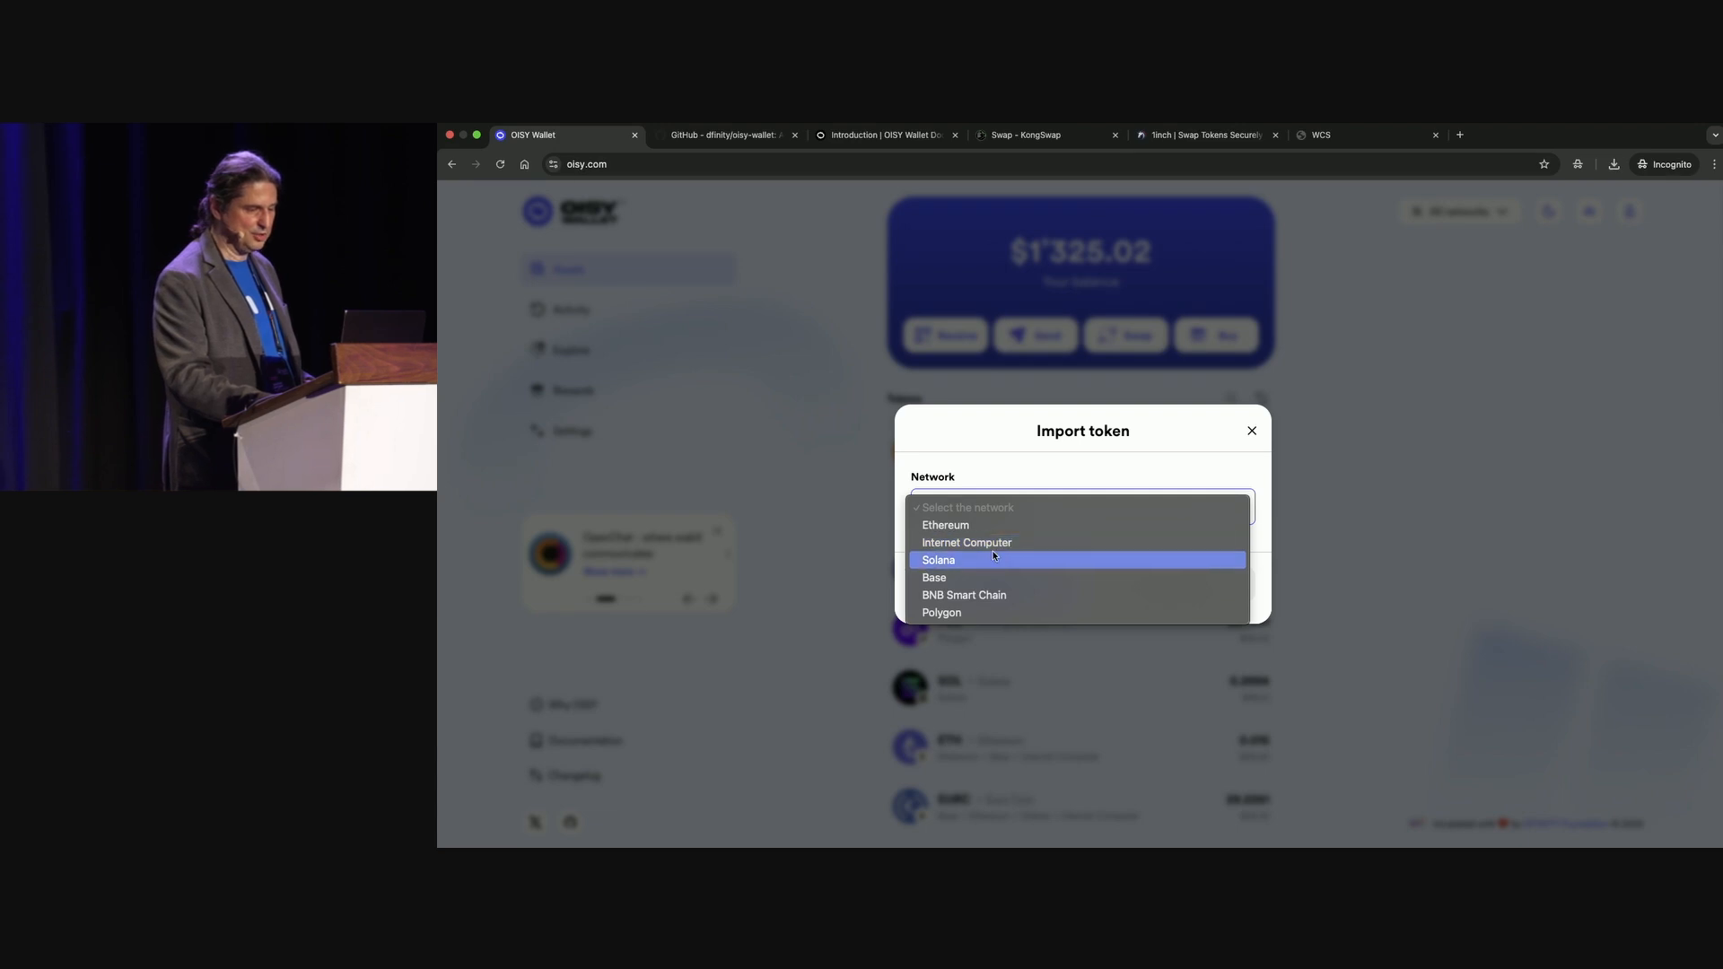
left_click(937, 560)
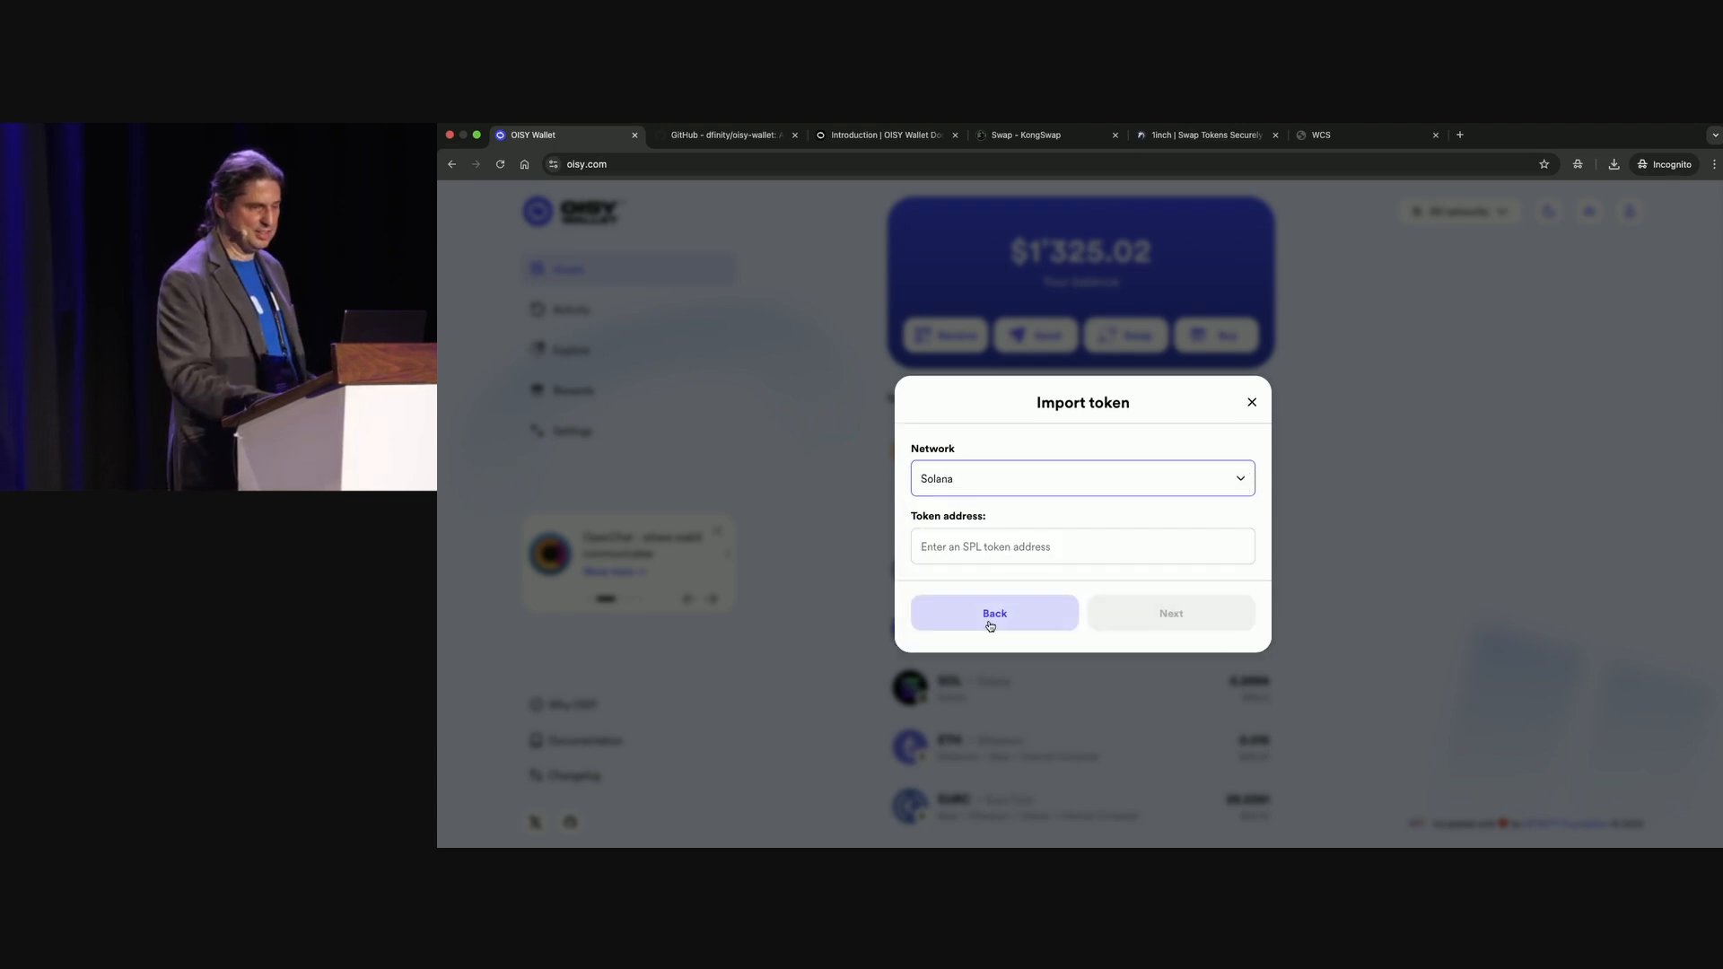
left_click(993, 614)
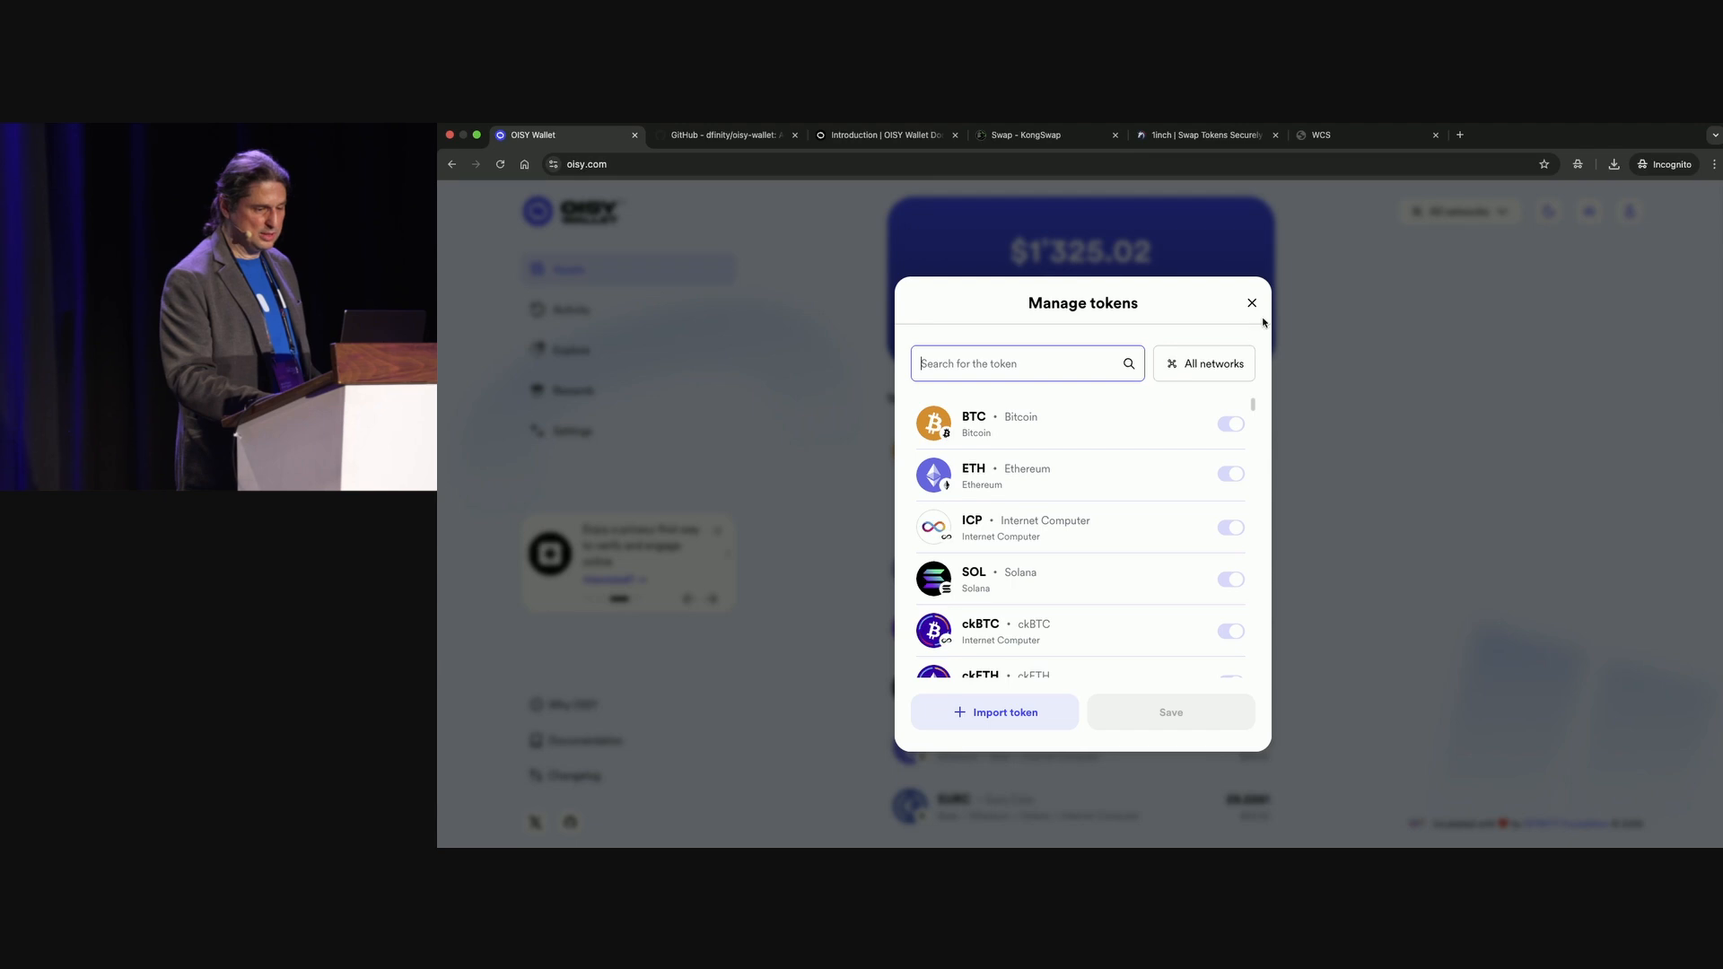
left_click(1251, 302)
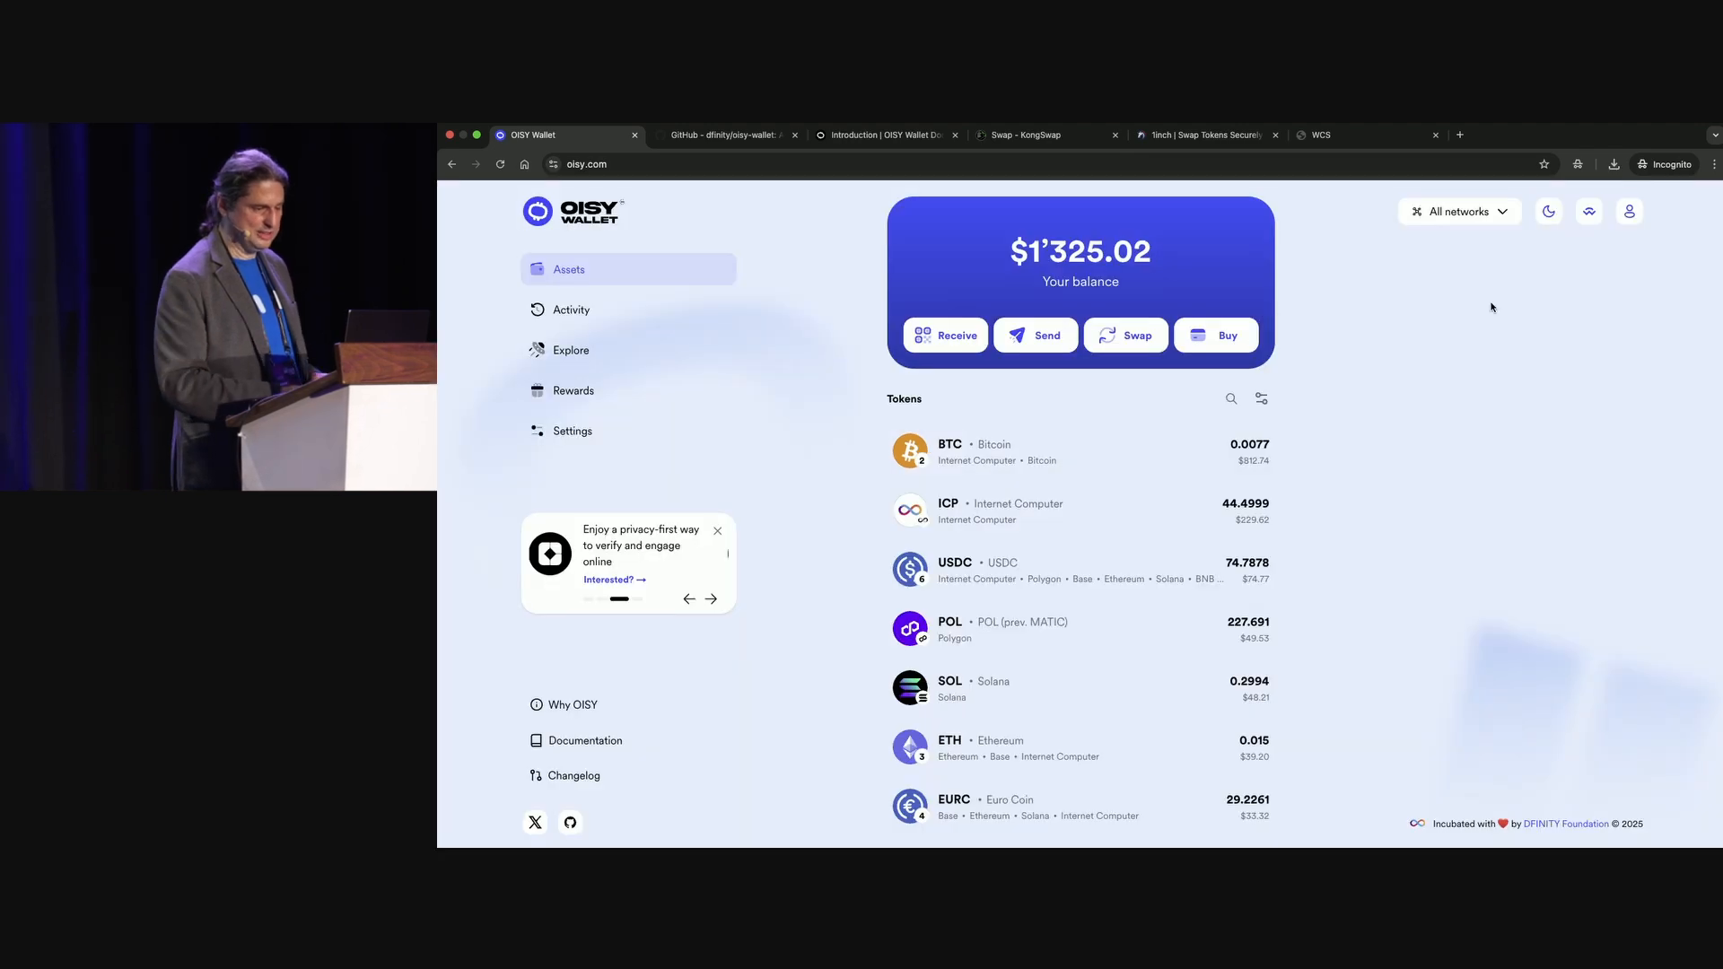
Bring up the WalletConnect pairing dialog asking for a QR code or link.
left_click(711, 600)
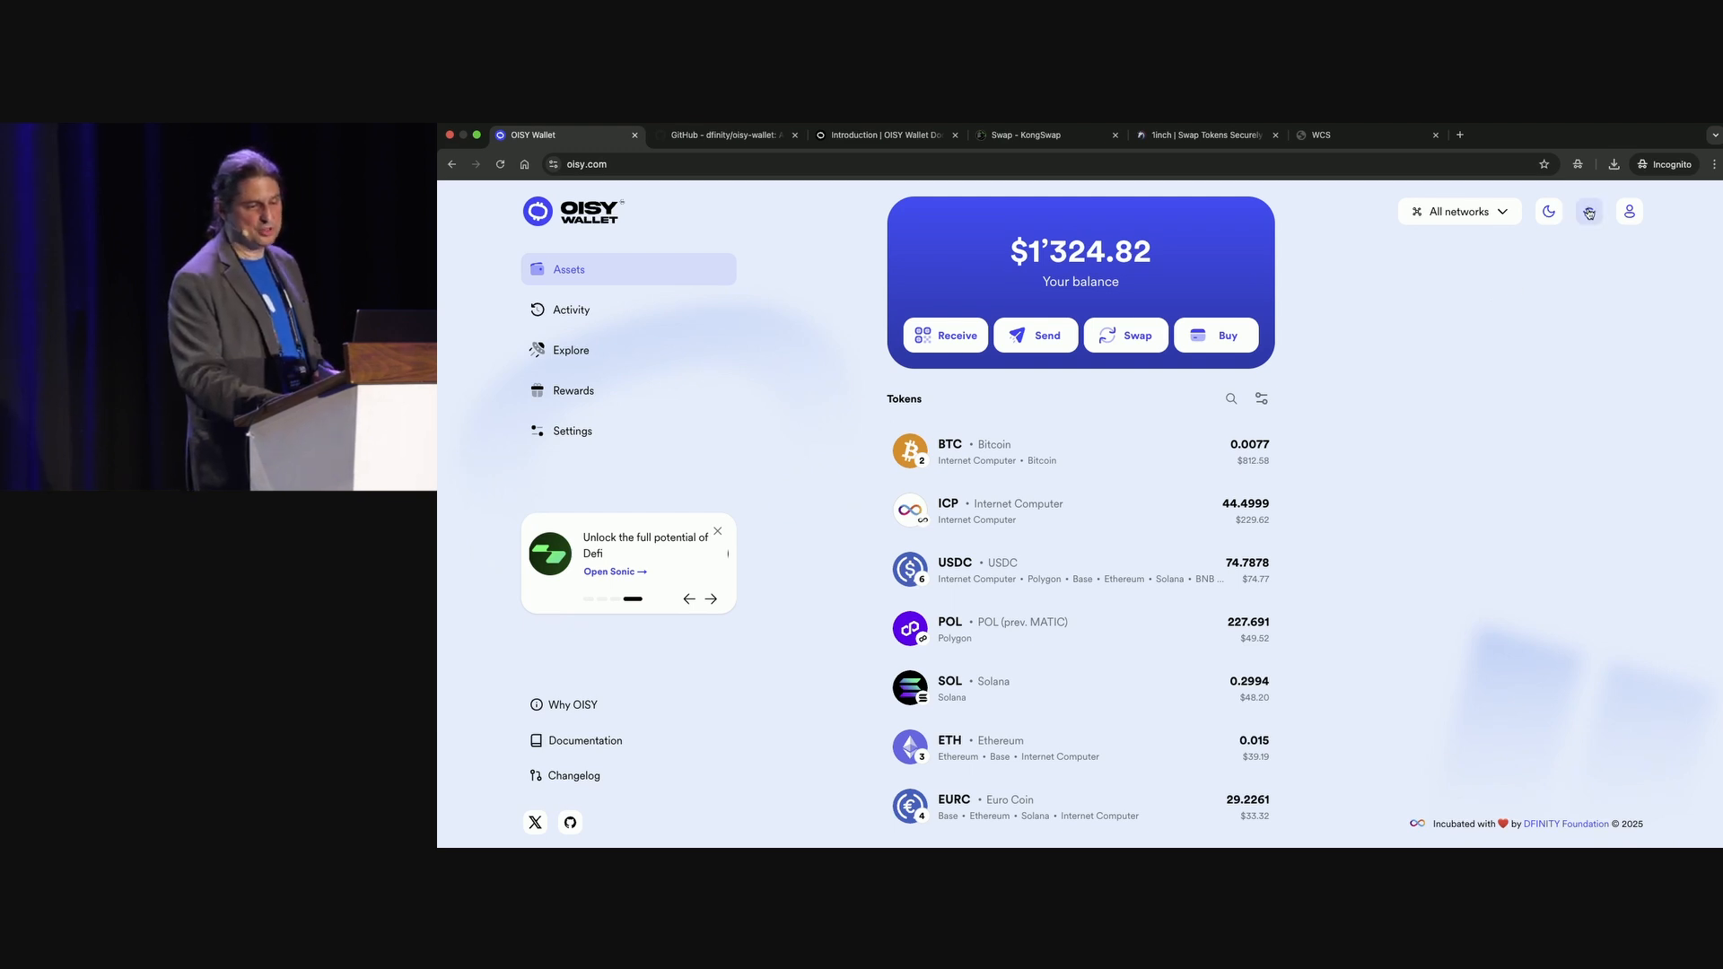
left_click(1588, 212)
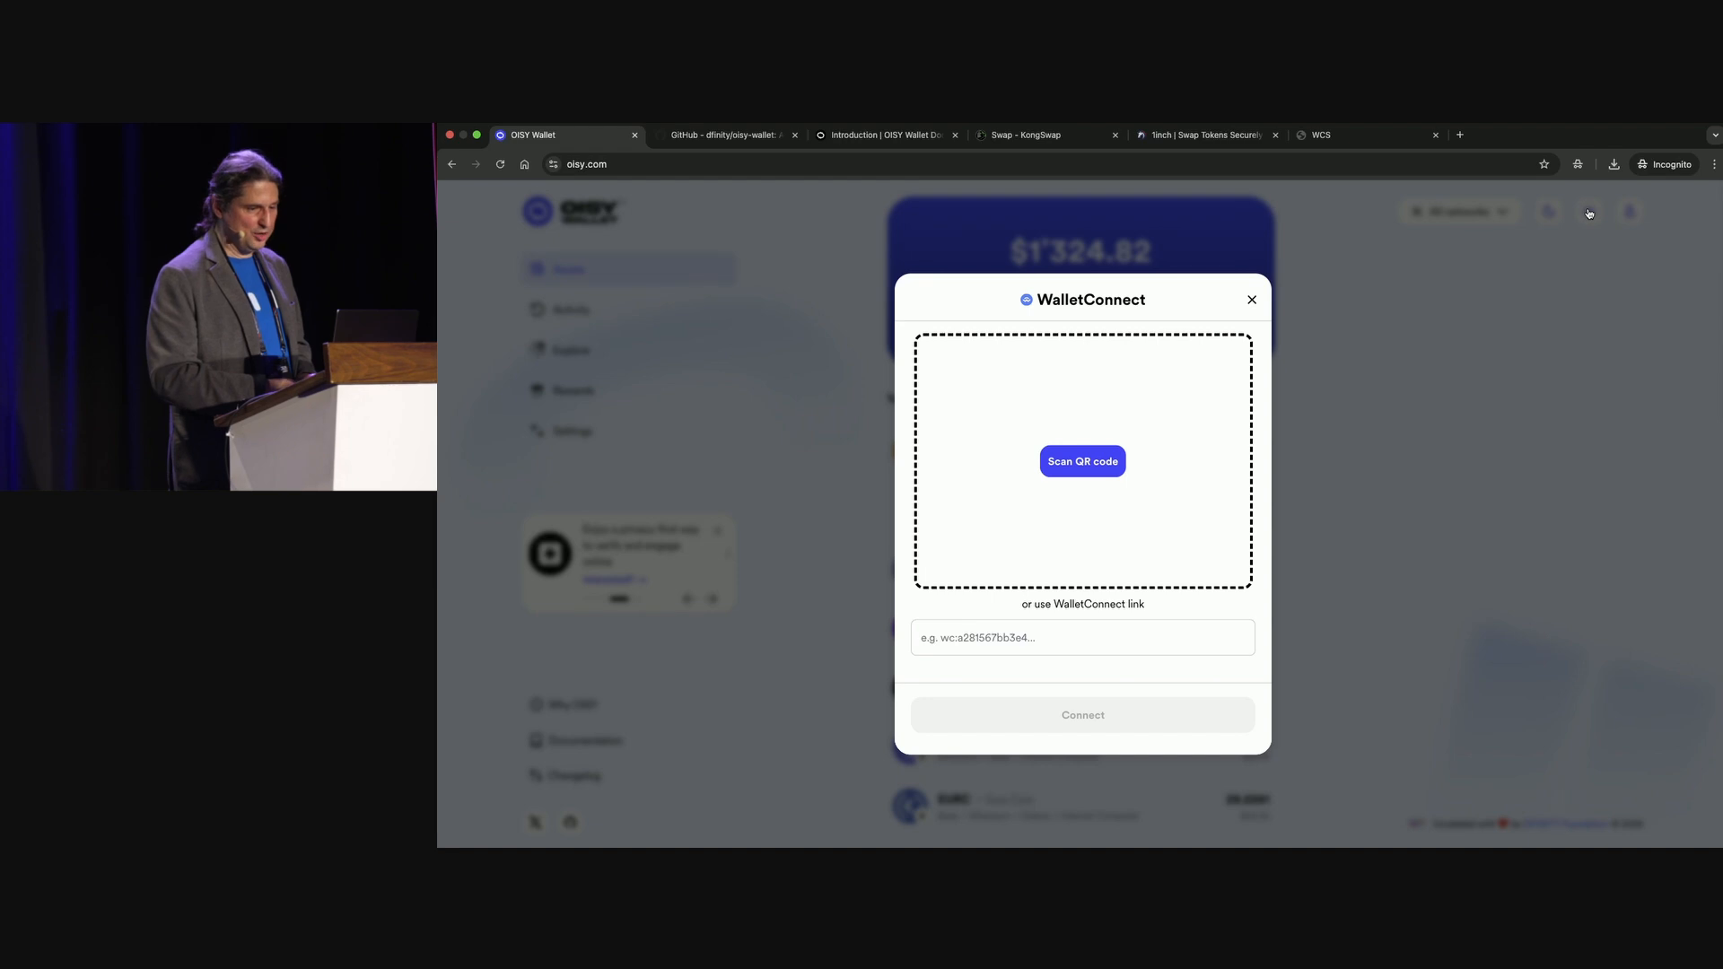
On 1inch, get a WalletConnect code and search 'ois' among all supported wallets.
left_click(1251, 300)
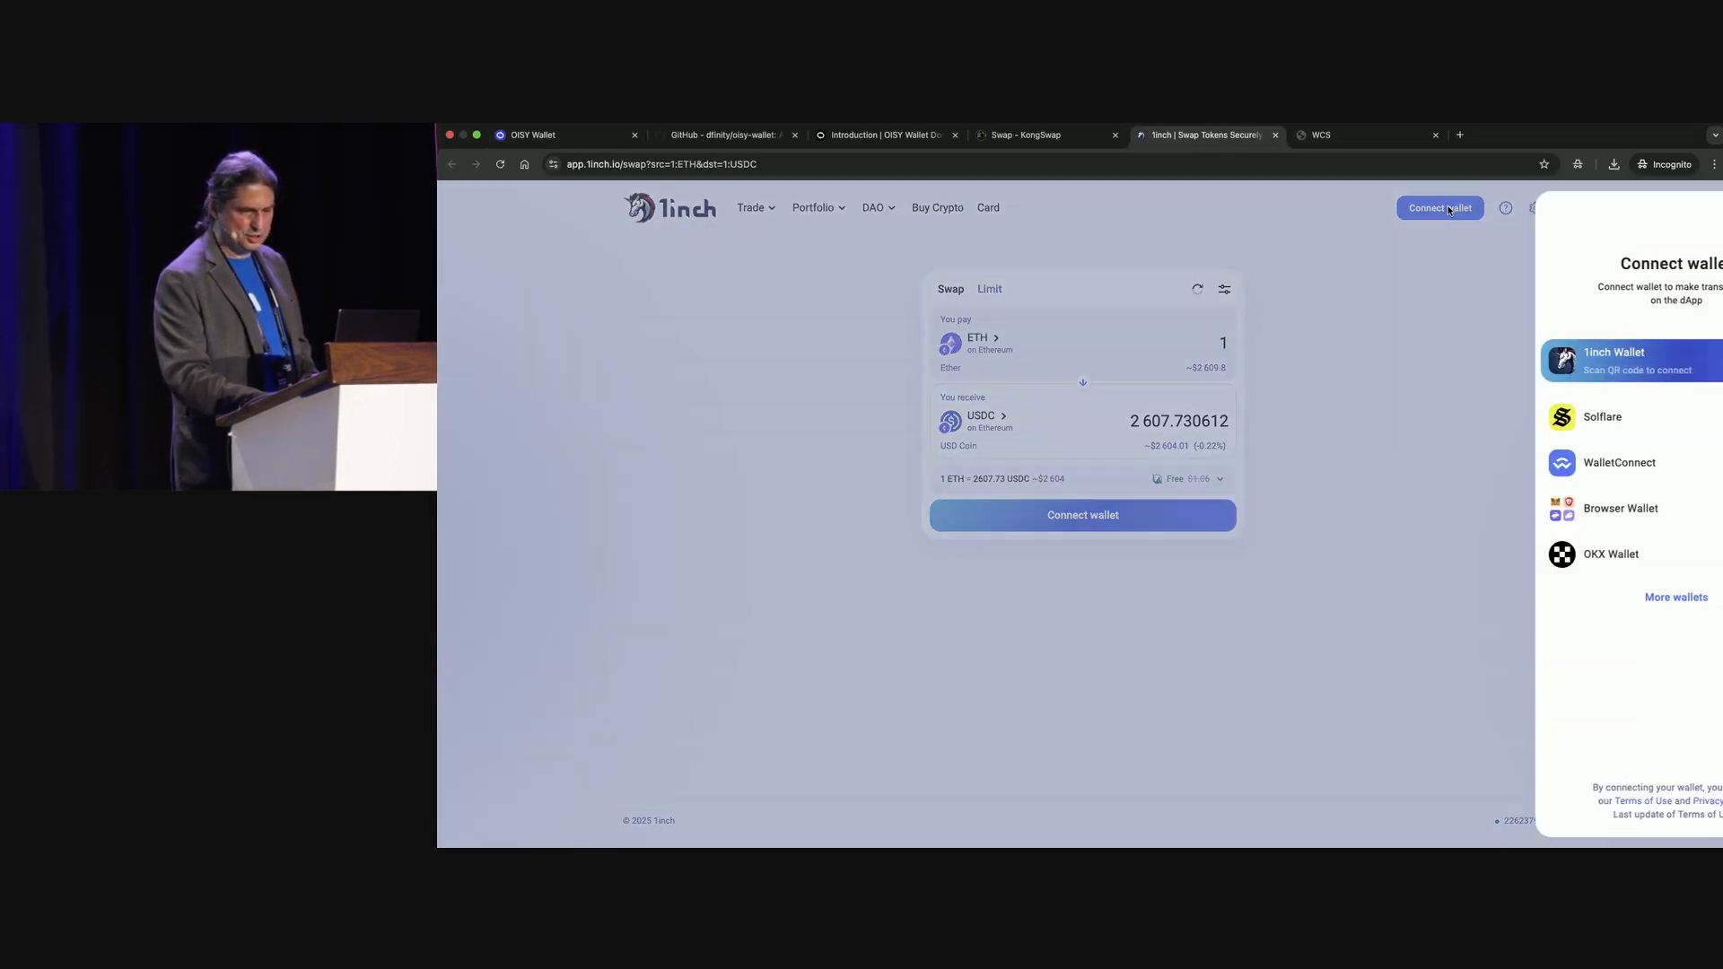
left_click(1617, 463)
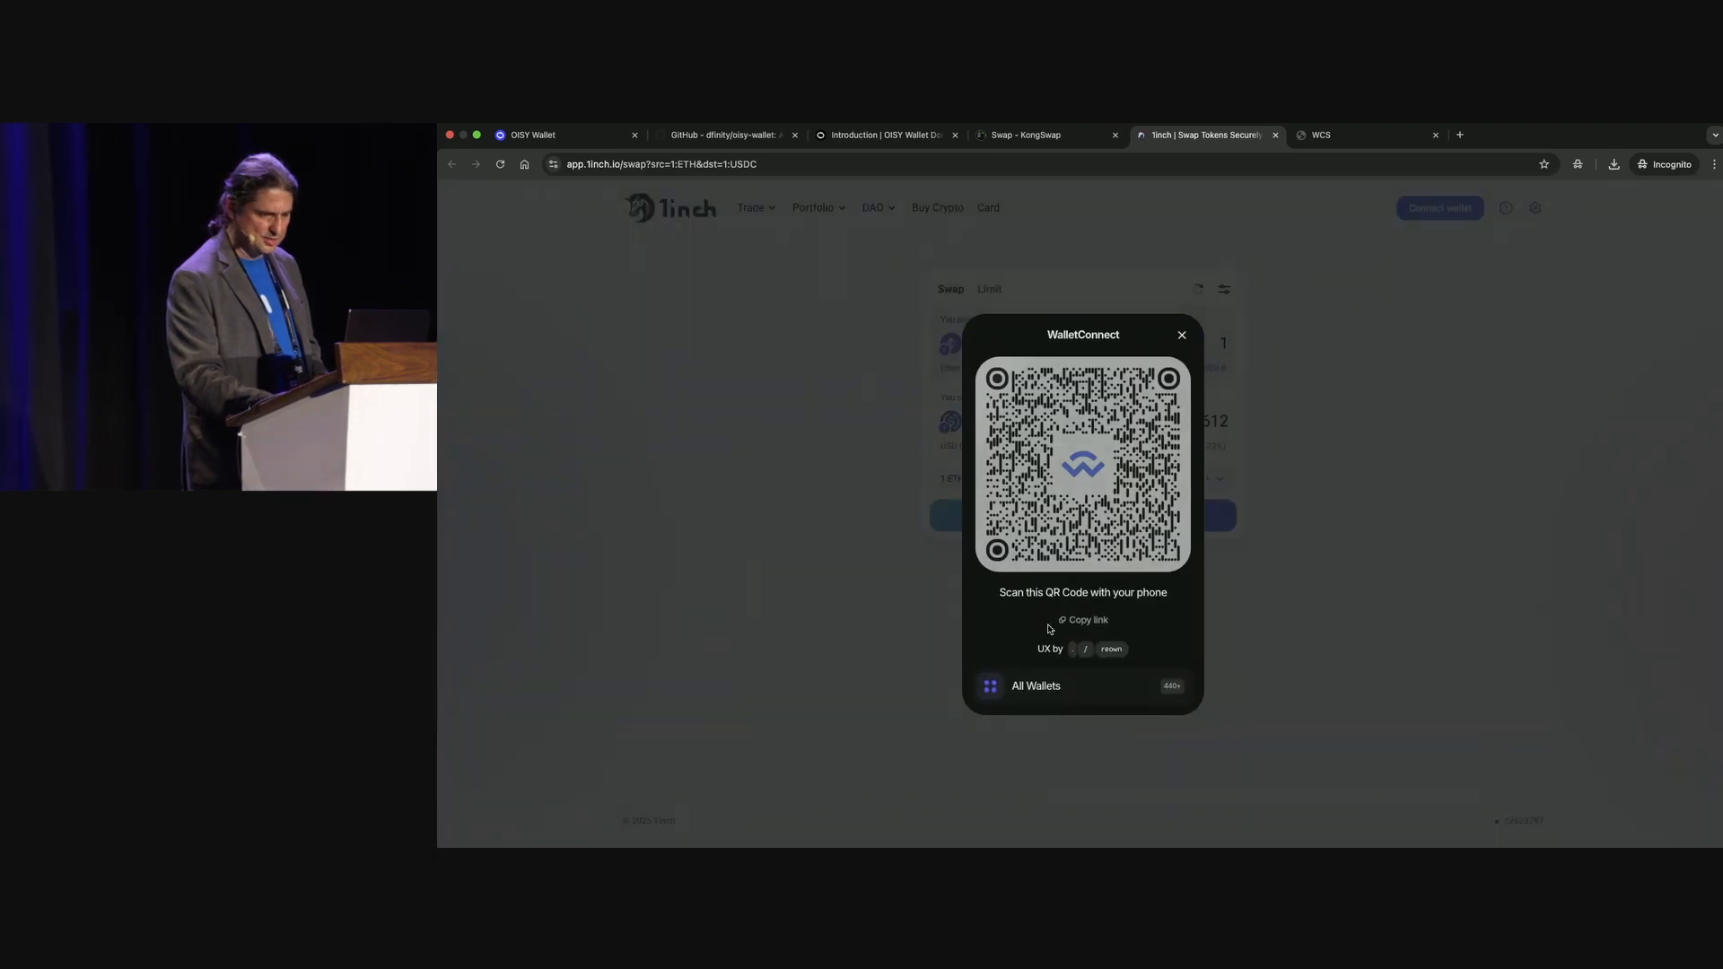
left_click(1034, 685)
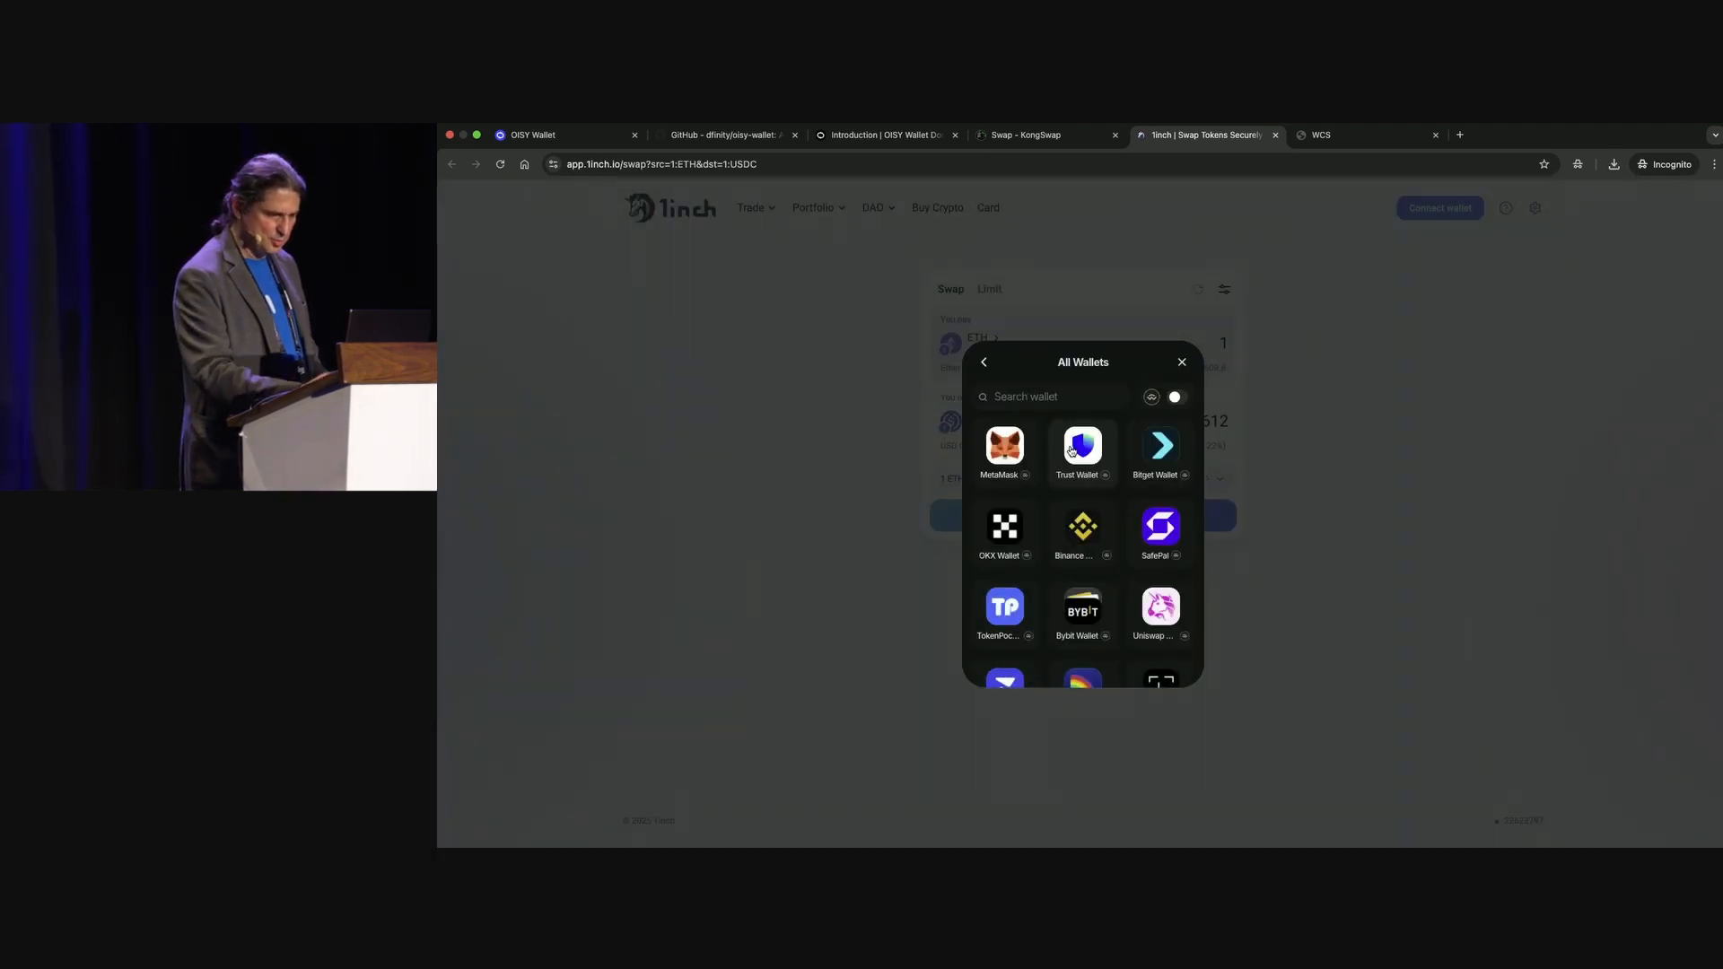
type("o")
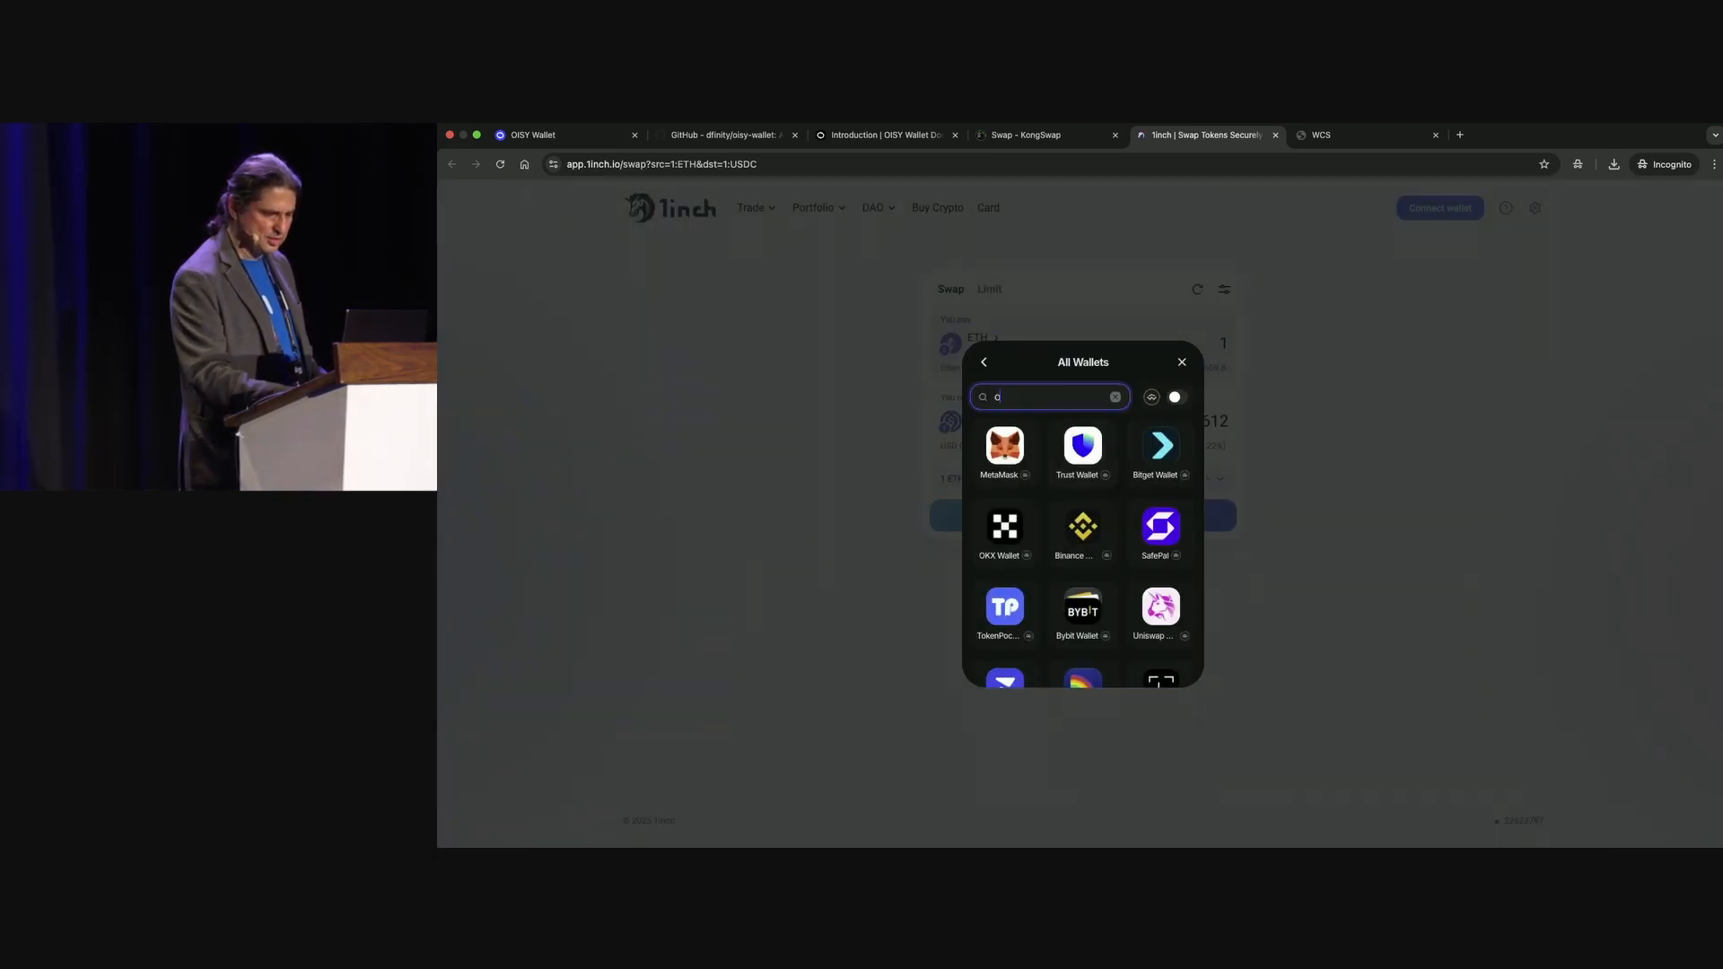
type("is")
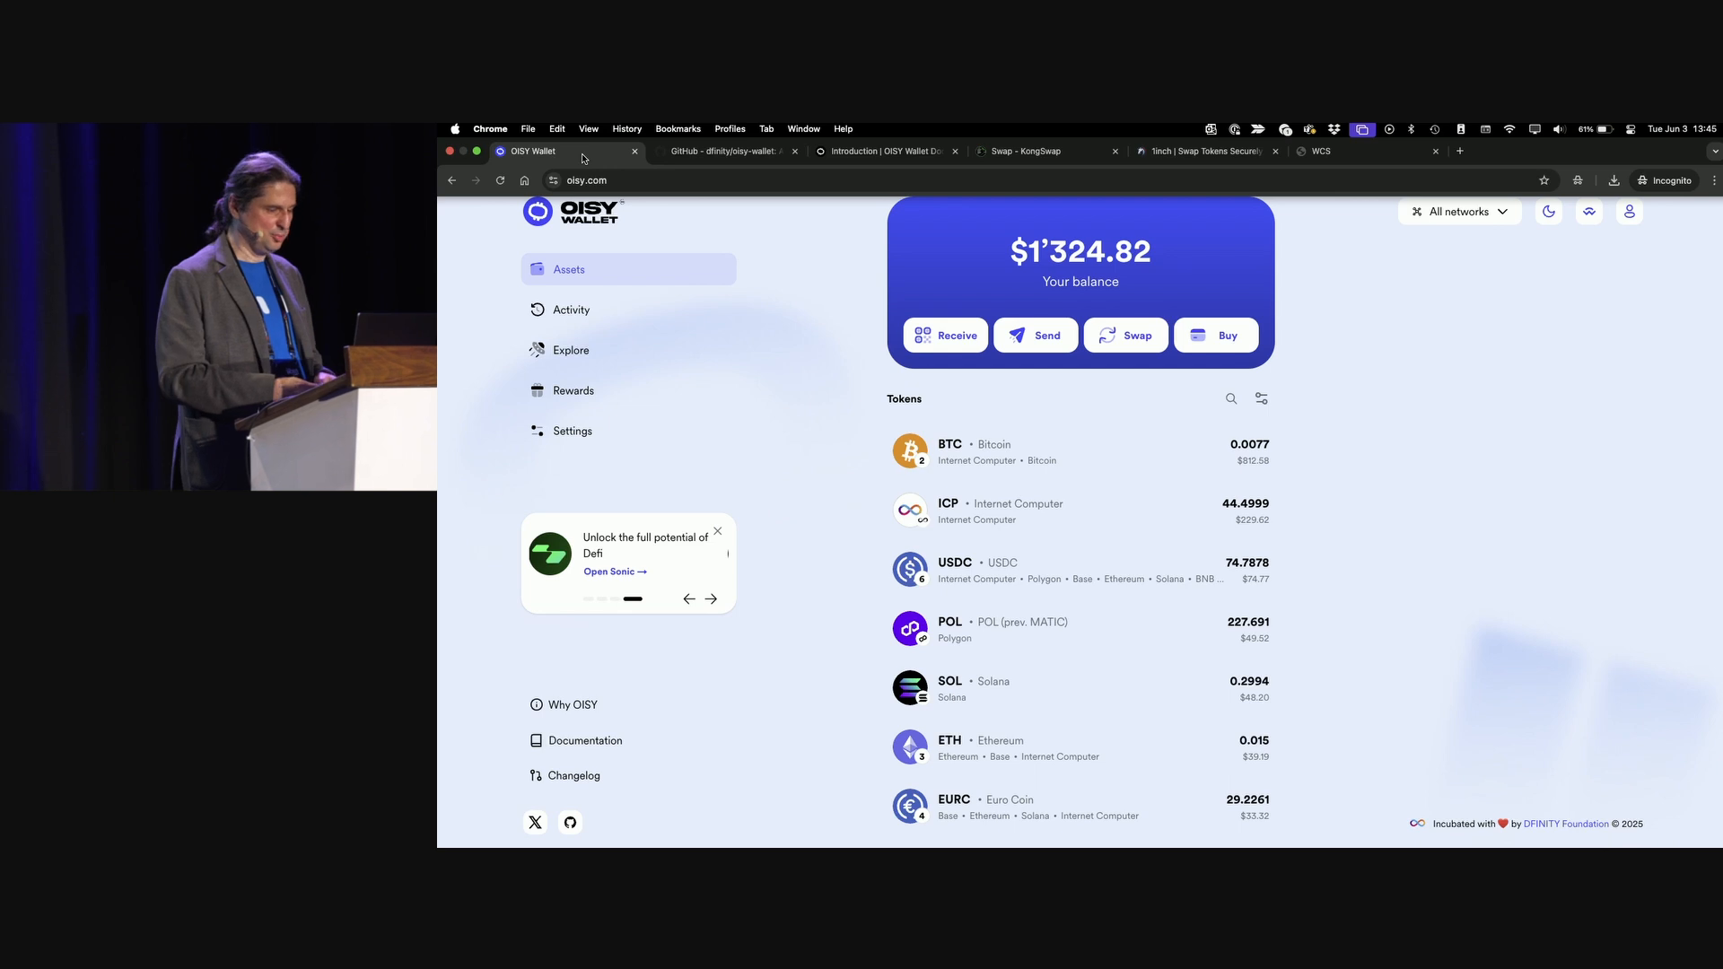
mouse_move(707, 210)
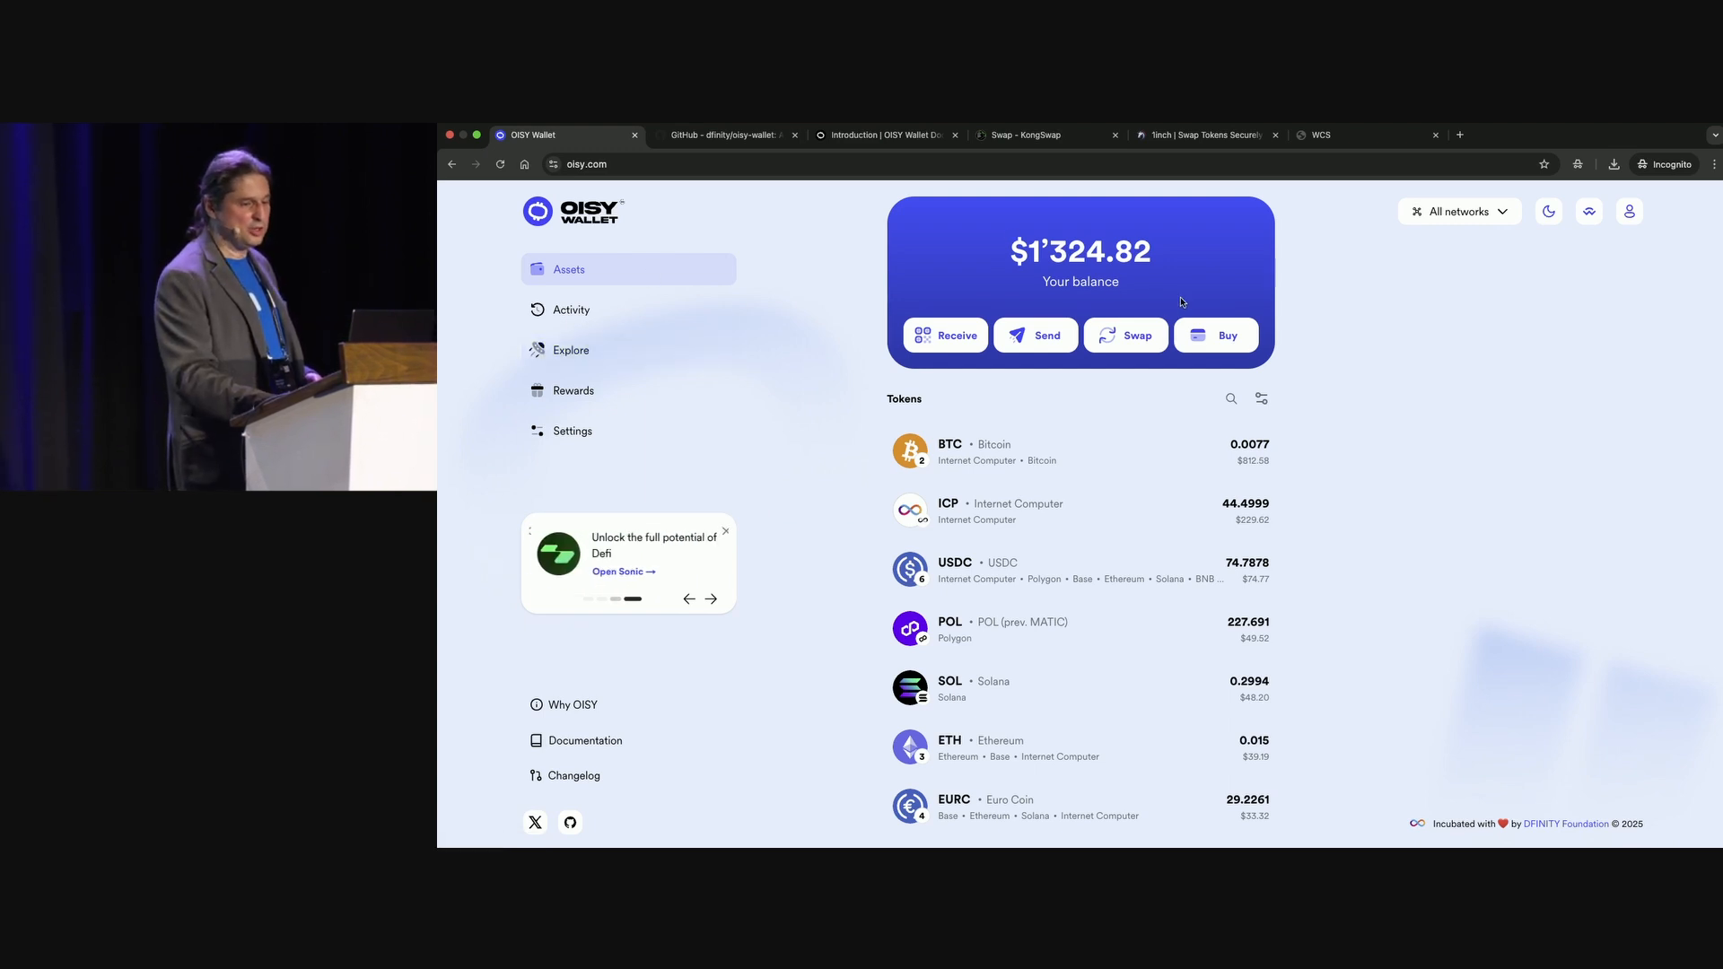
left_click(1215, 335)
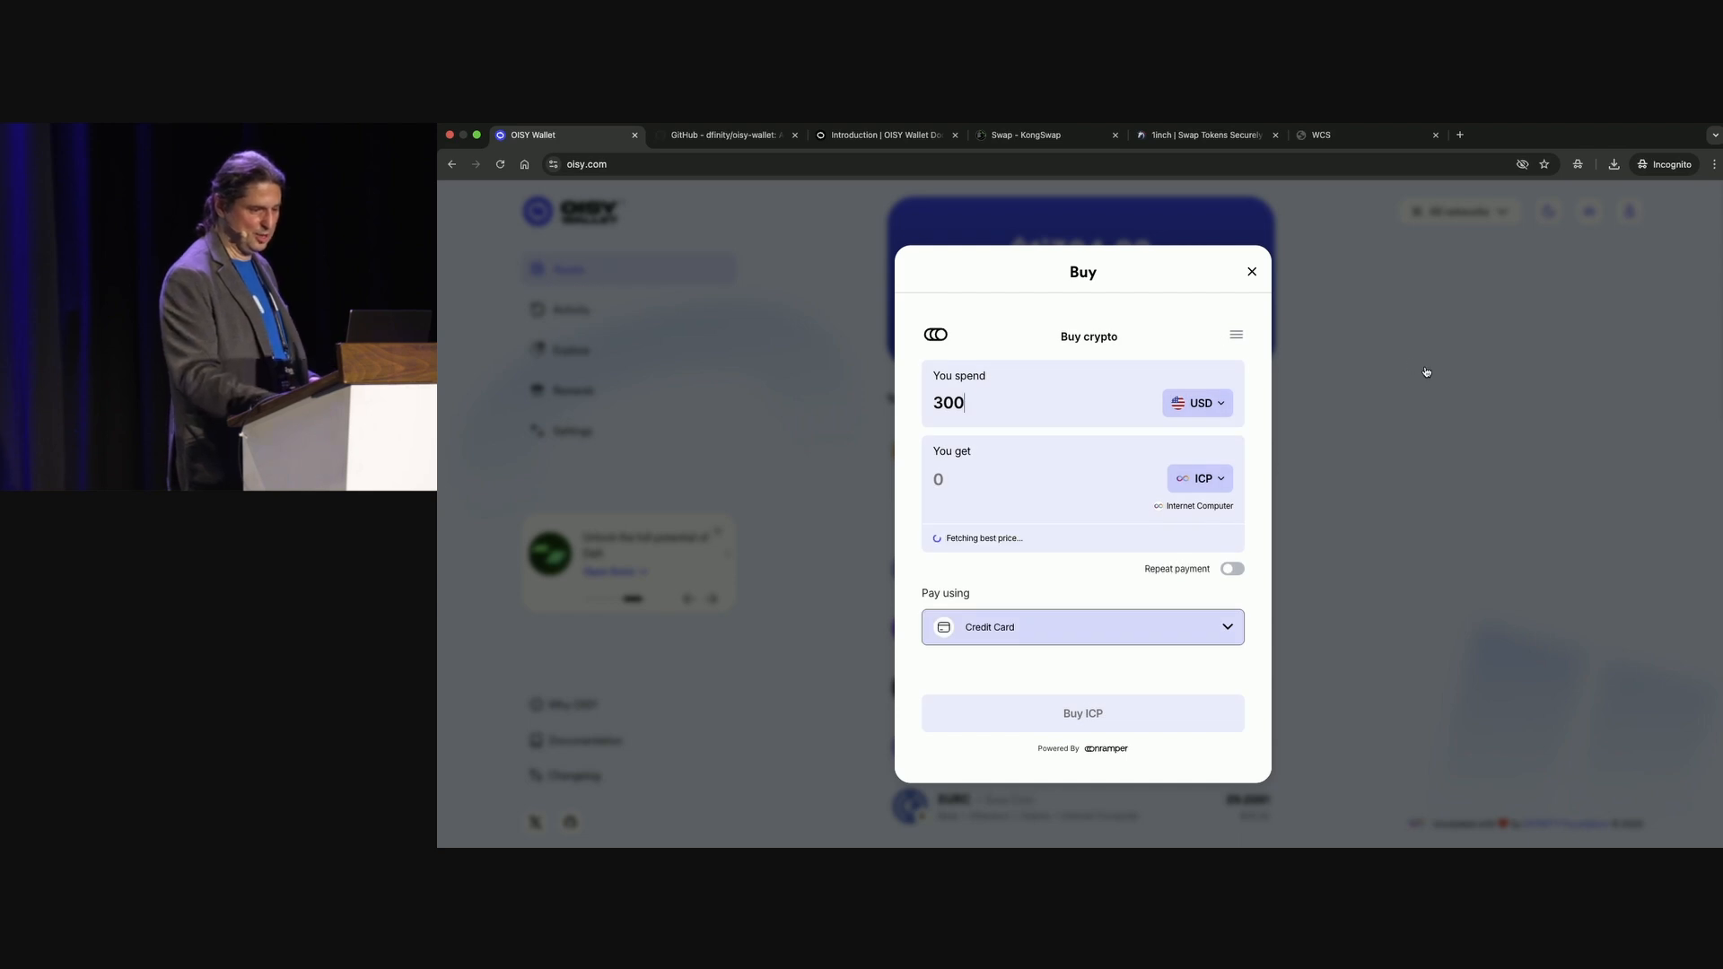
left_click(1251, 271)
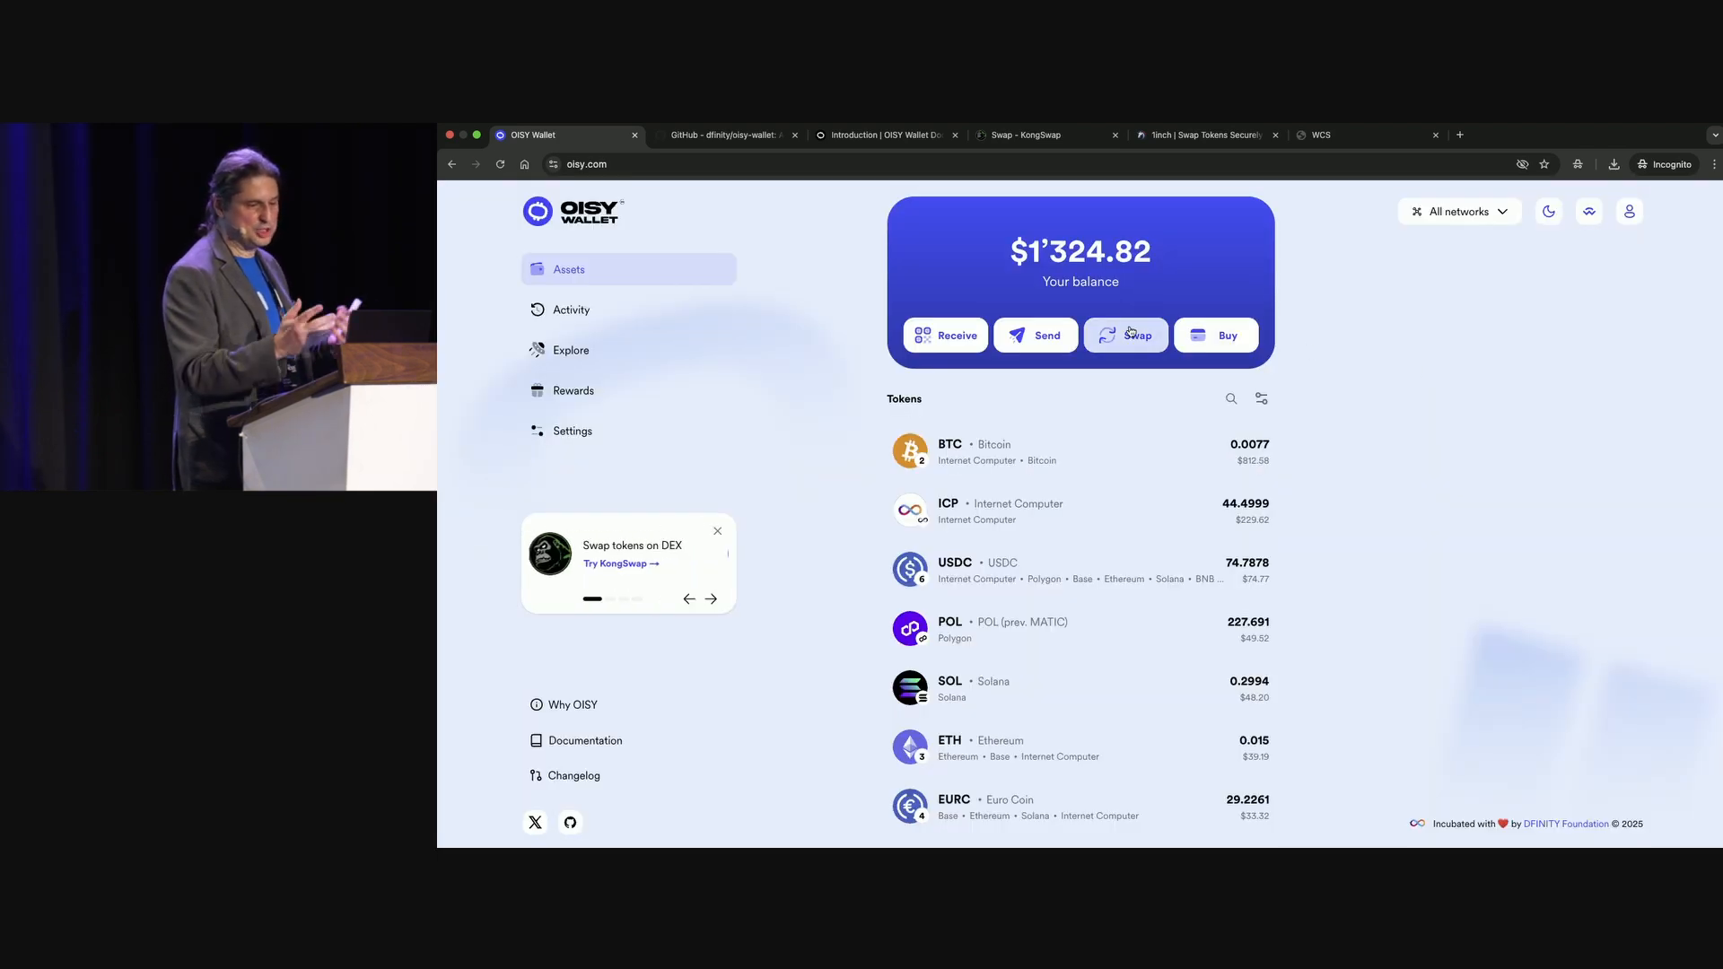
left_click(1127, 336)
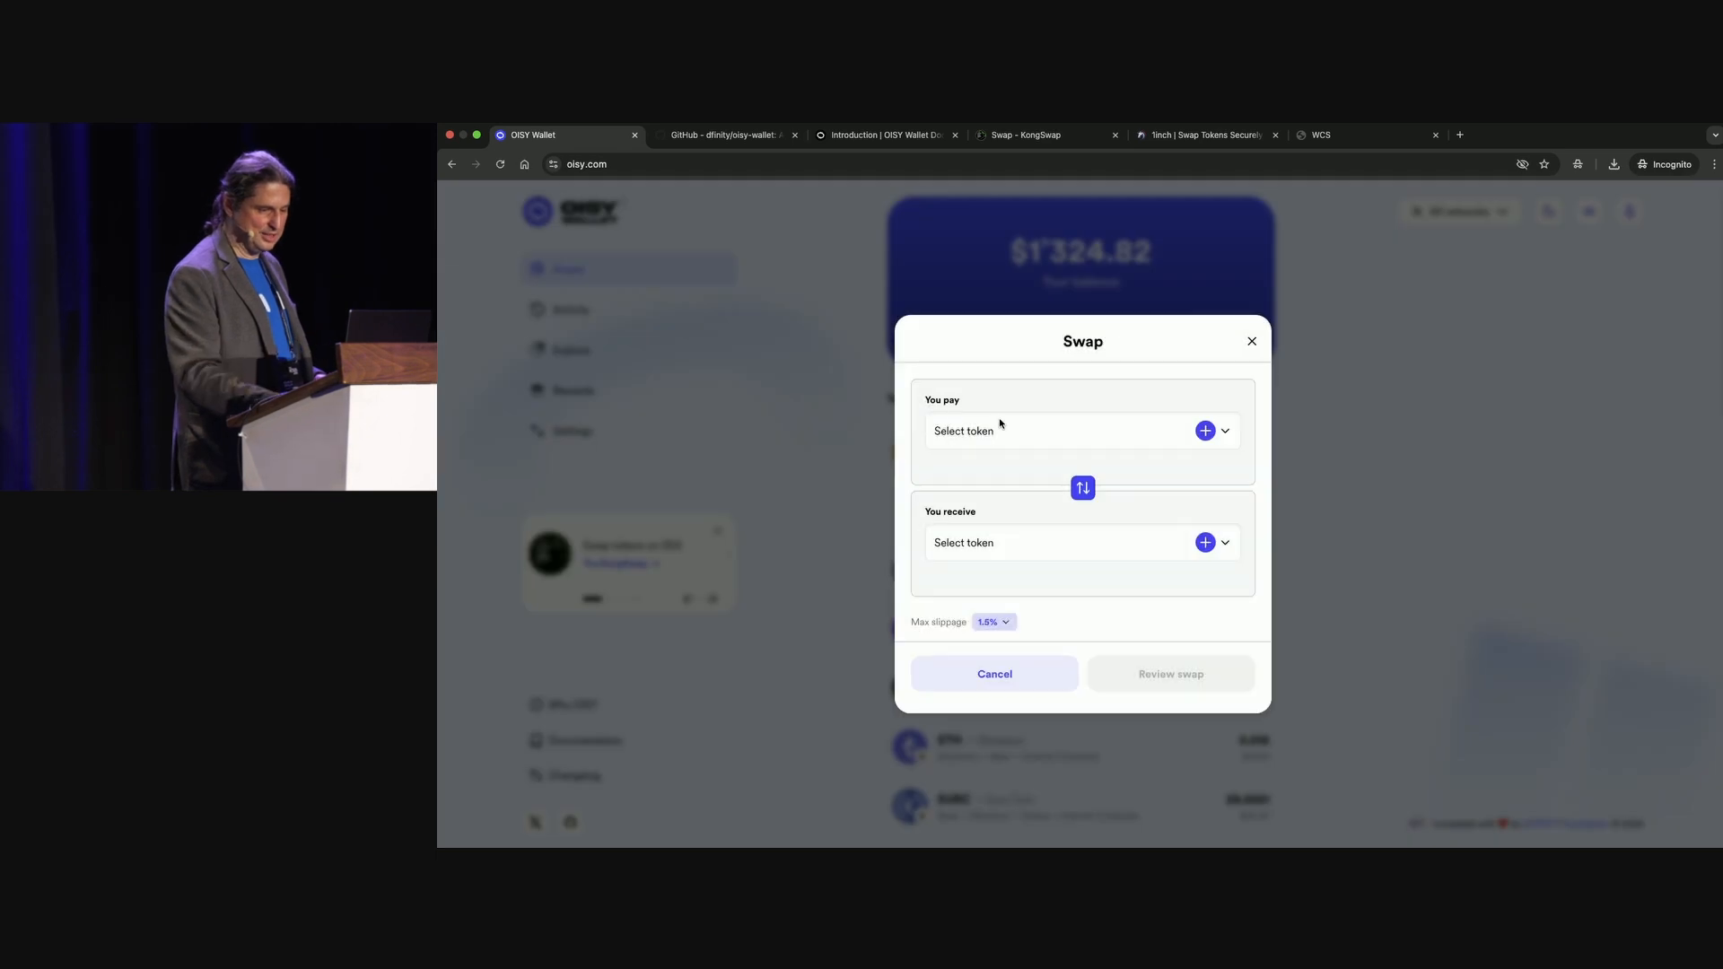
left_click(1214, 430)
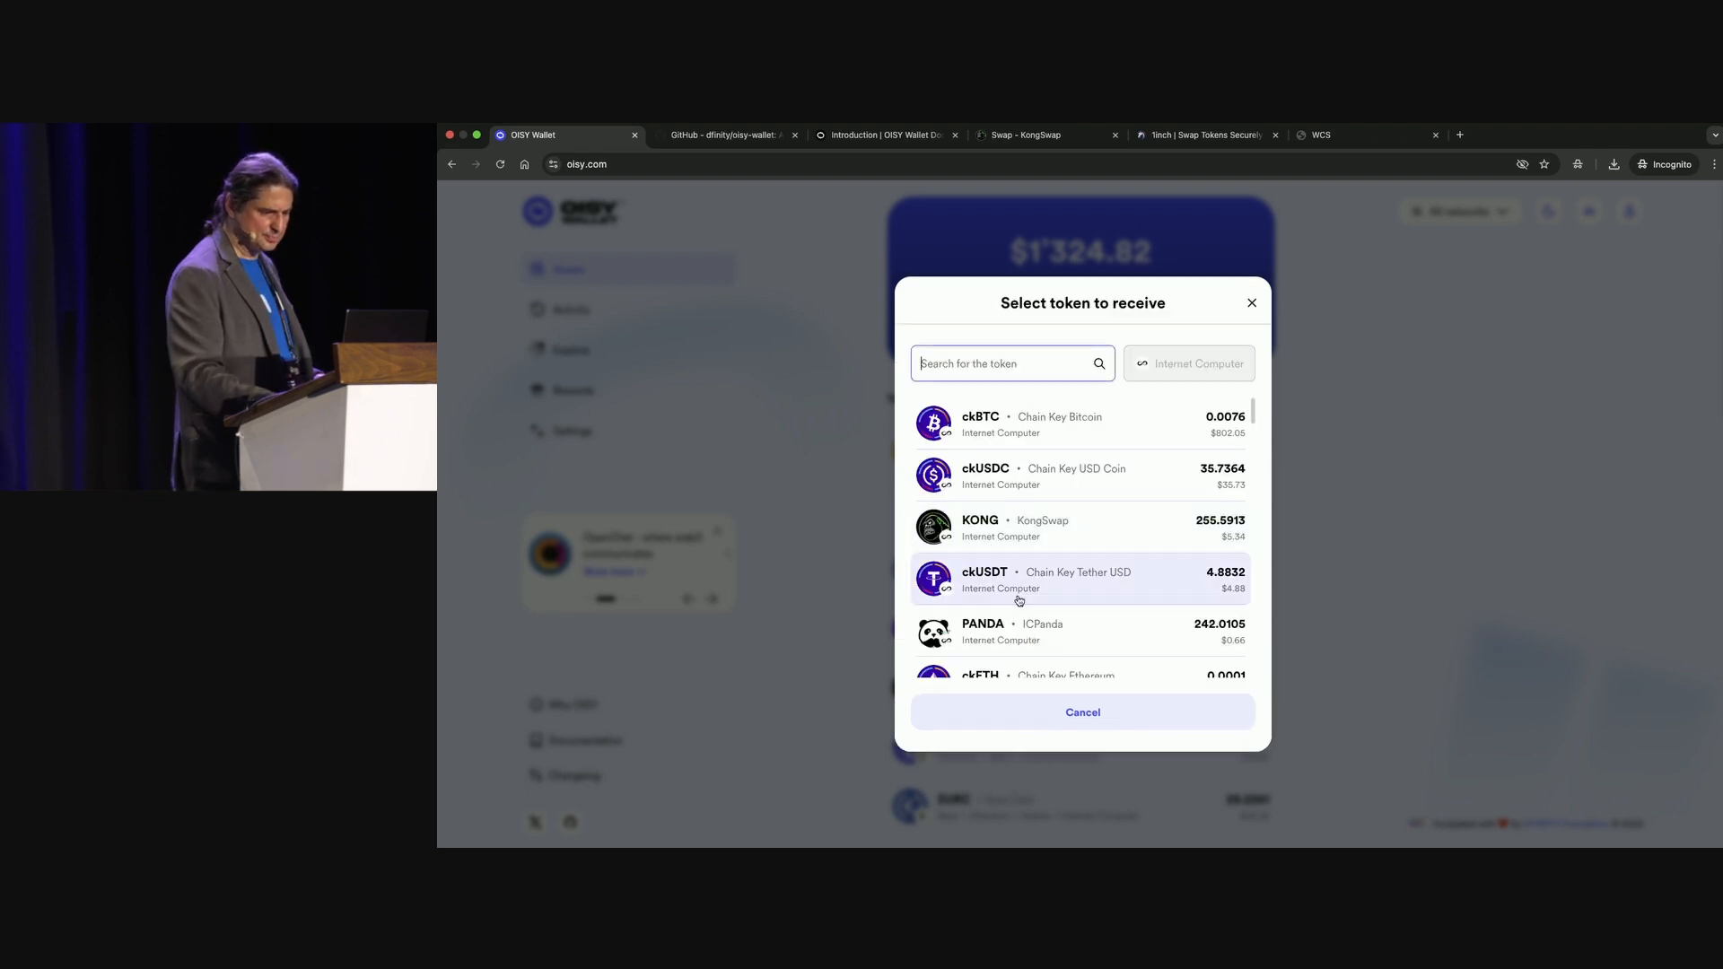
mouse_move(990, 623)
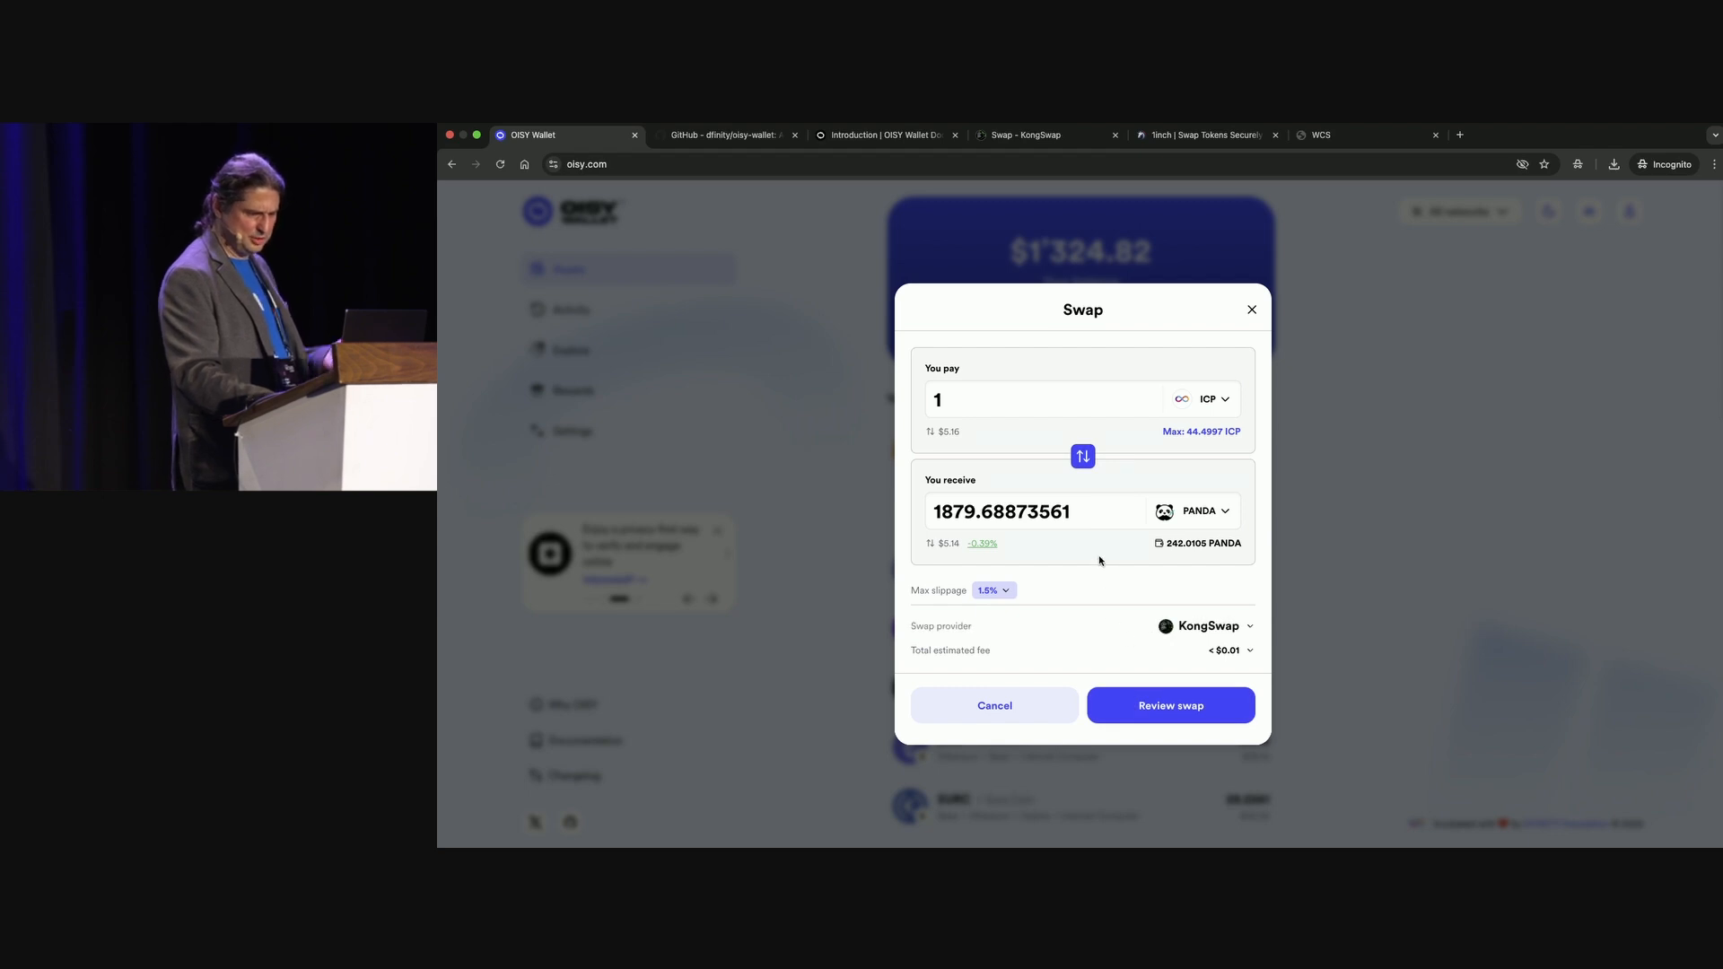
left_click(1169, 704)
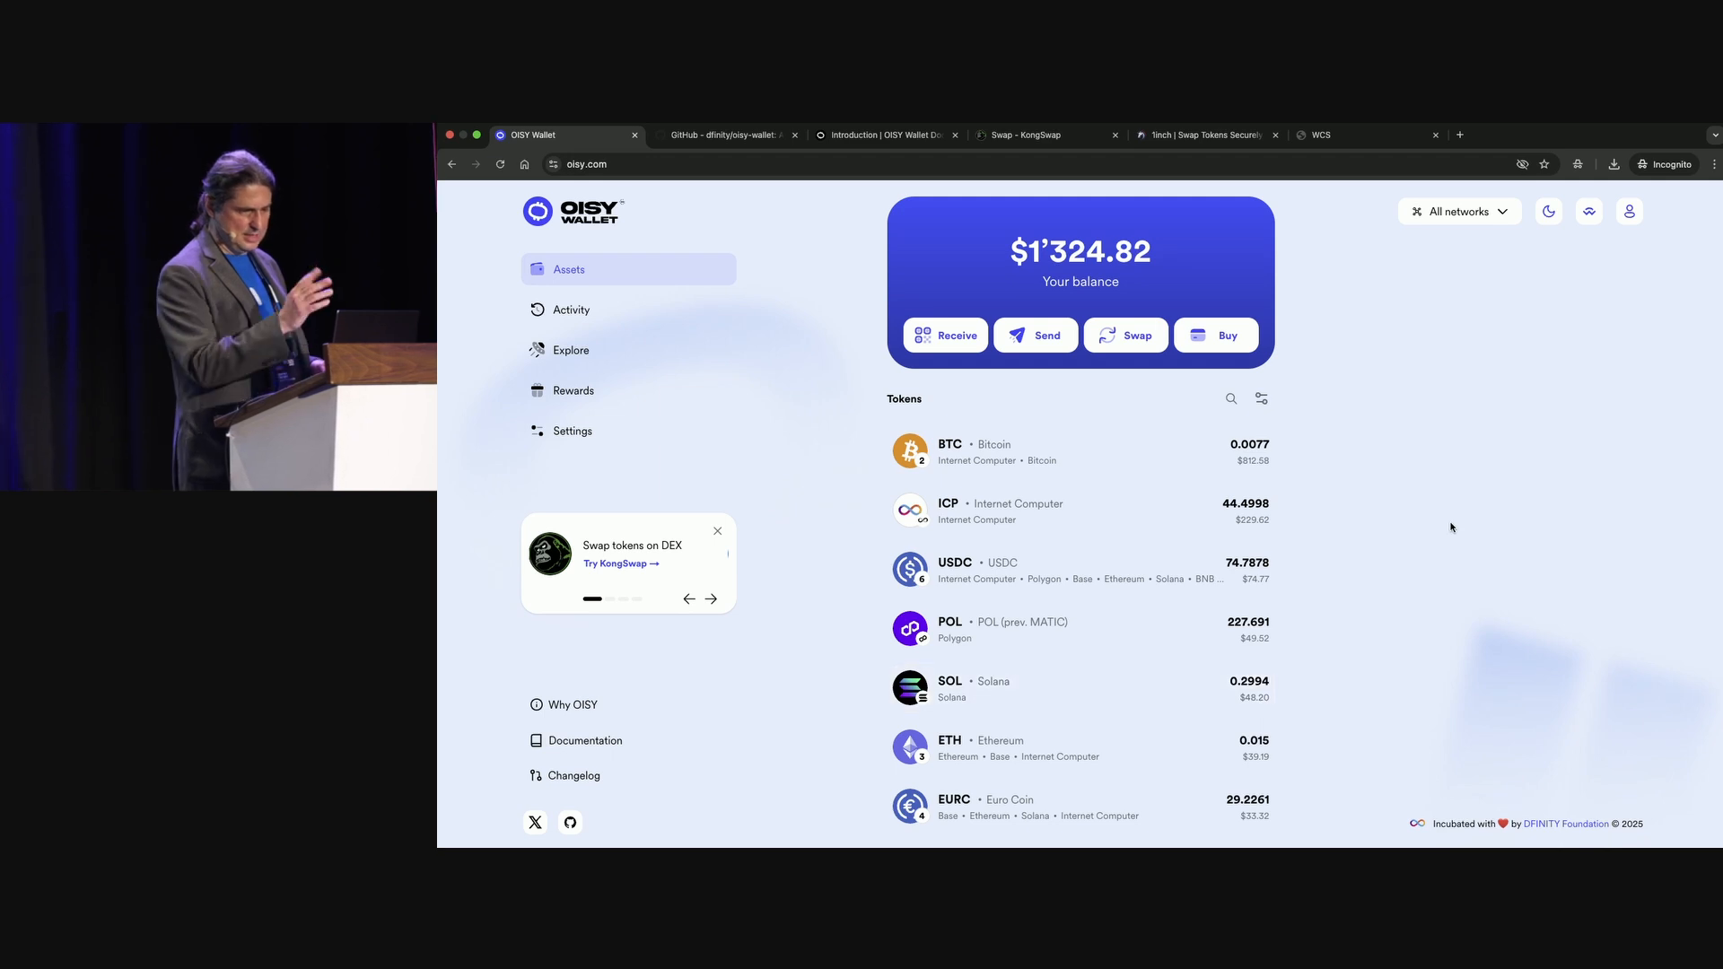
View the OISY contact's saved Bitcoin, Ethereum, Internet Computer and Solana addresses, then close it.
scroll("down", 3)
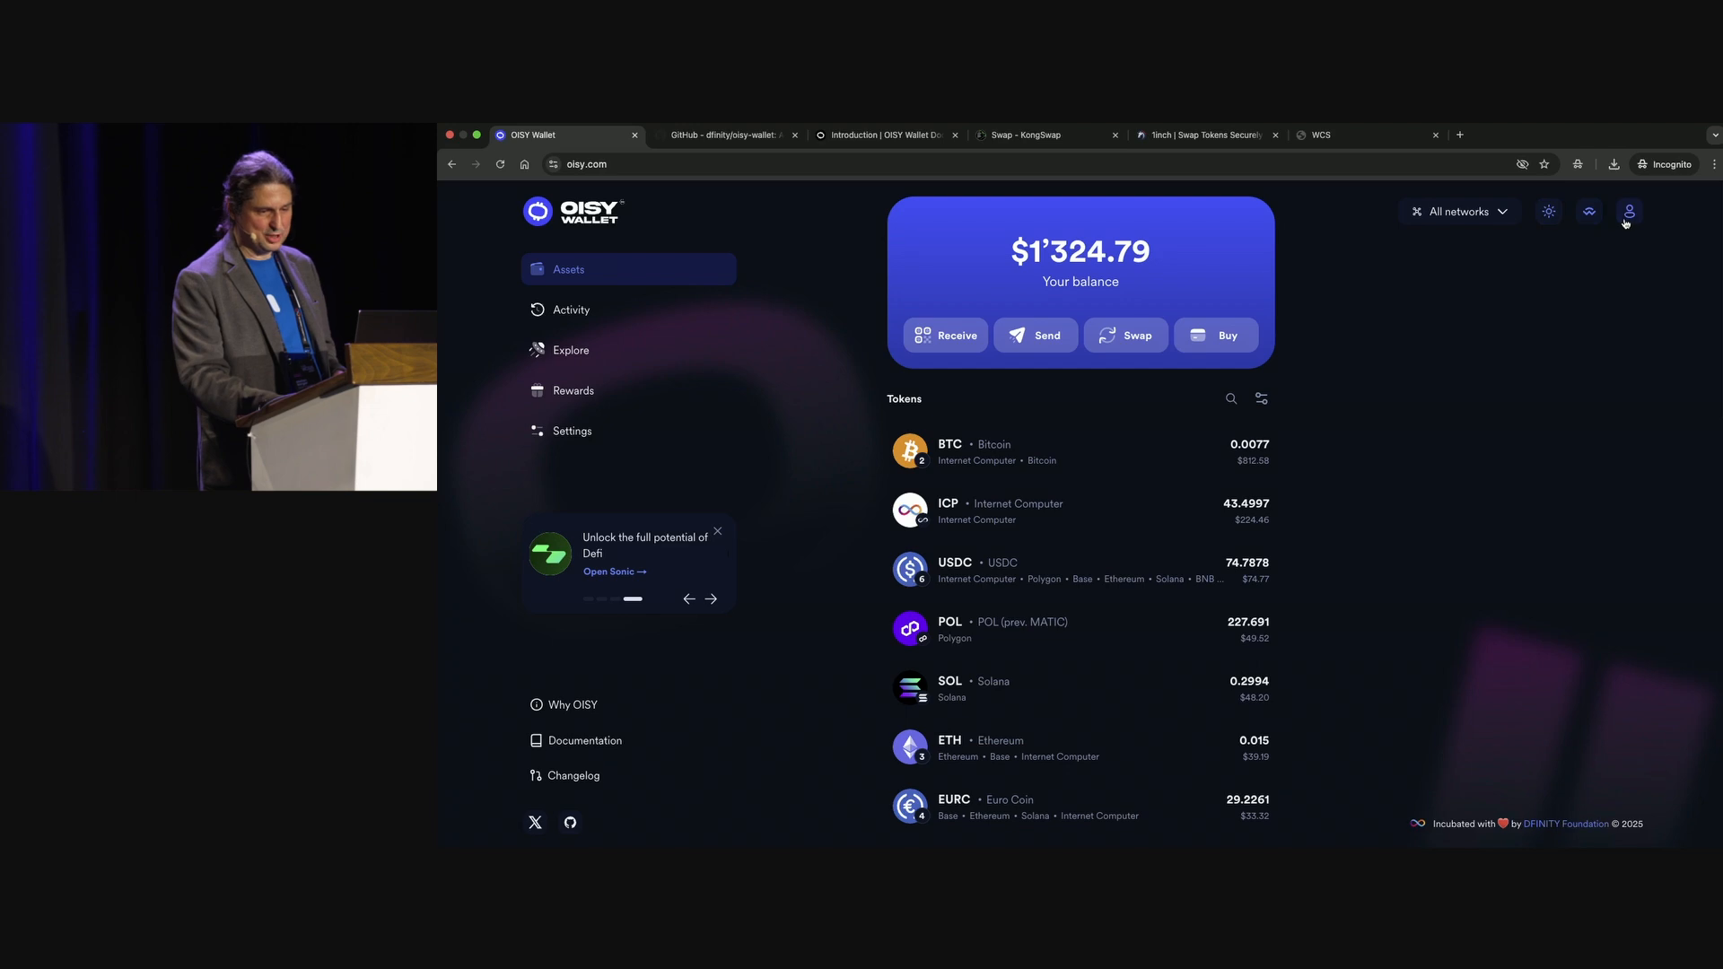
left_click(1628, 212)
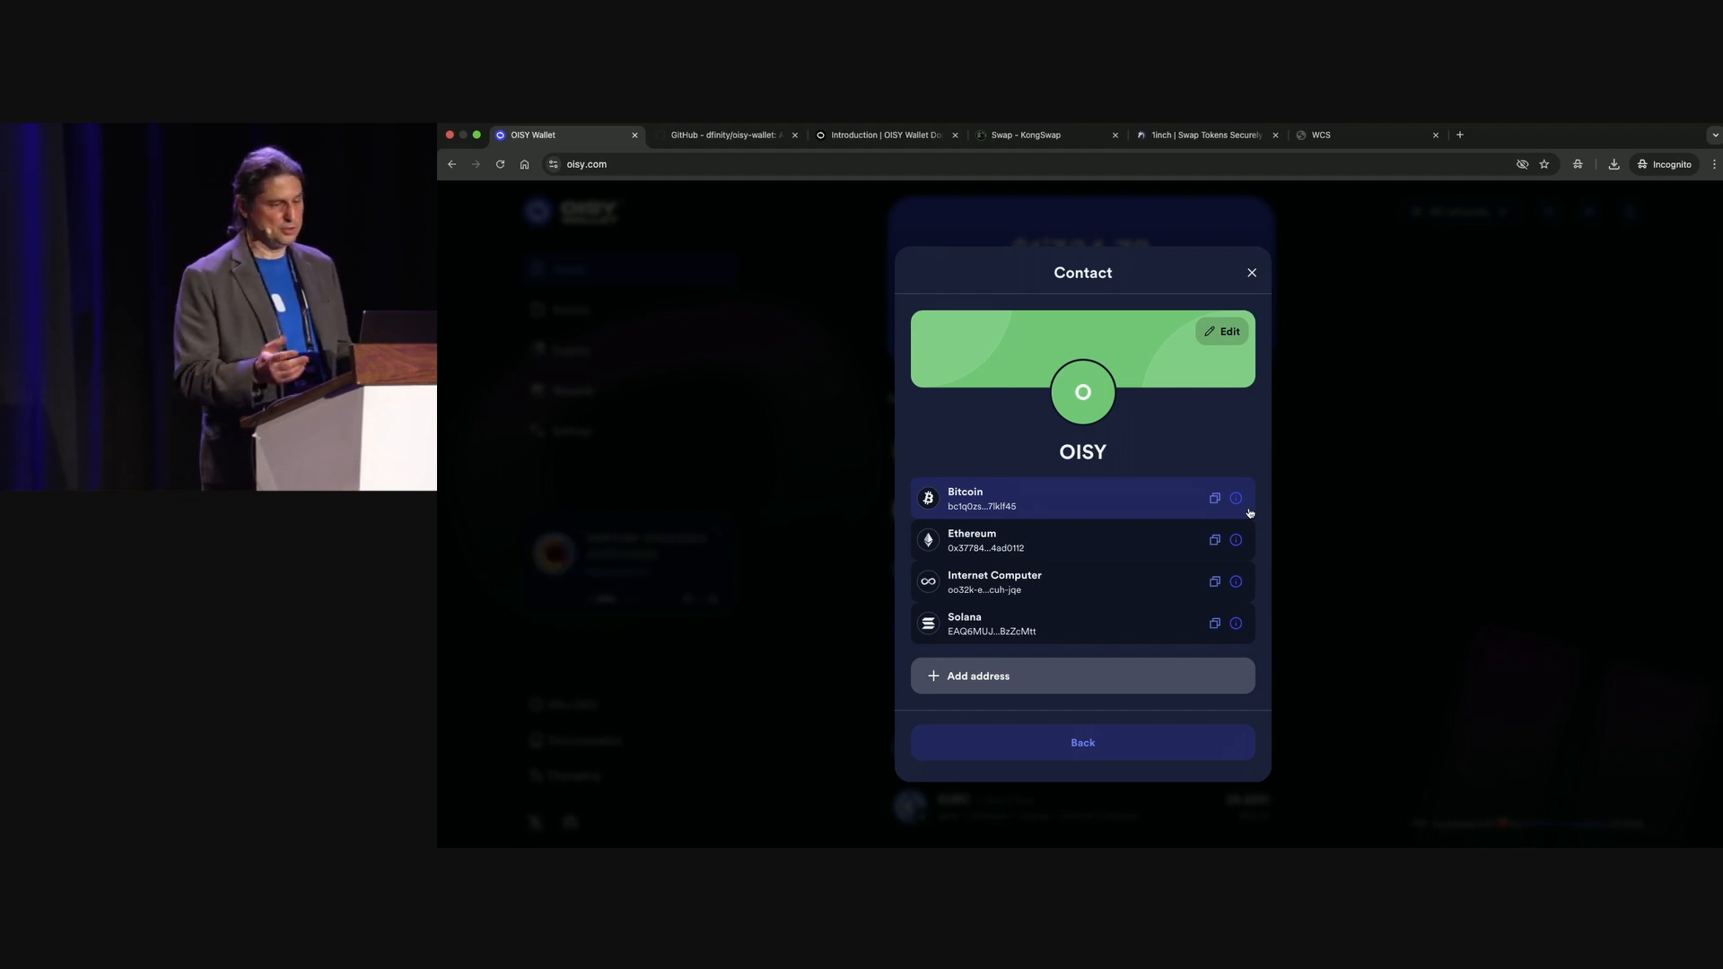
mouse_move(1274, 291)
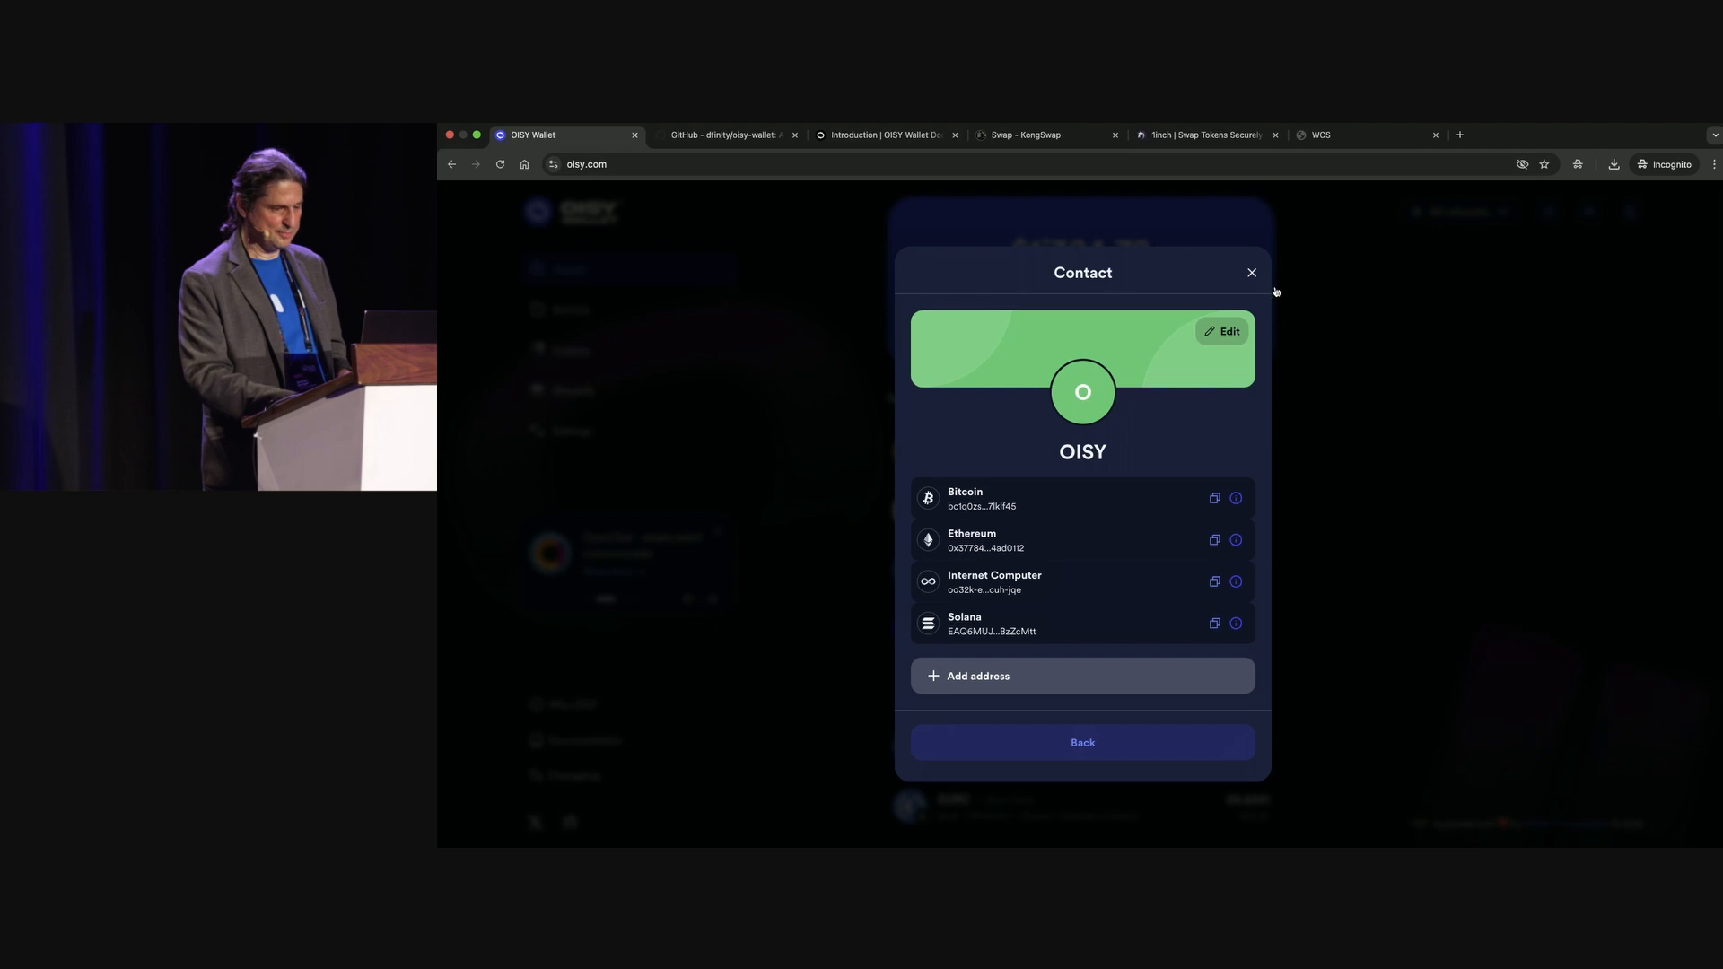
left_click(1251, 273)
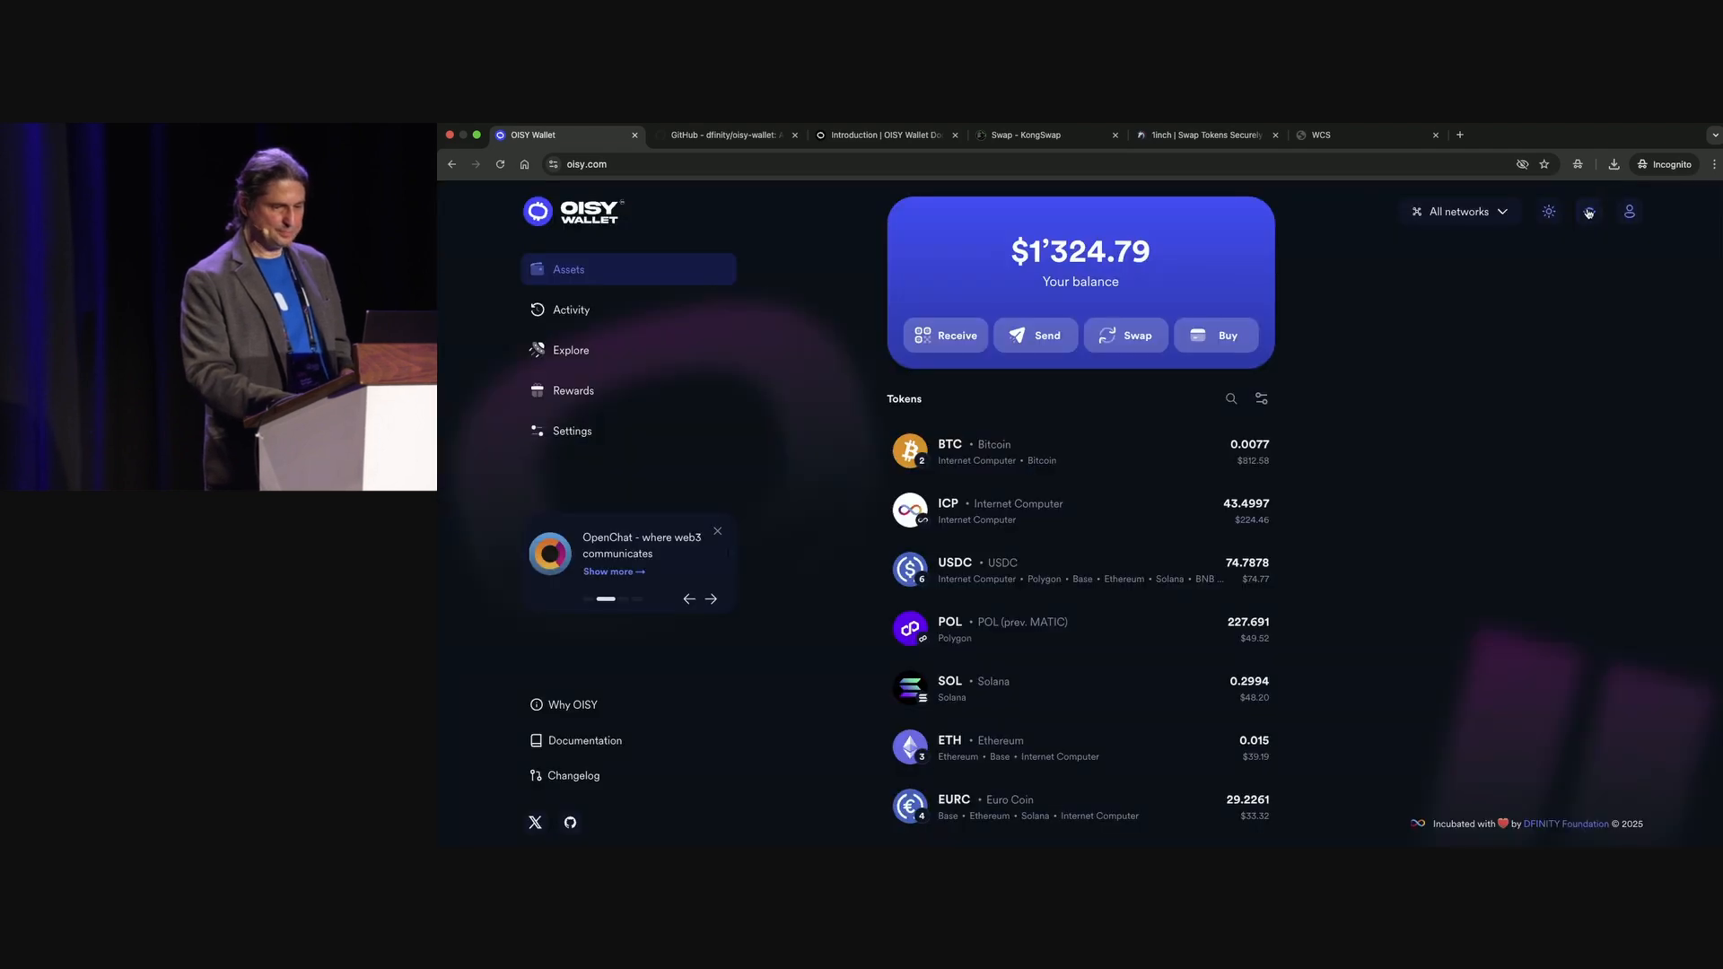